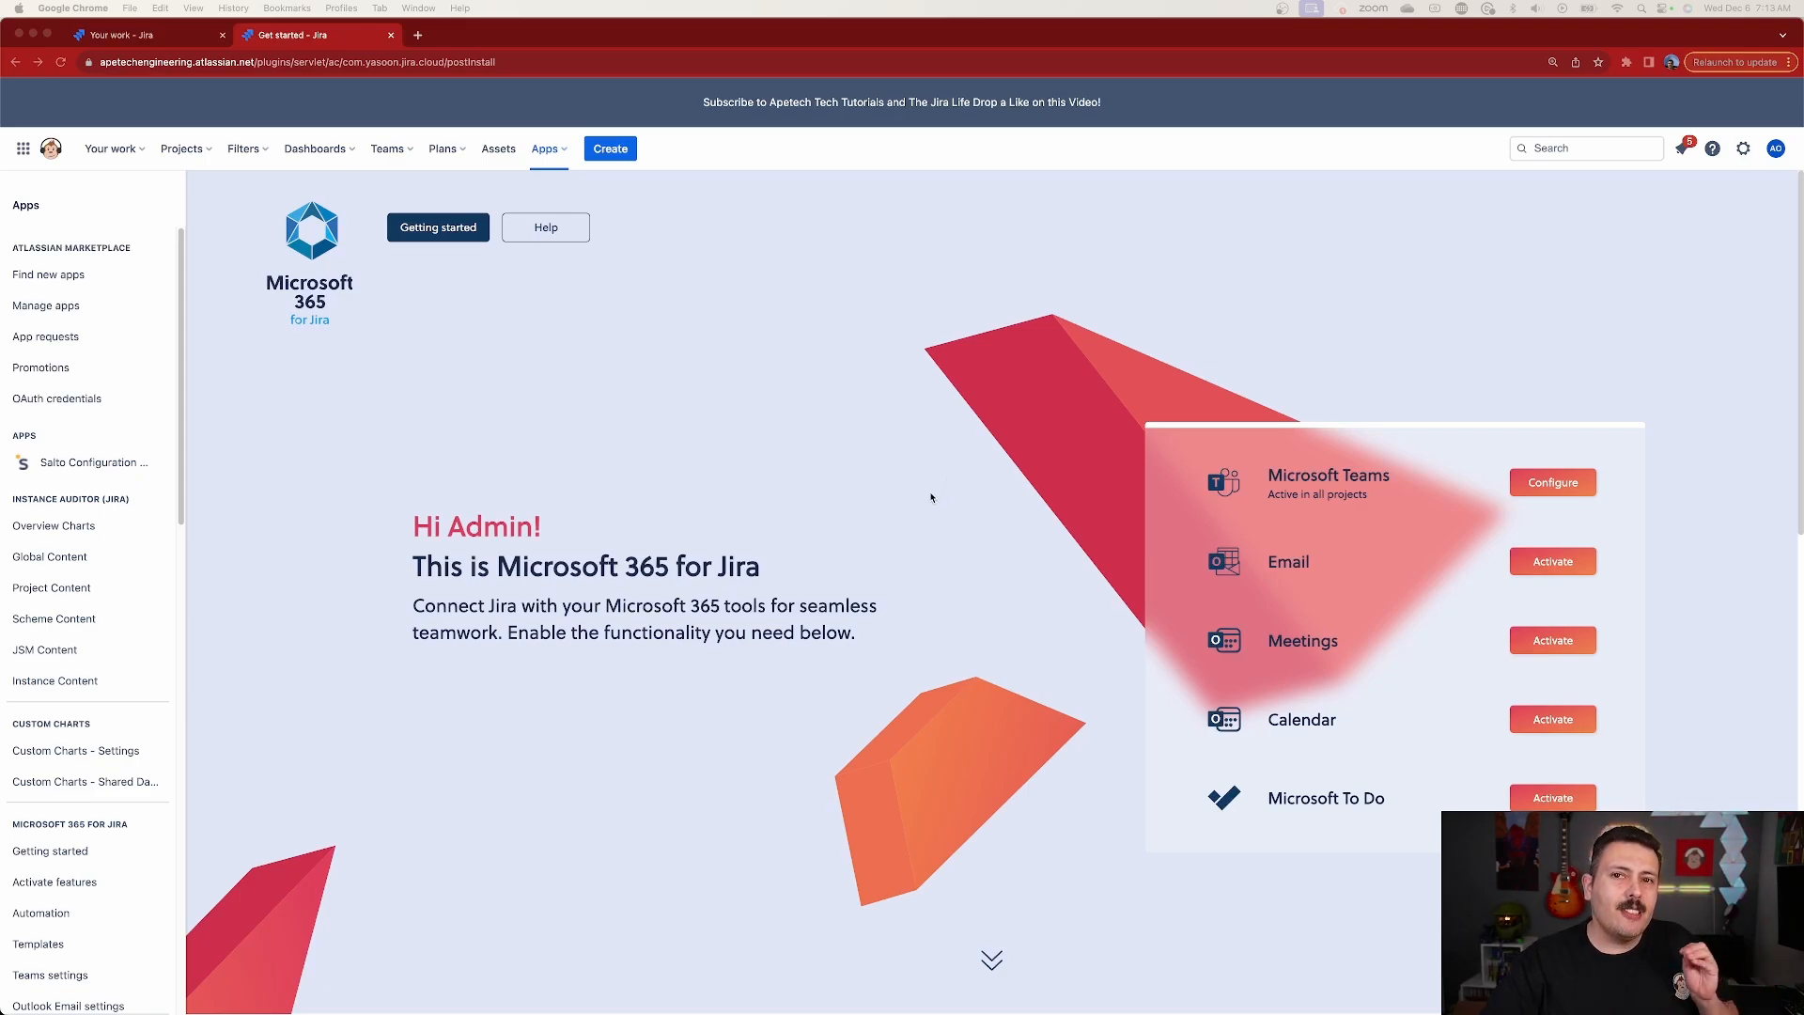
{"action": "mouse_move", "coordinate": [967, 470]}
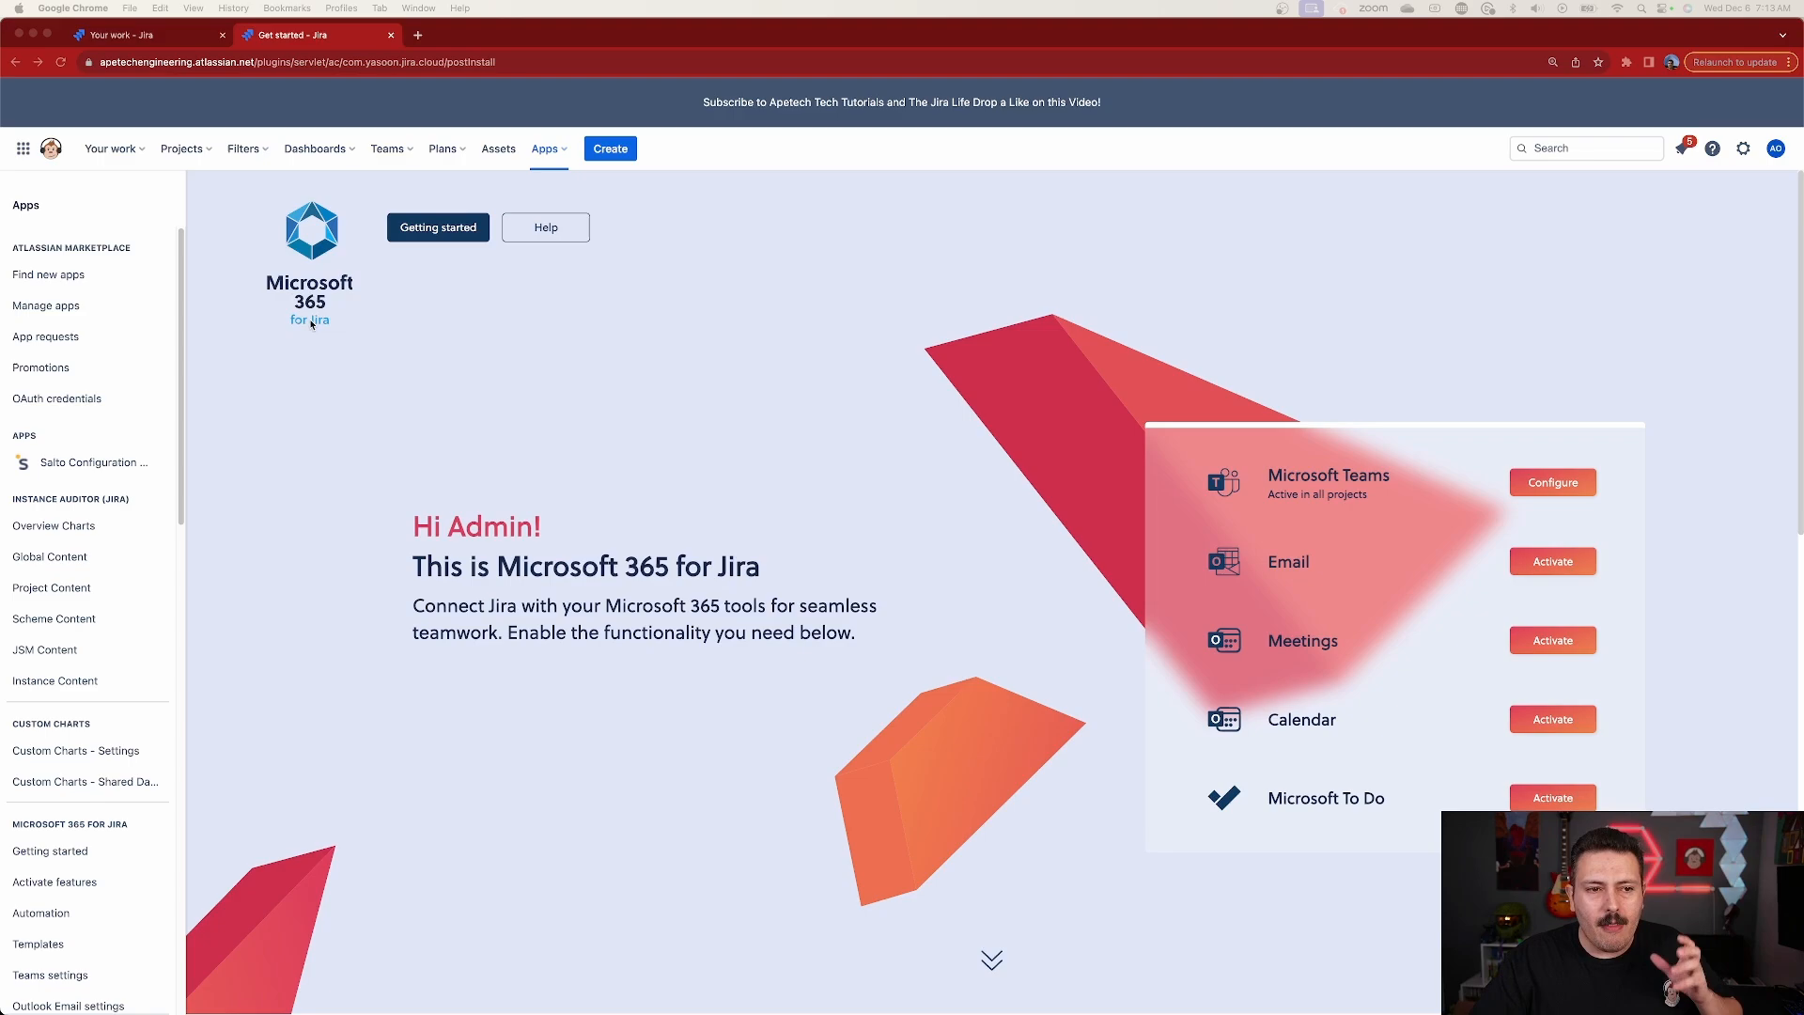
{"action": "mouse_move", "coordinate": [565, 389]}
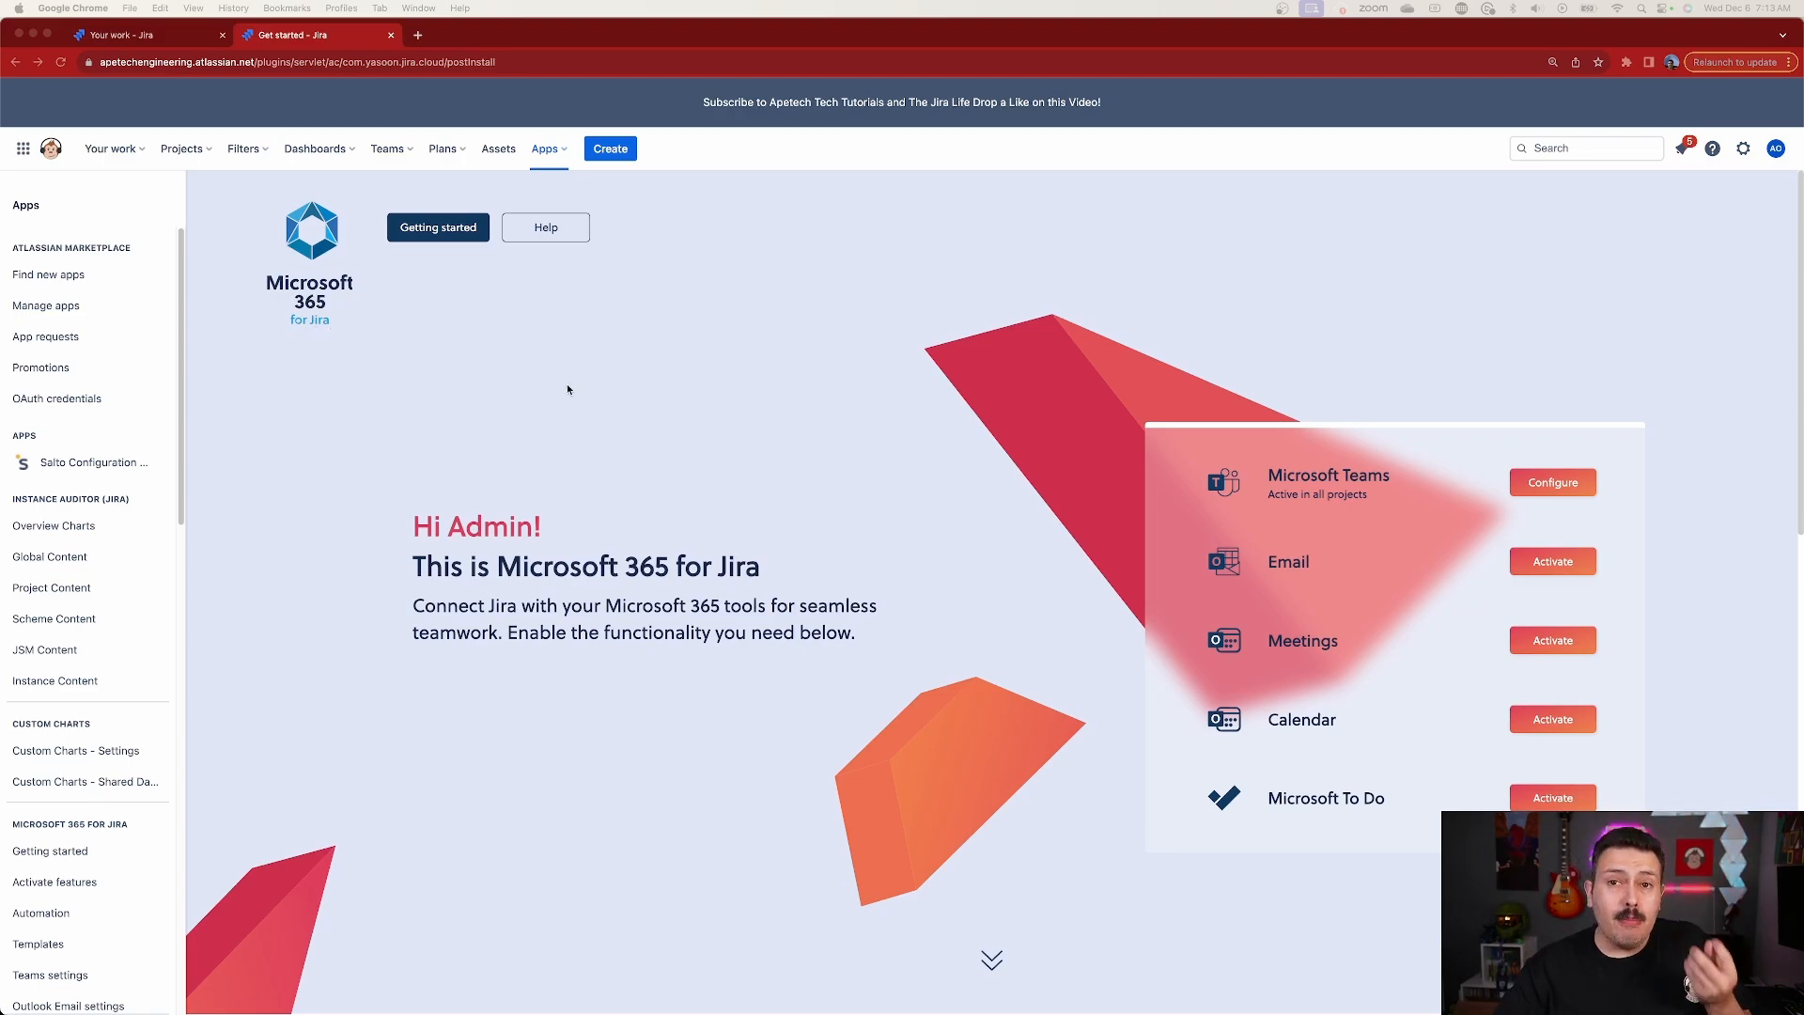
{"action": "mouse_move", "coordinate": [686, 399]}
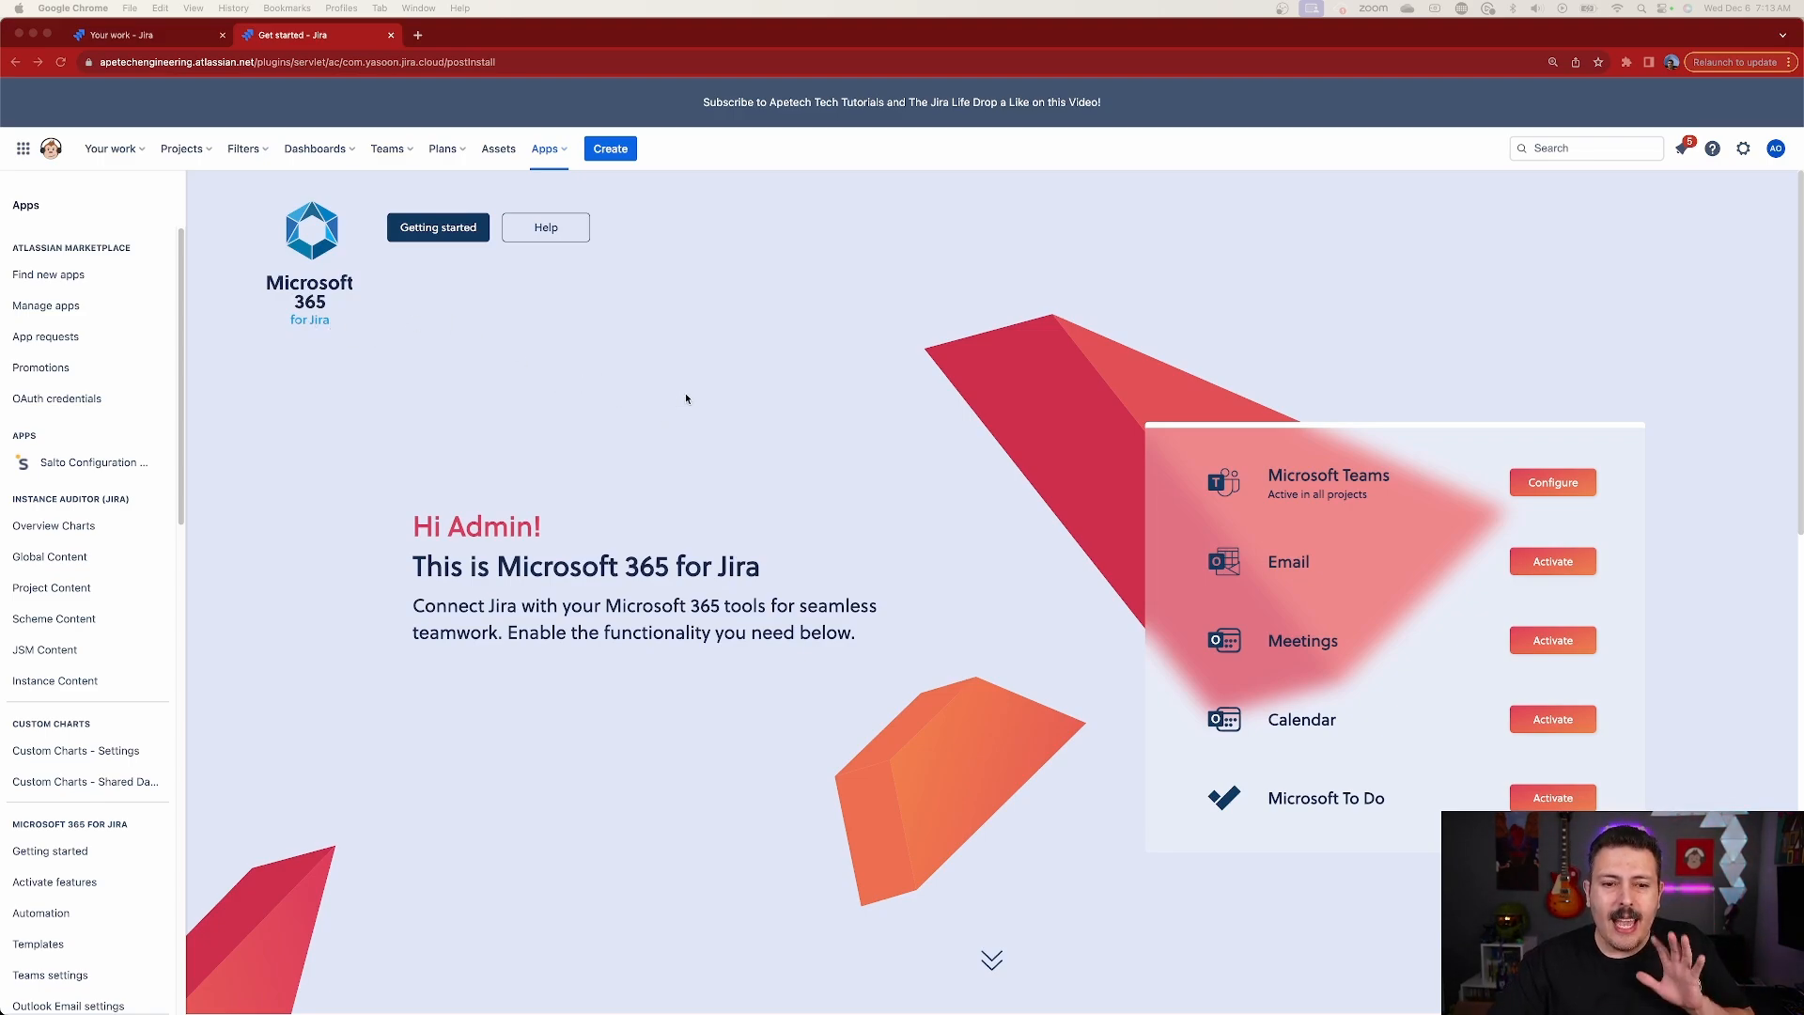
{"action": "mouse_move", "coordinate": [1580, 470]}
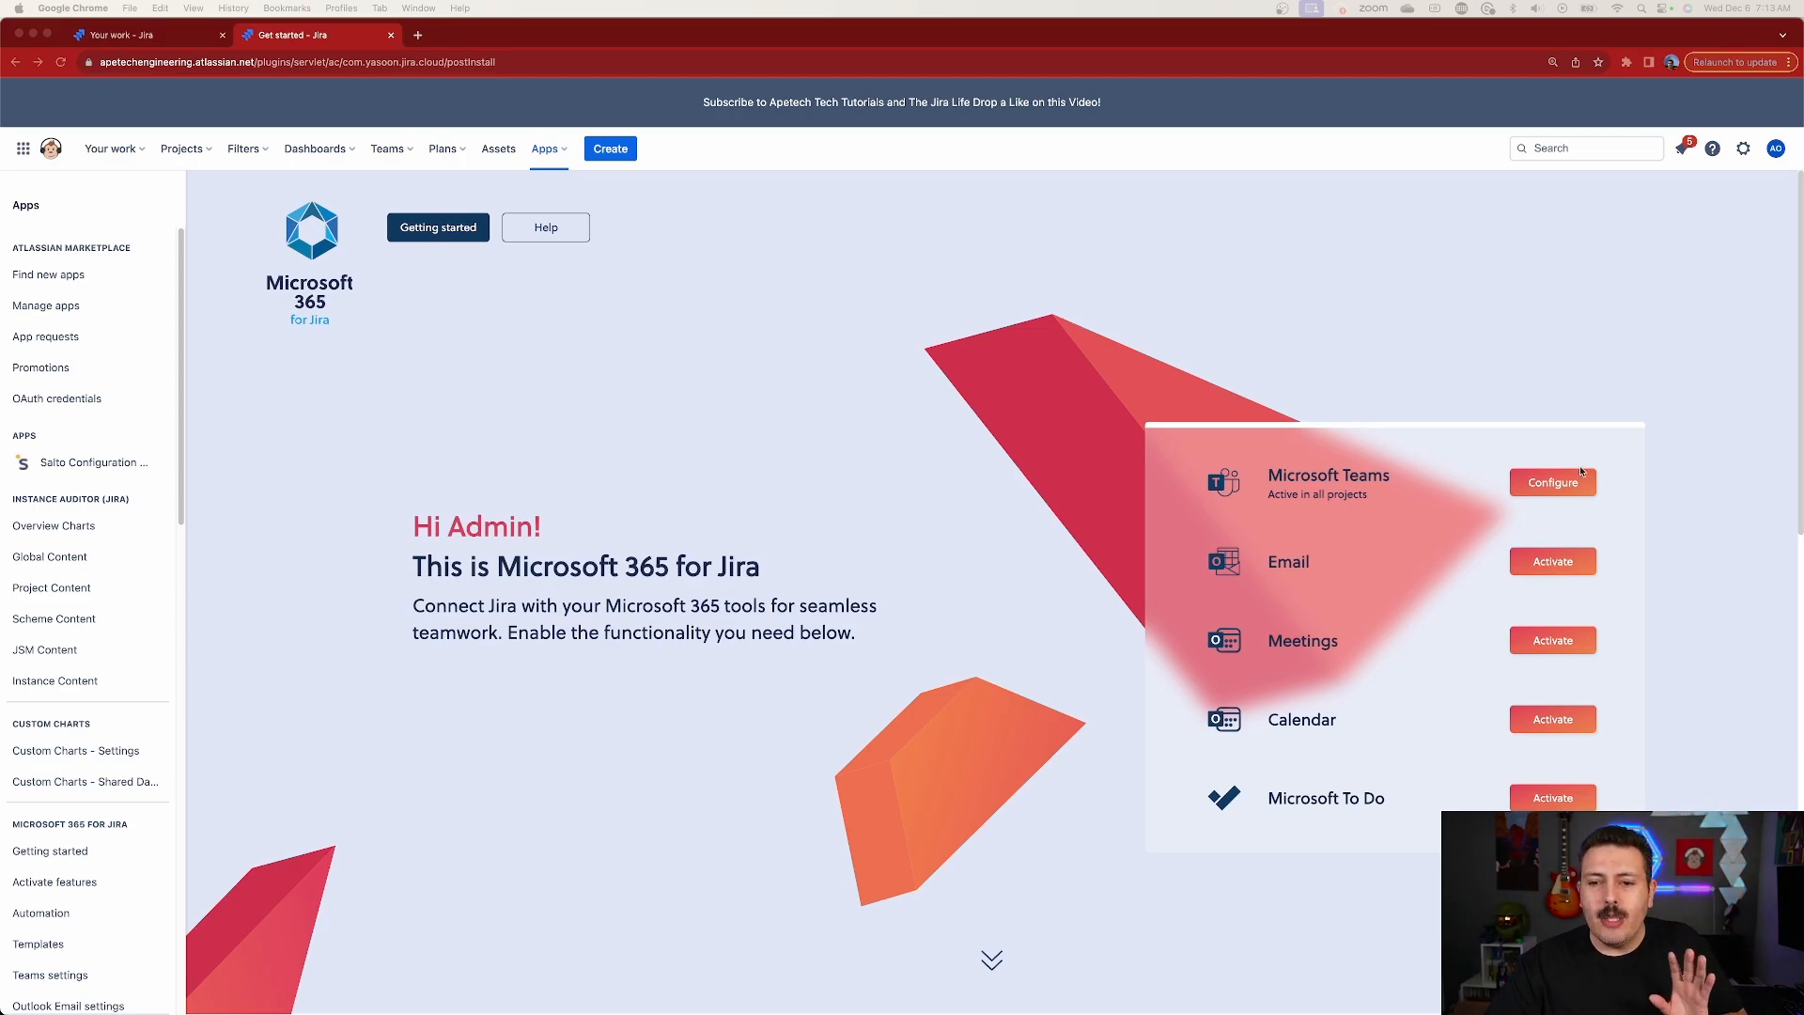
{"action": "mouse_move", "coordinate": [1654, 594]}
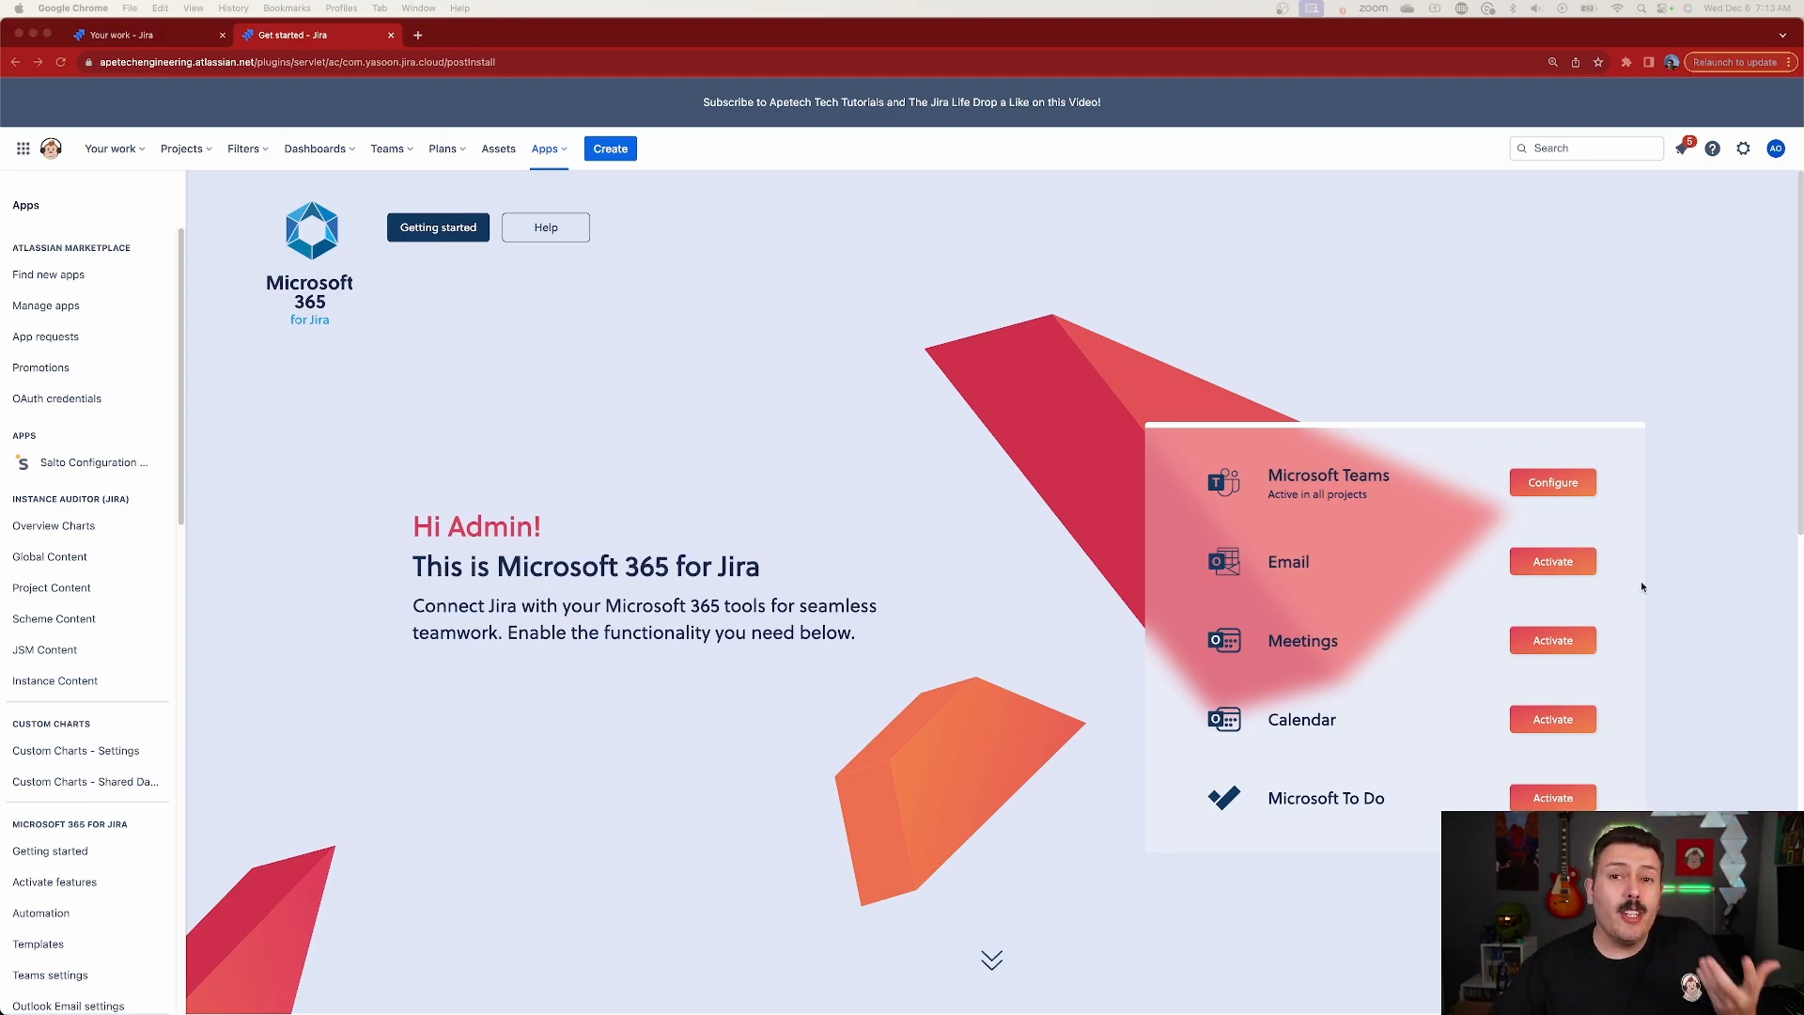
{"action": "mouse_move", "coordinate": [1623, 533]}
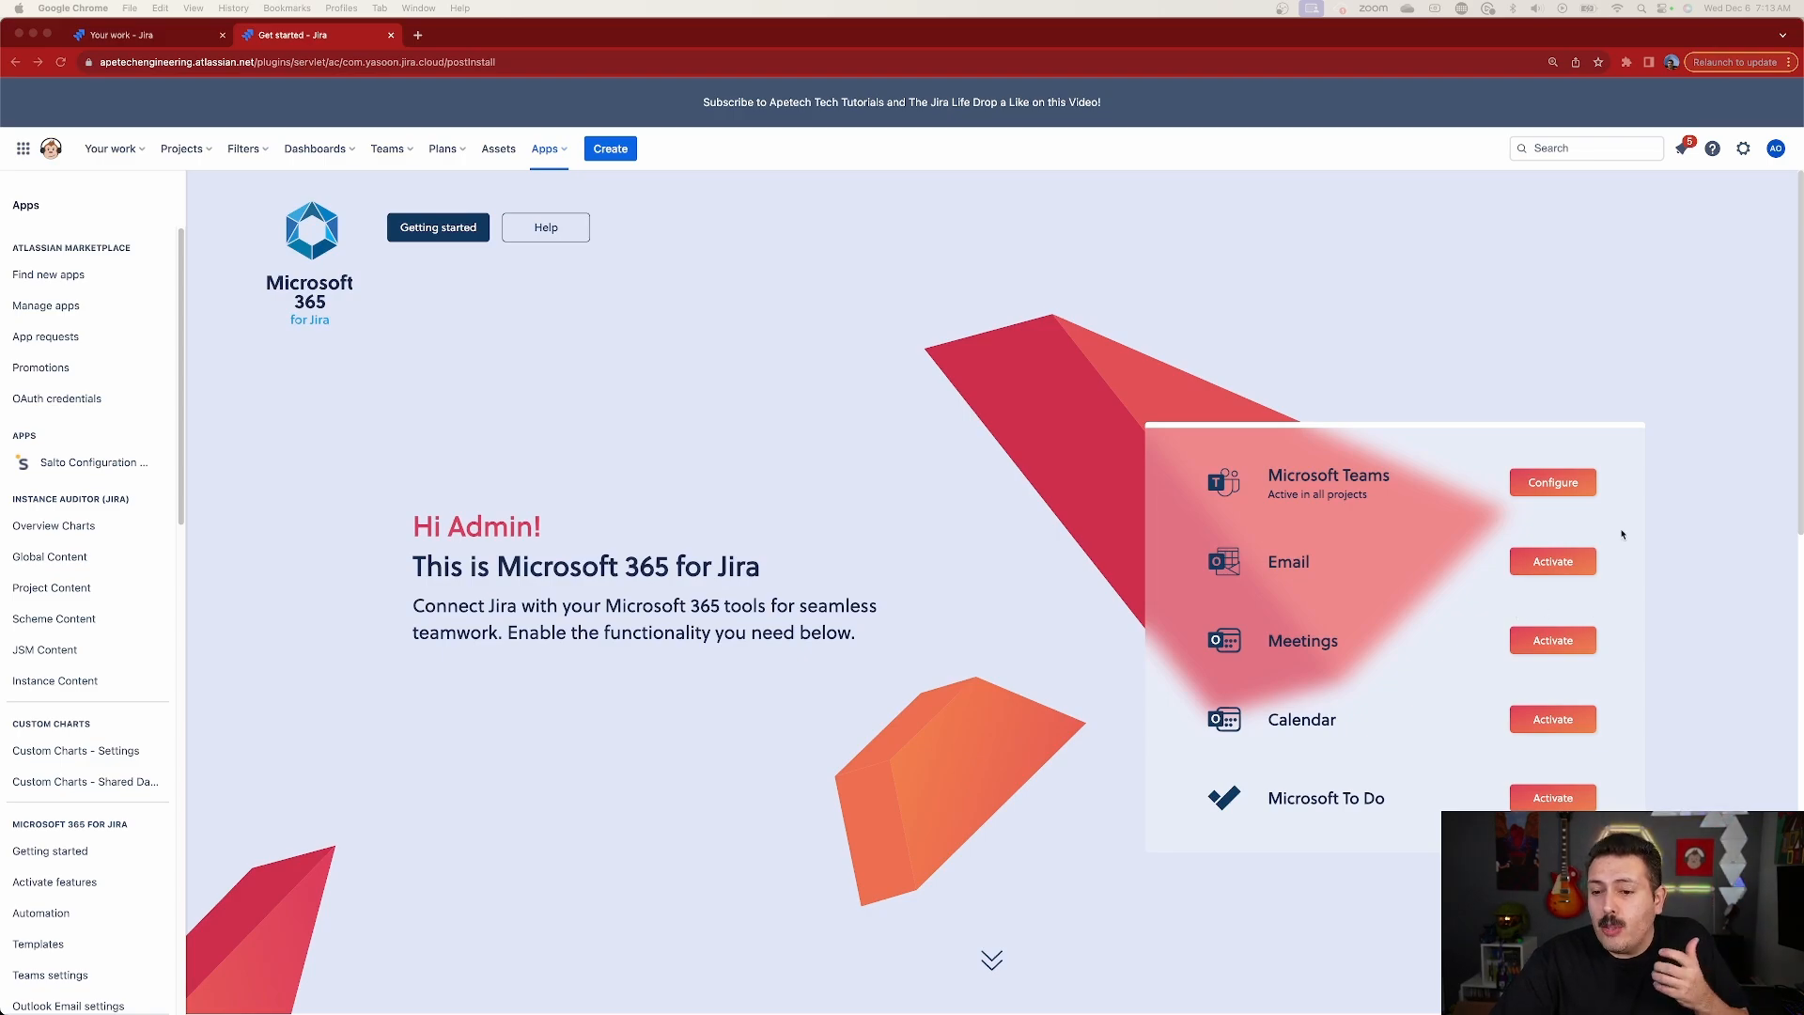
{"action": "mouse_move", "coordinate": [1549, 532]}
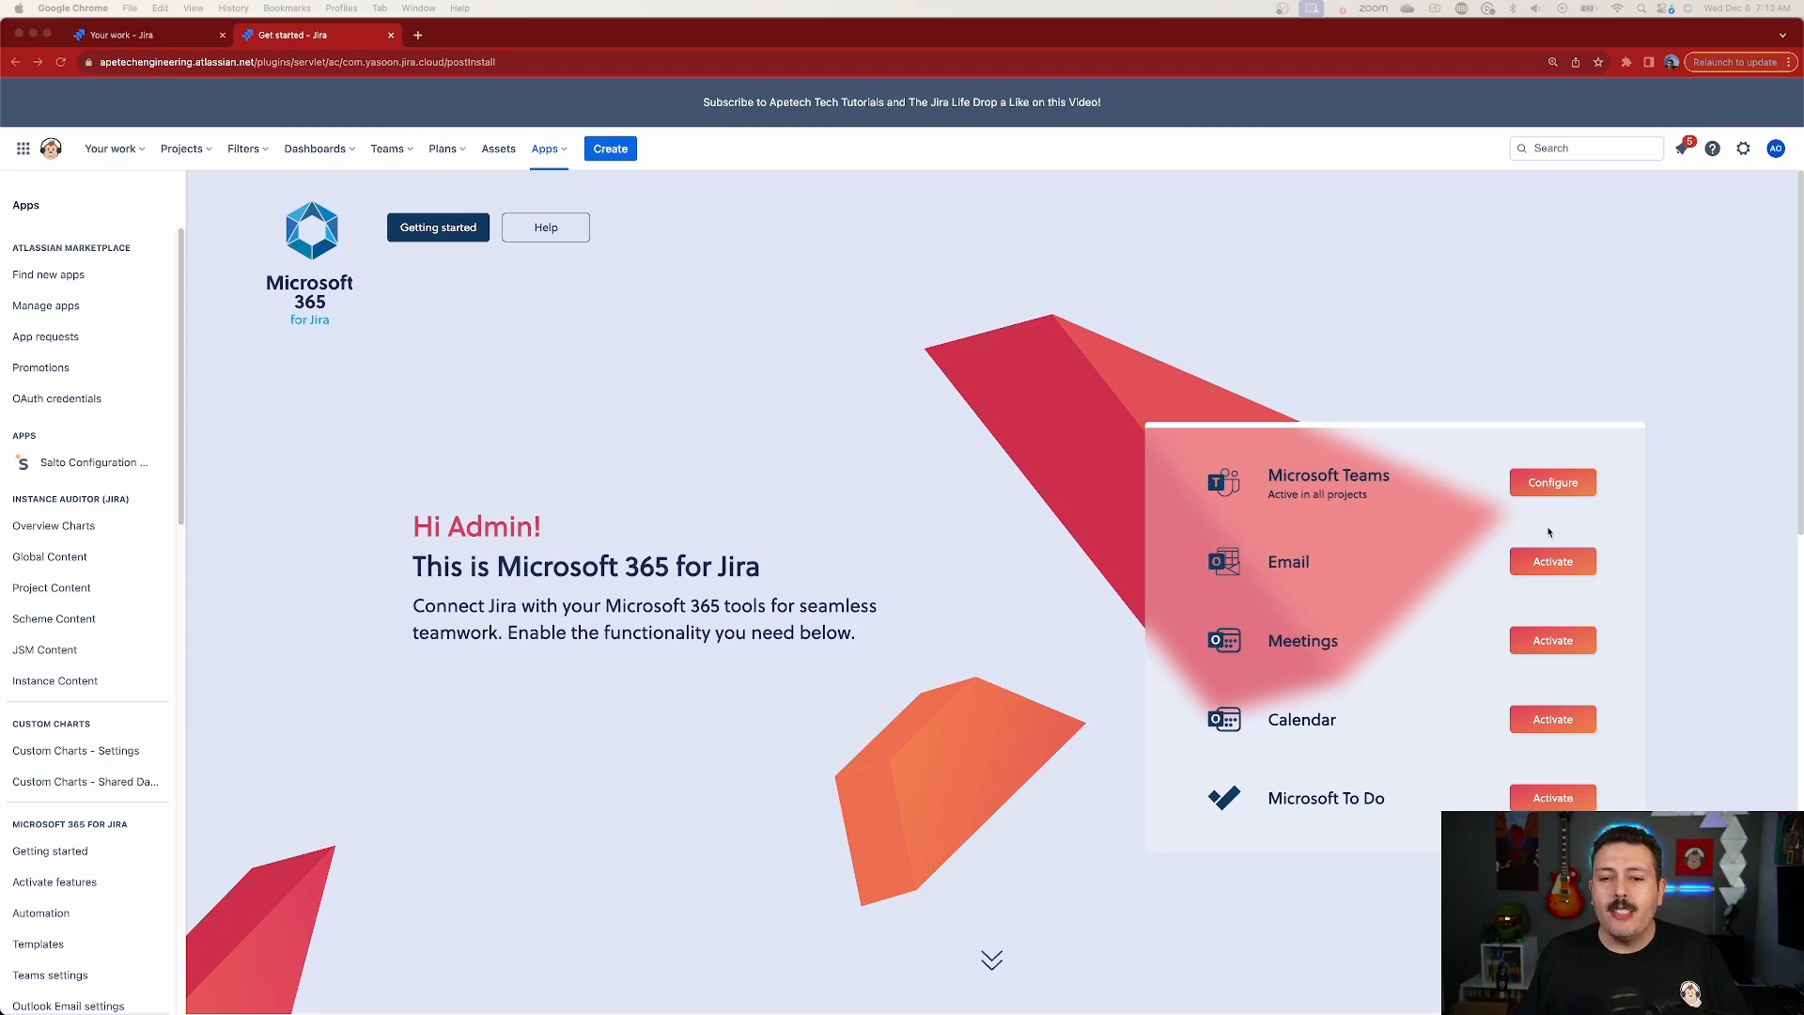
{"action": "mouse_move", "coordinate": [1594, 547]}
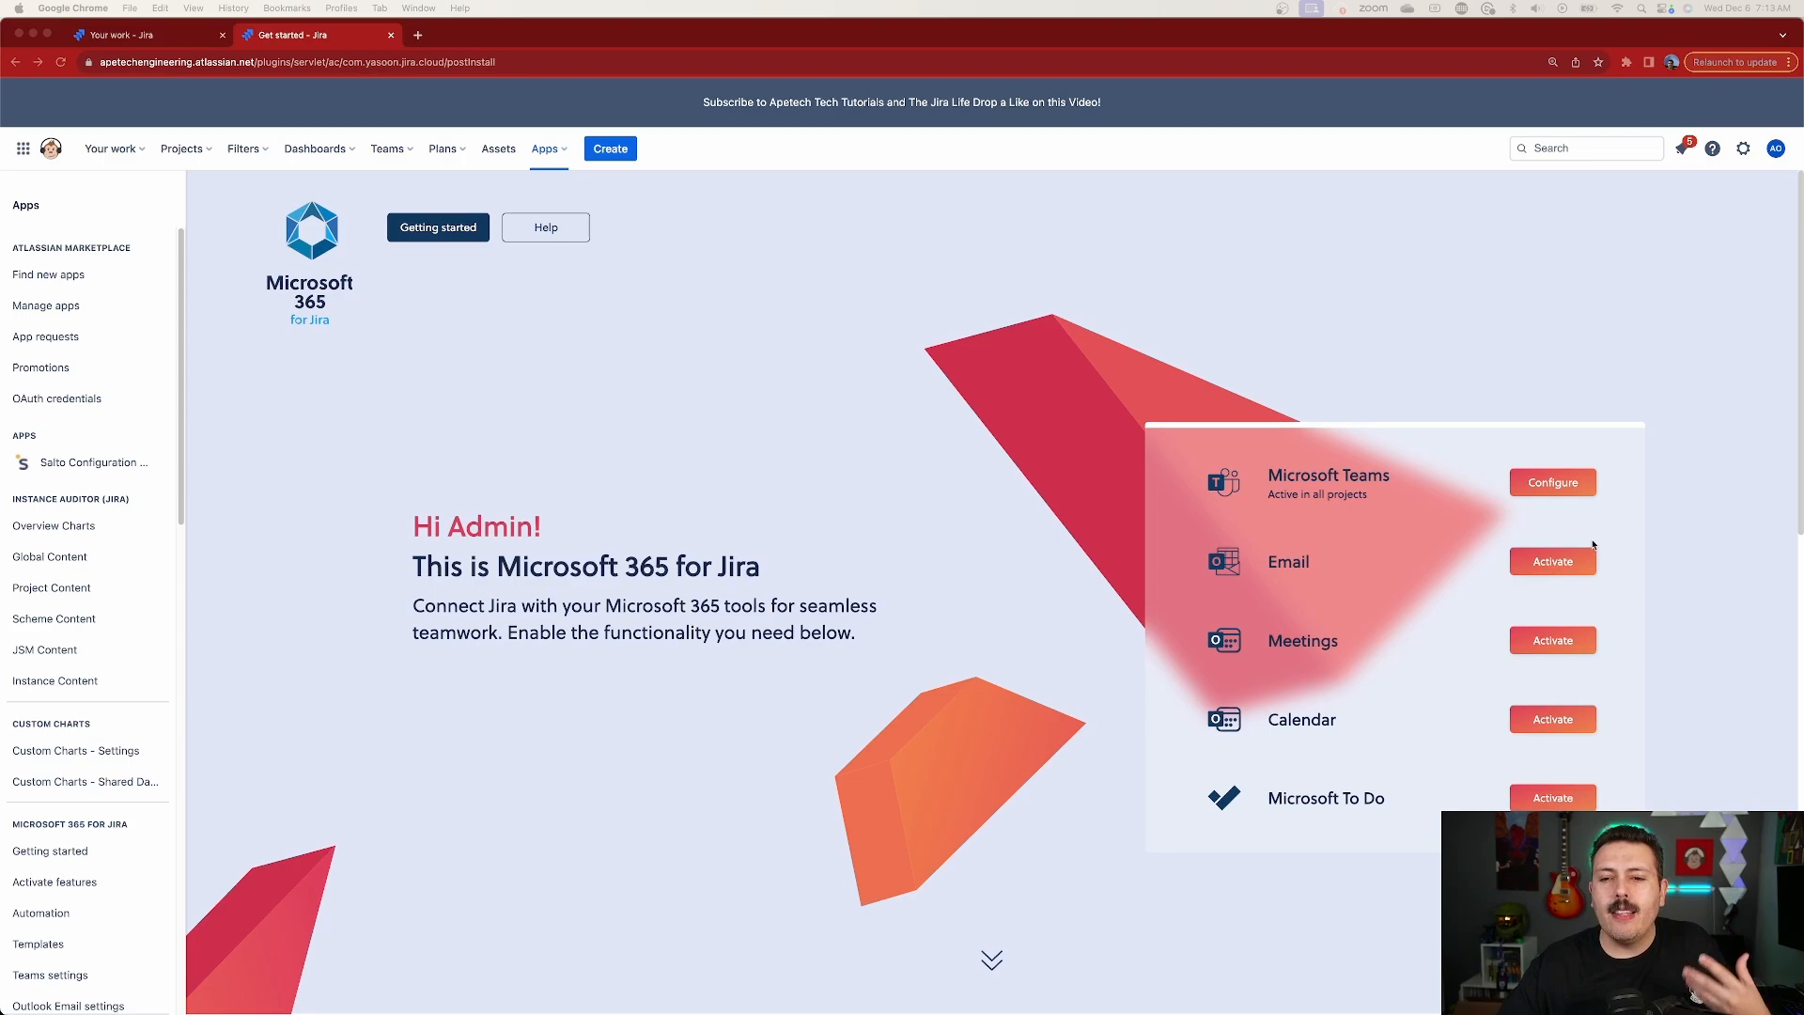
{"action": "mouse_move", "coordinate": [1370, 492]}
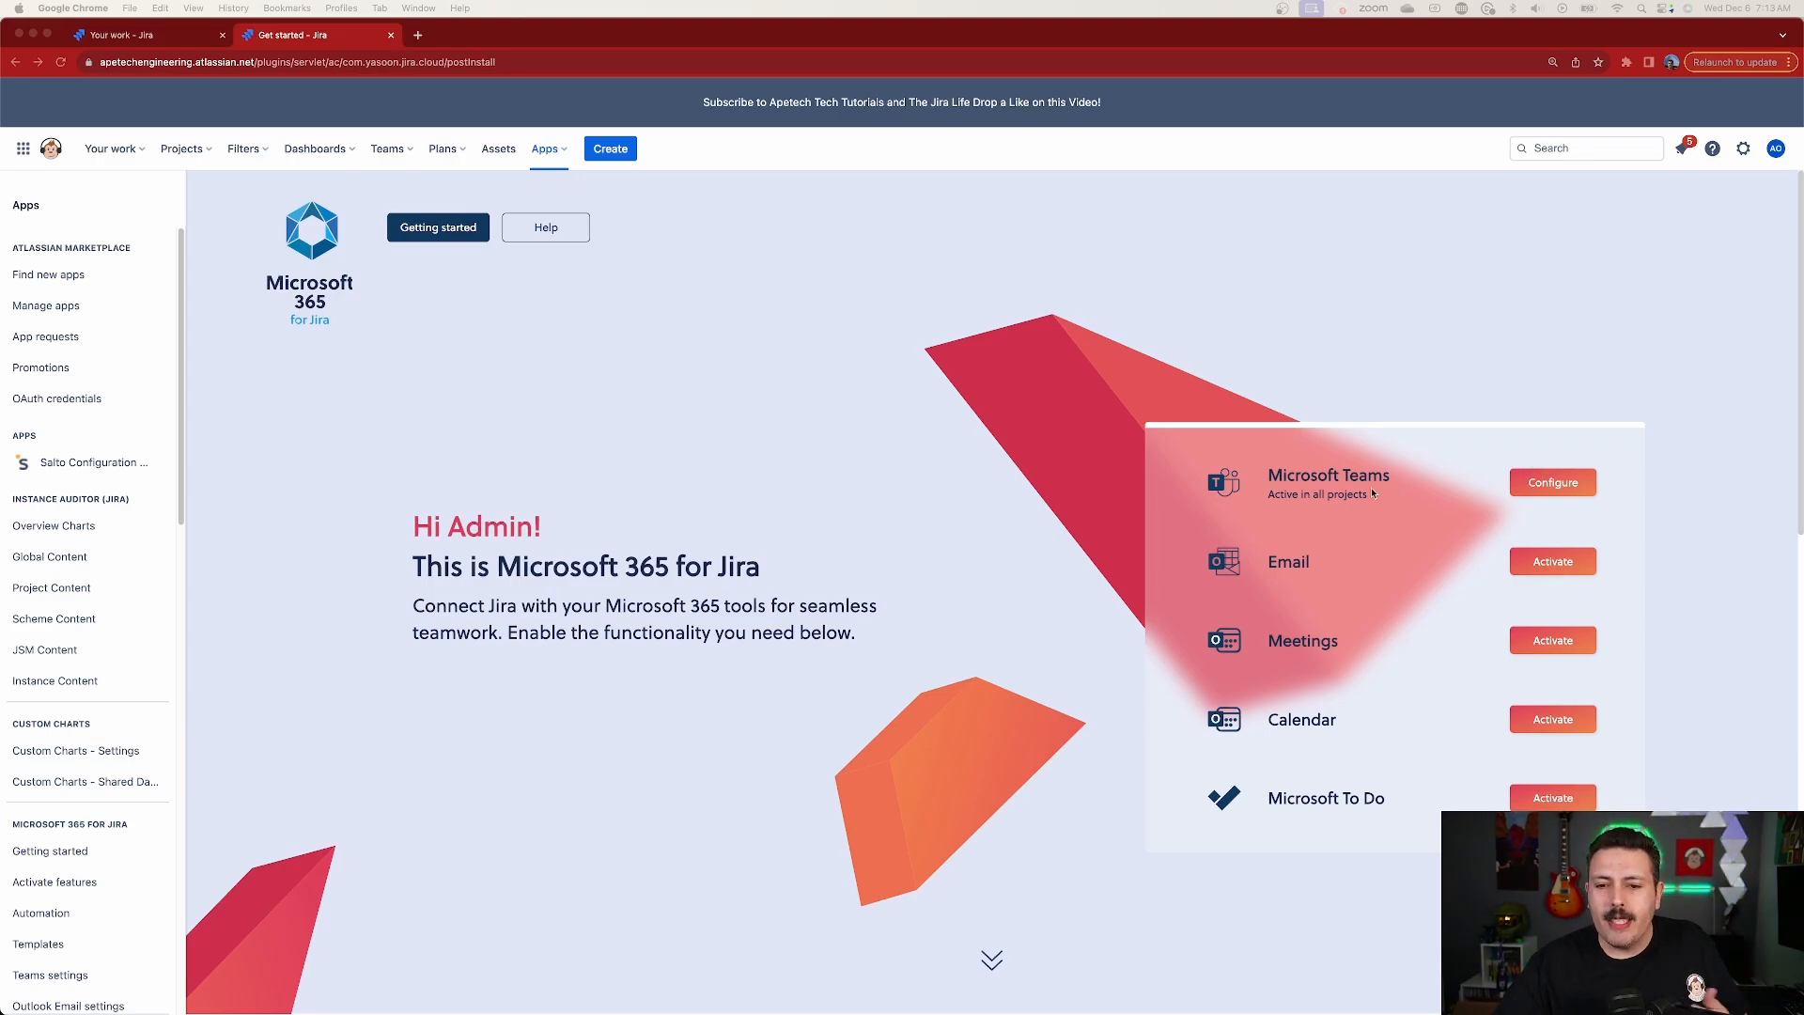
{"action": "mouse_move", "coordinate": [1321, 733]}
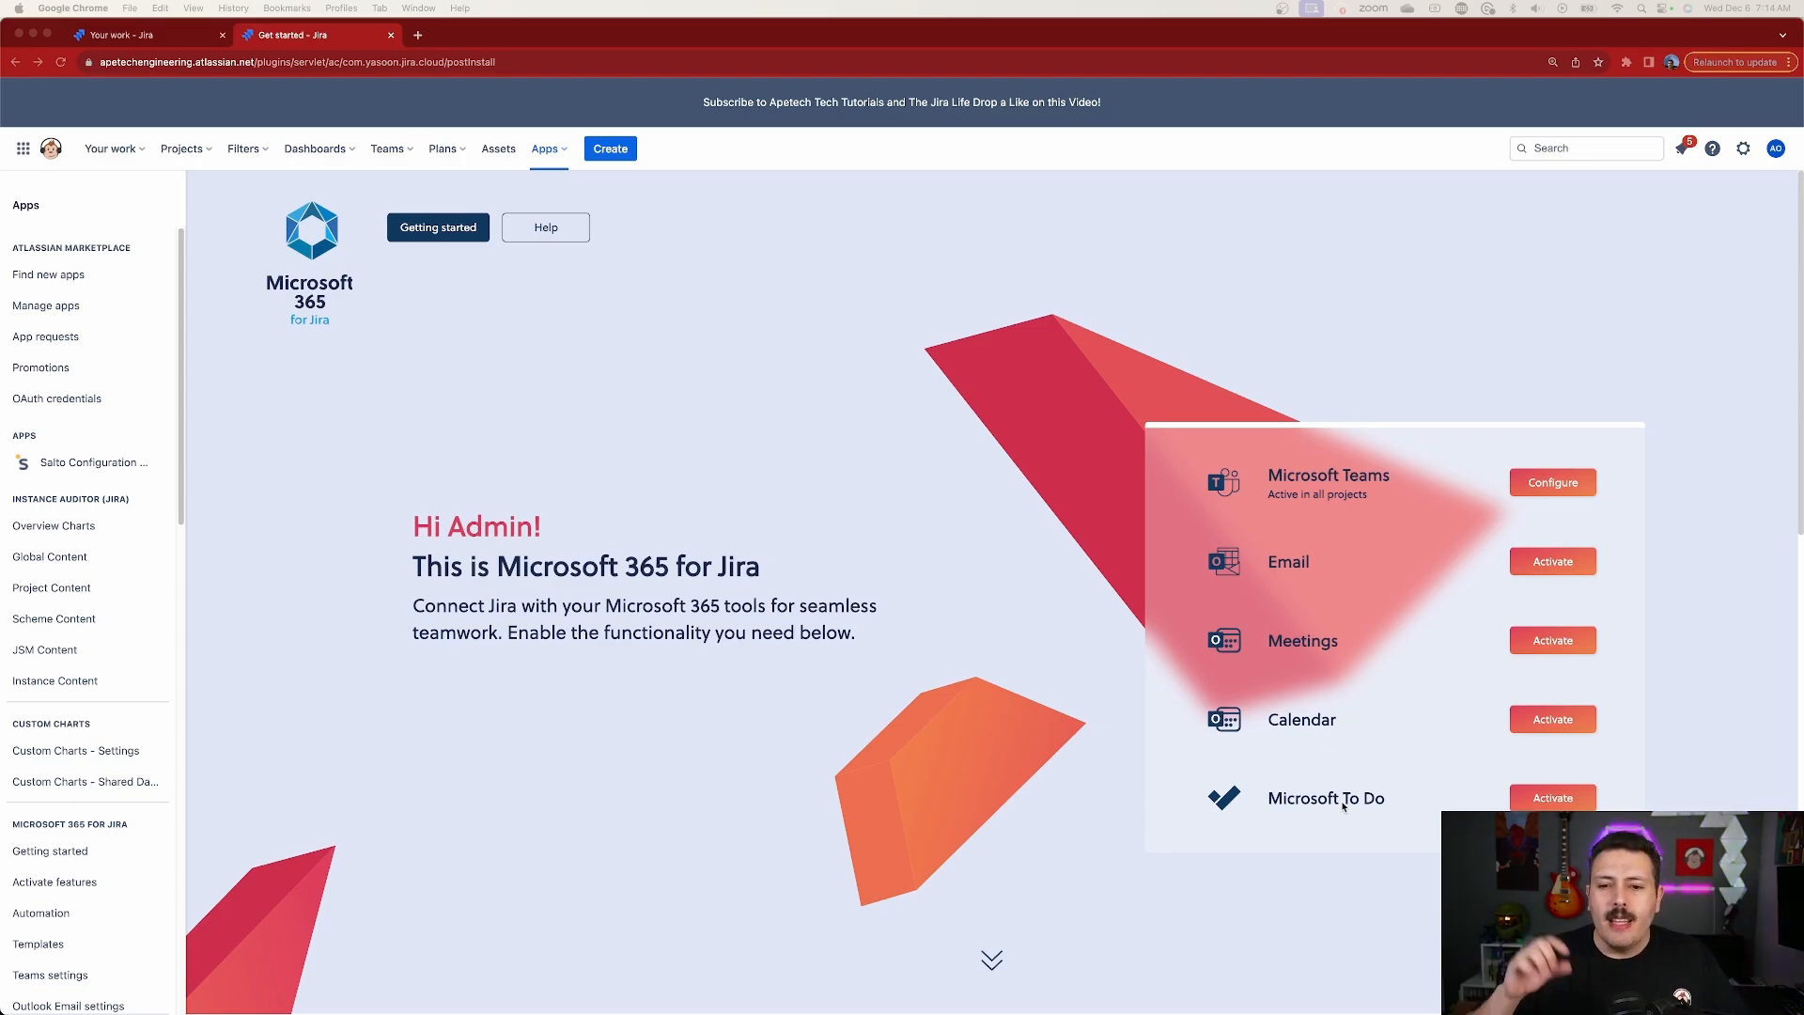
{"action": "mouse_move", "coordinate": [1428, 616]}
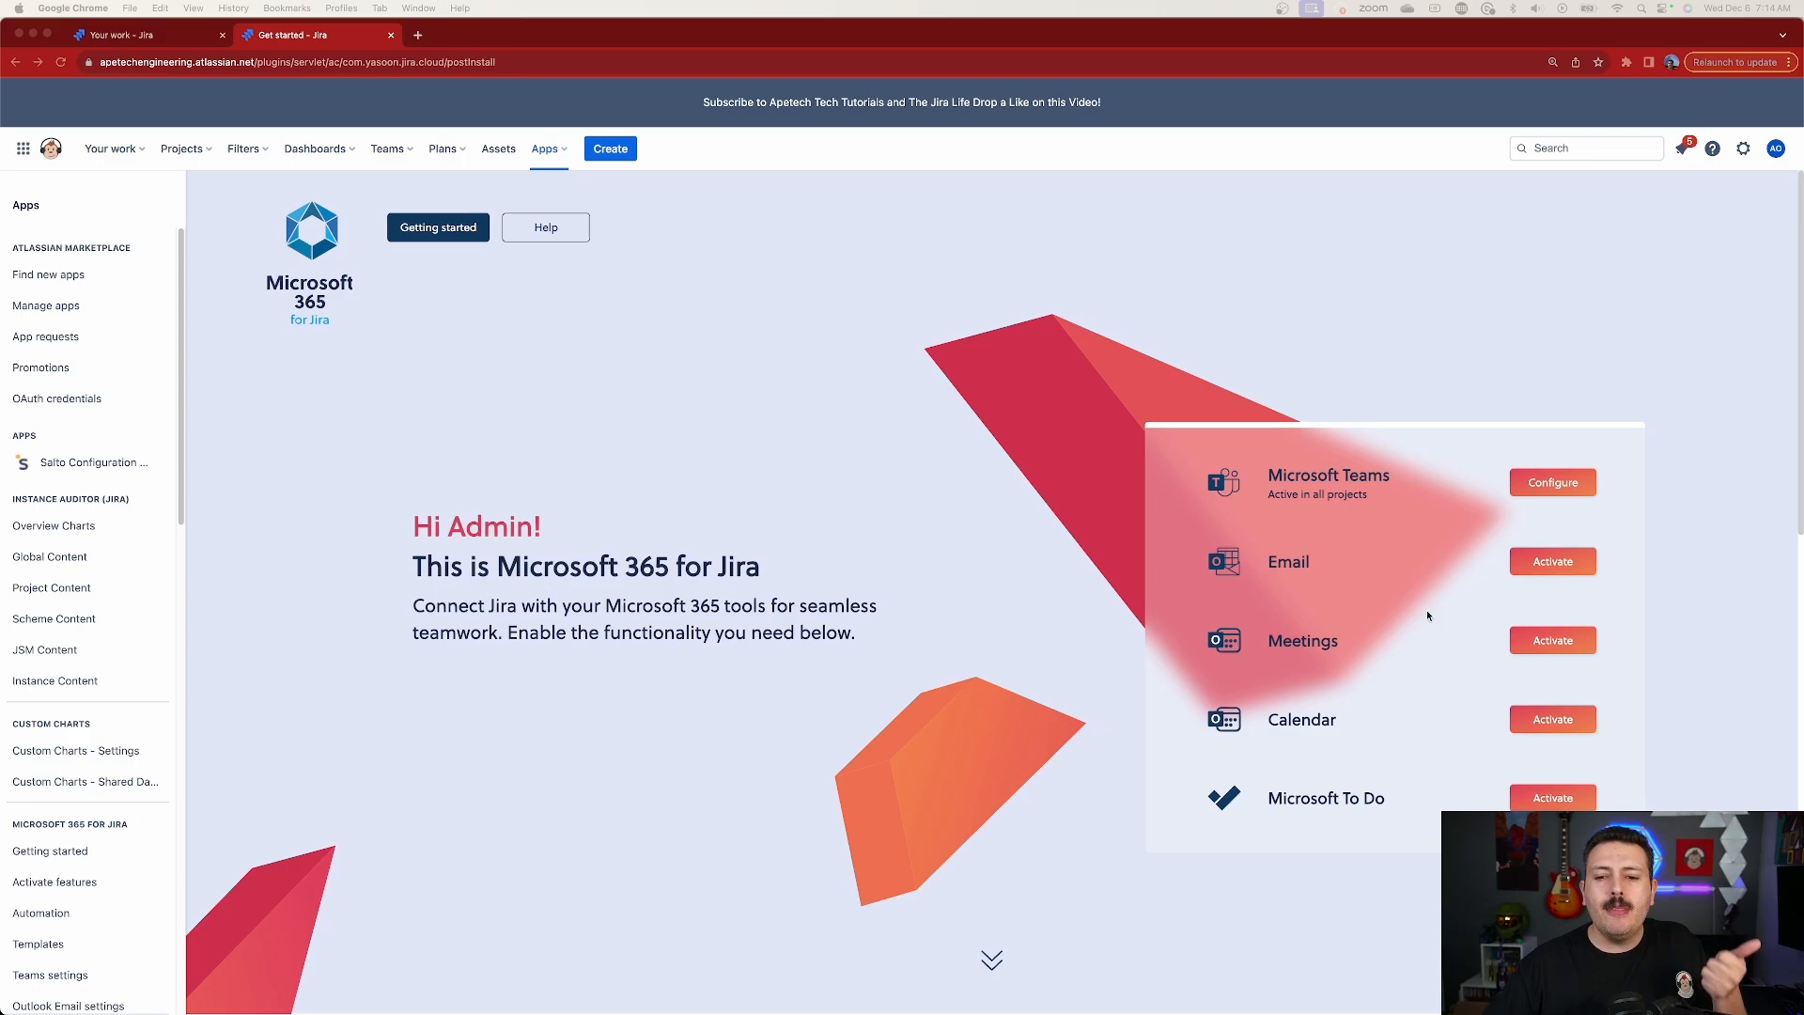
{"action": "mouse_move", "coordinate": [1604, 594]}
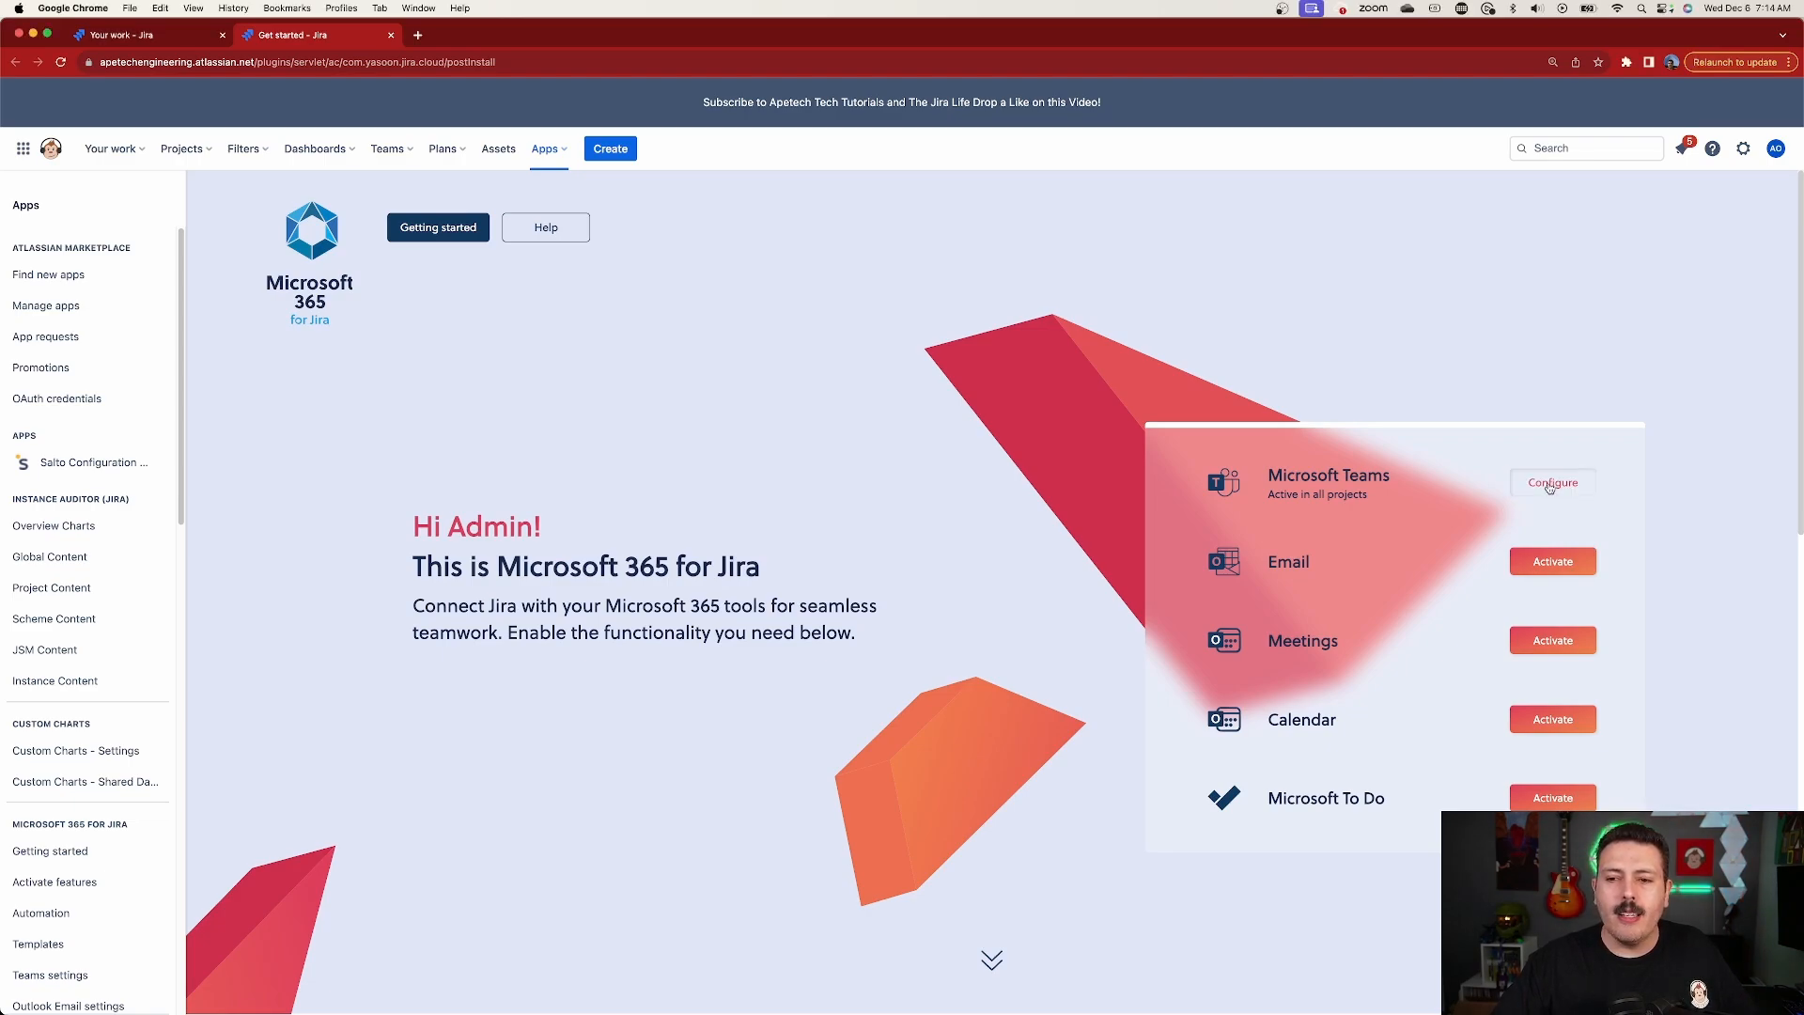
Step: Open the Microsoft Teams integration settings, then the Install Teams app link and Detailed instructions
{"action": "left_click", "coordinate": [1552, 482]}
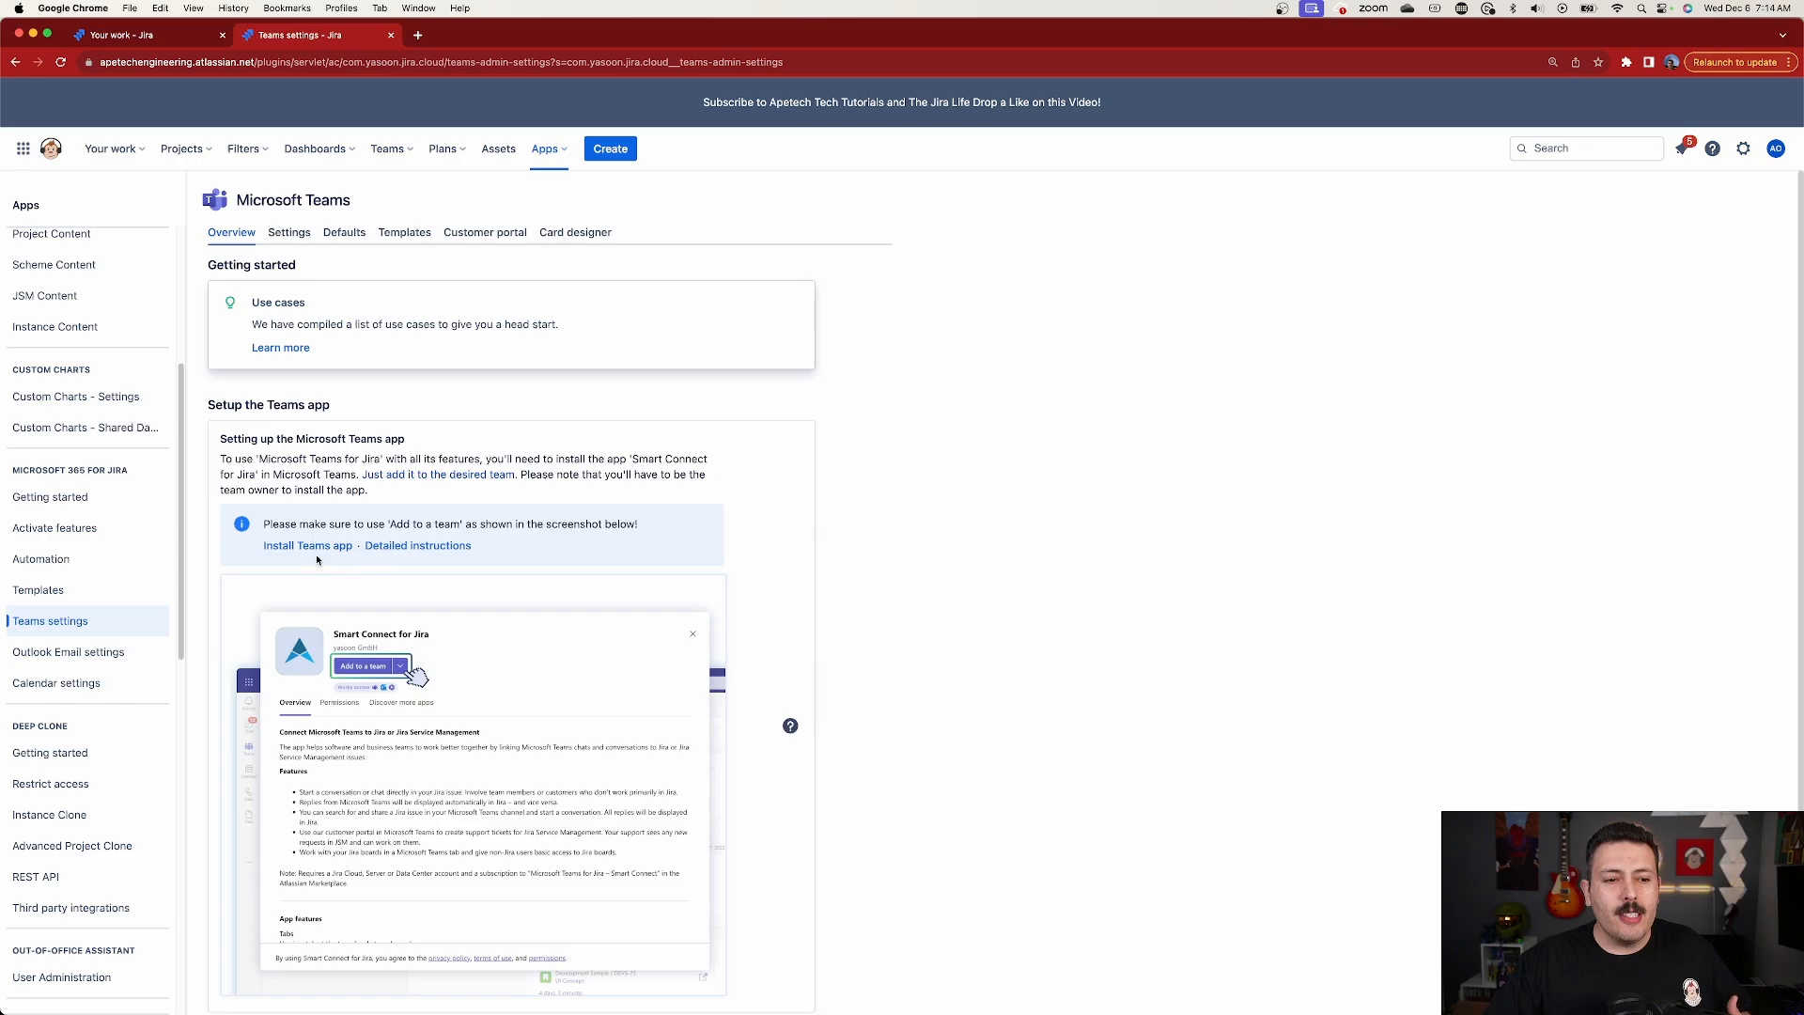
{"action": "mouse_move", "coordinate": [306, 545]}
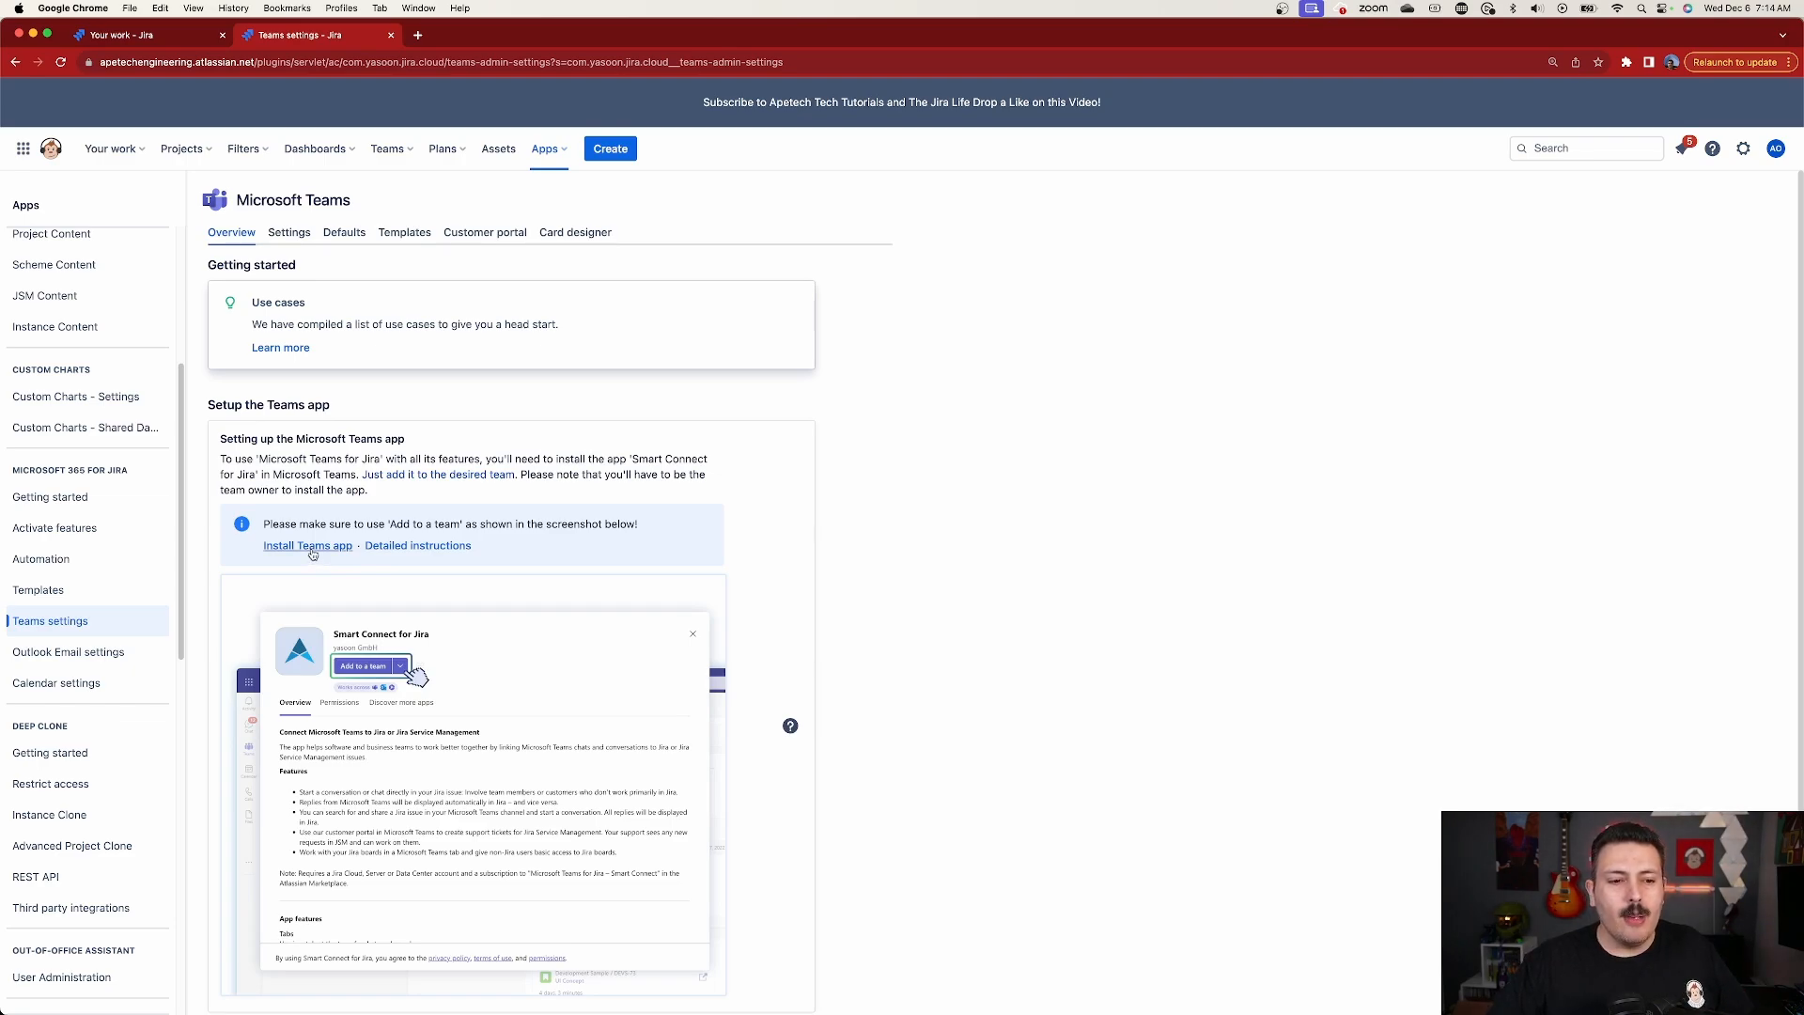
{"action": "mouse_move", "coordinate": [334, 560]}
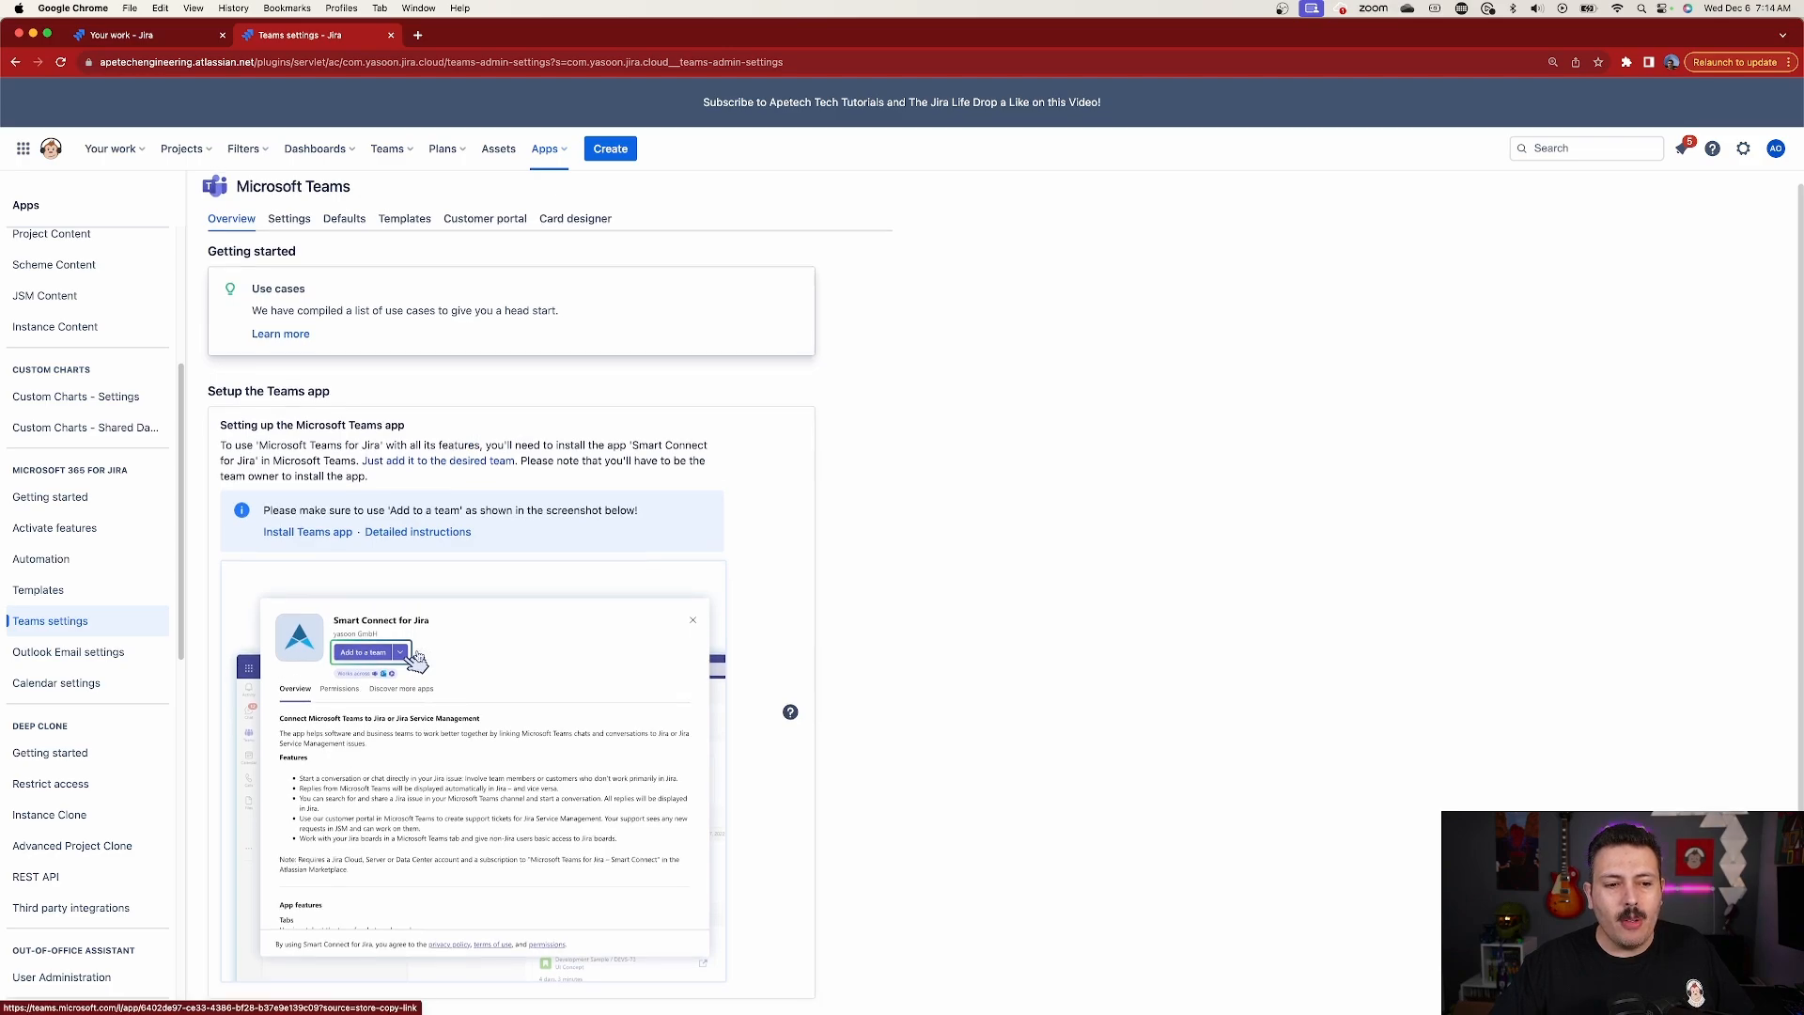
{"action": "mouse_move", "coordinate": [461, 632]}
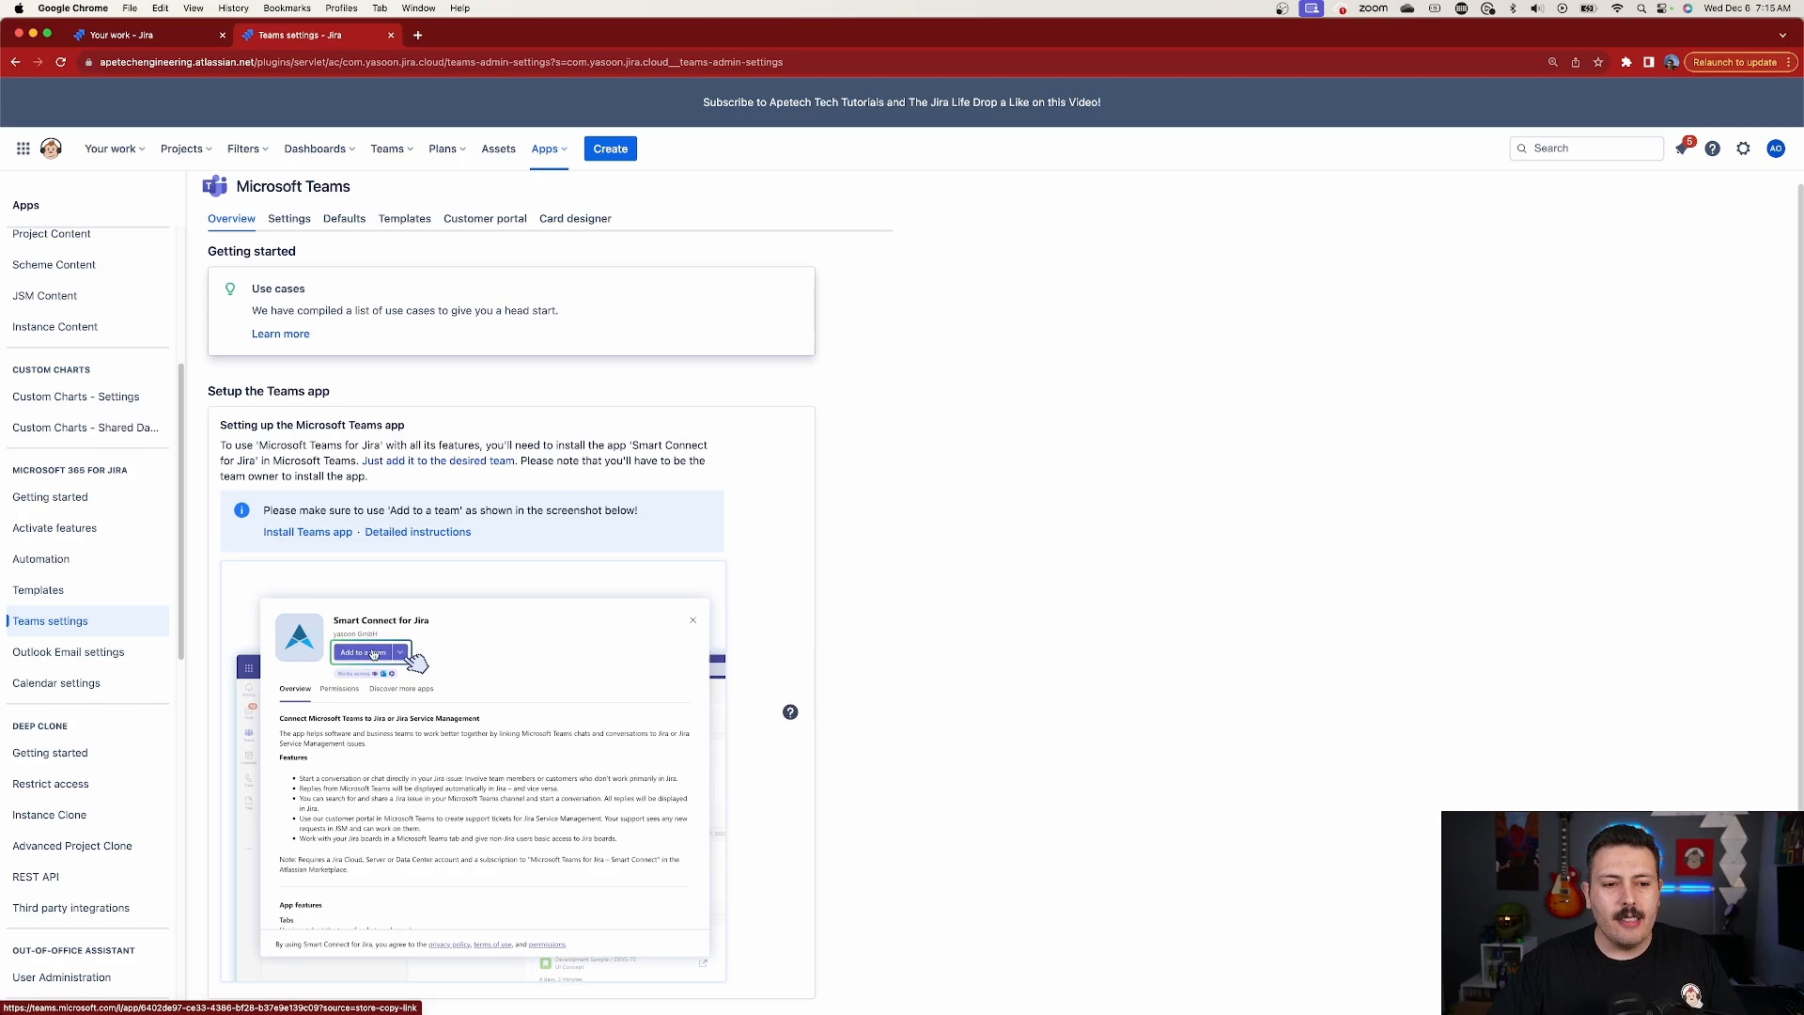
{"action": "right_click", "coordinate": [416, 531]}
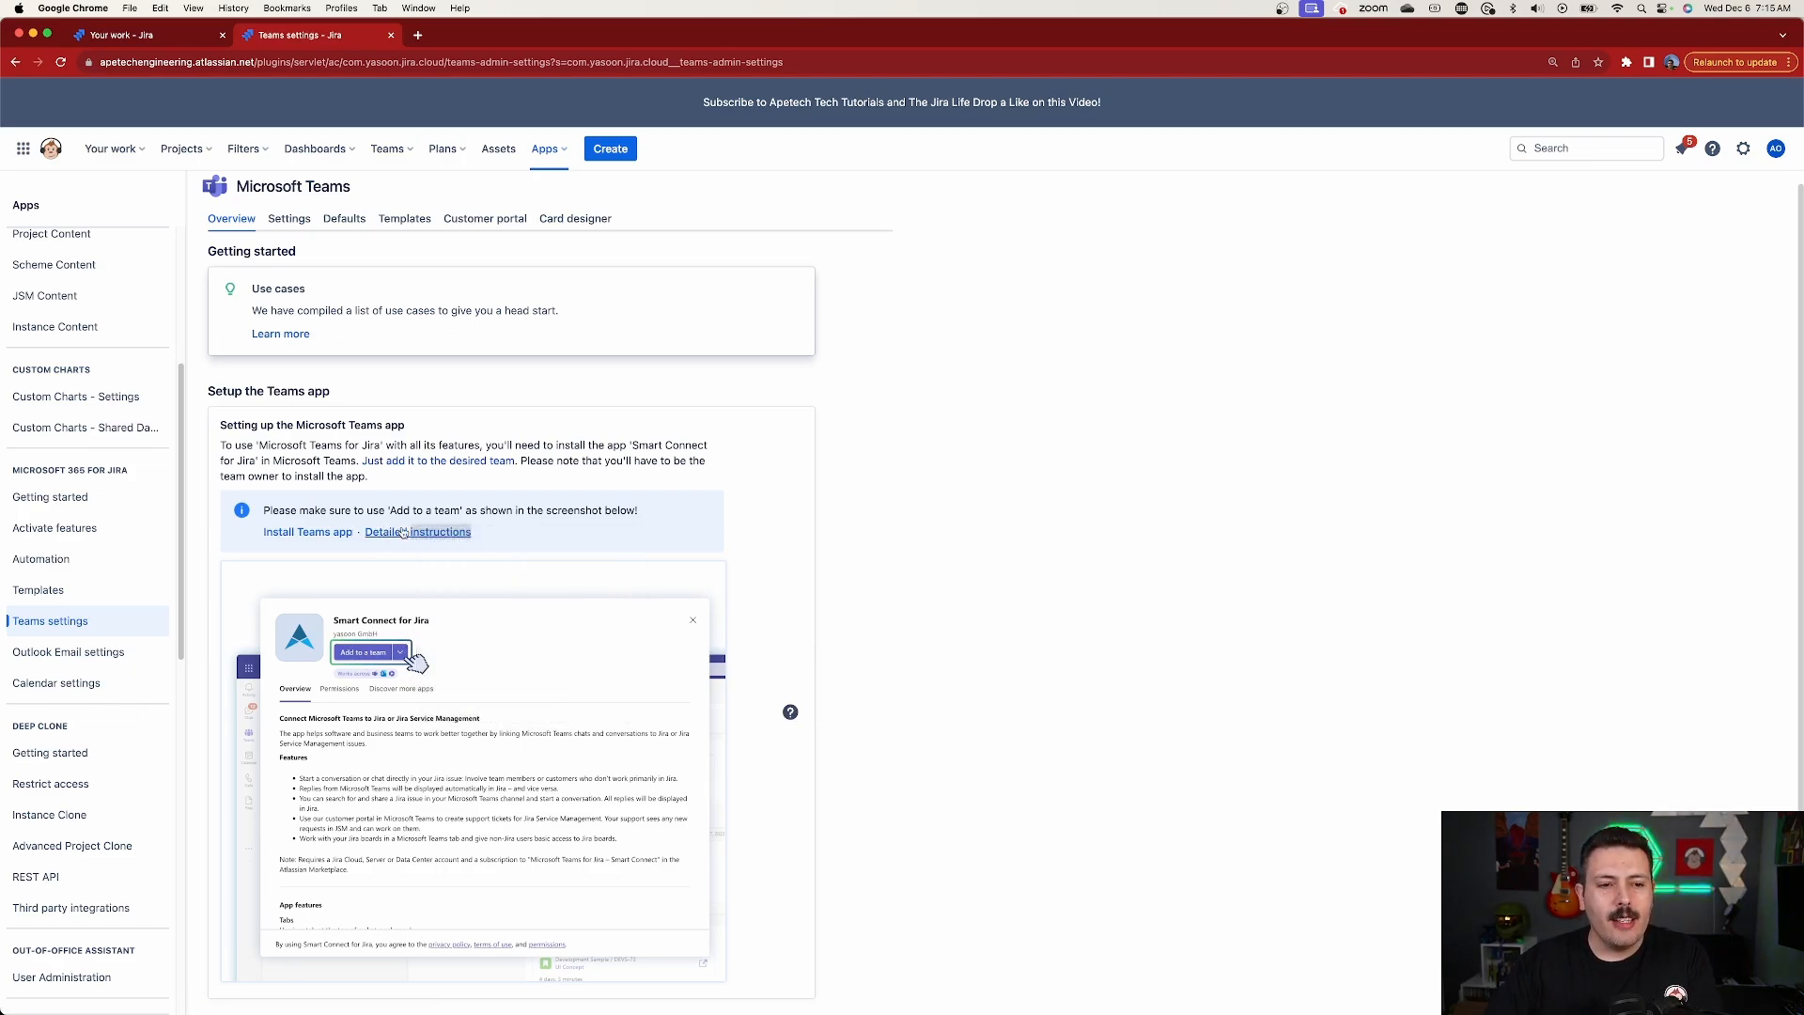
{"action": "left_click", "coordinate": [417, 532]}
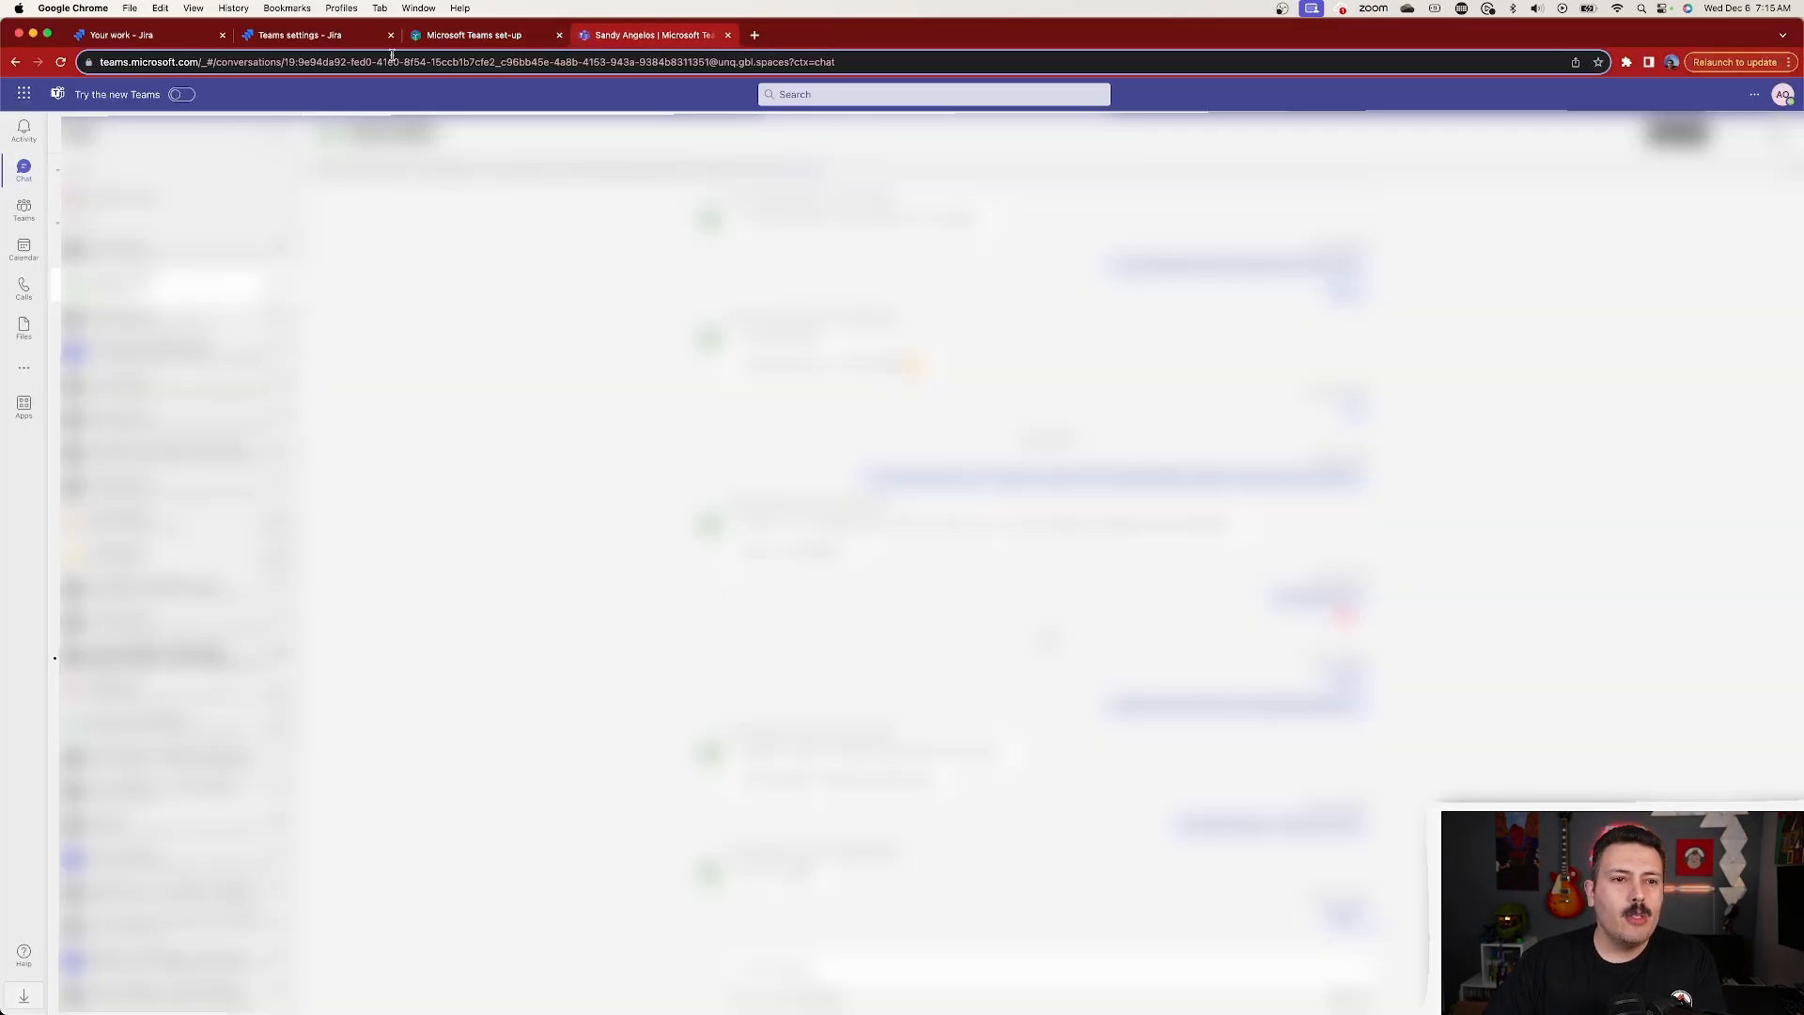
Step: Switch to the Teams set-up guide tab at its Install Microsoft Teams app section
{"action": "left_click", "coordinate": [472, 35]}
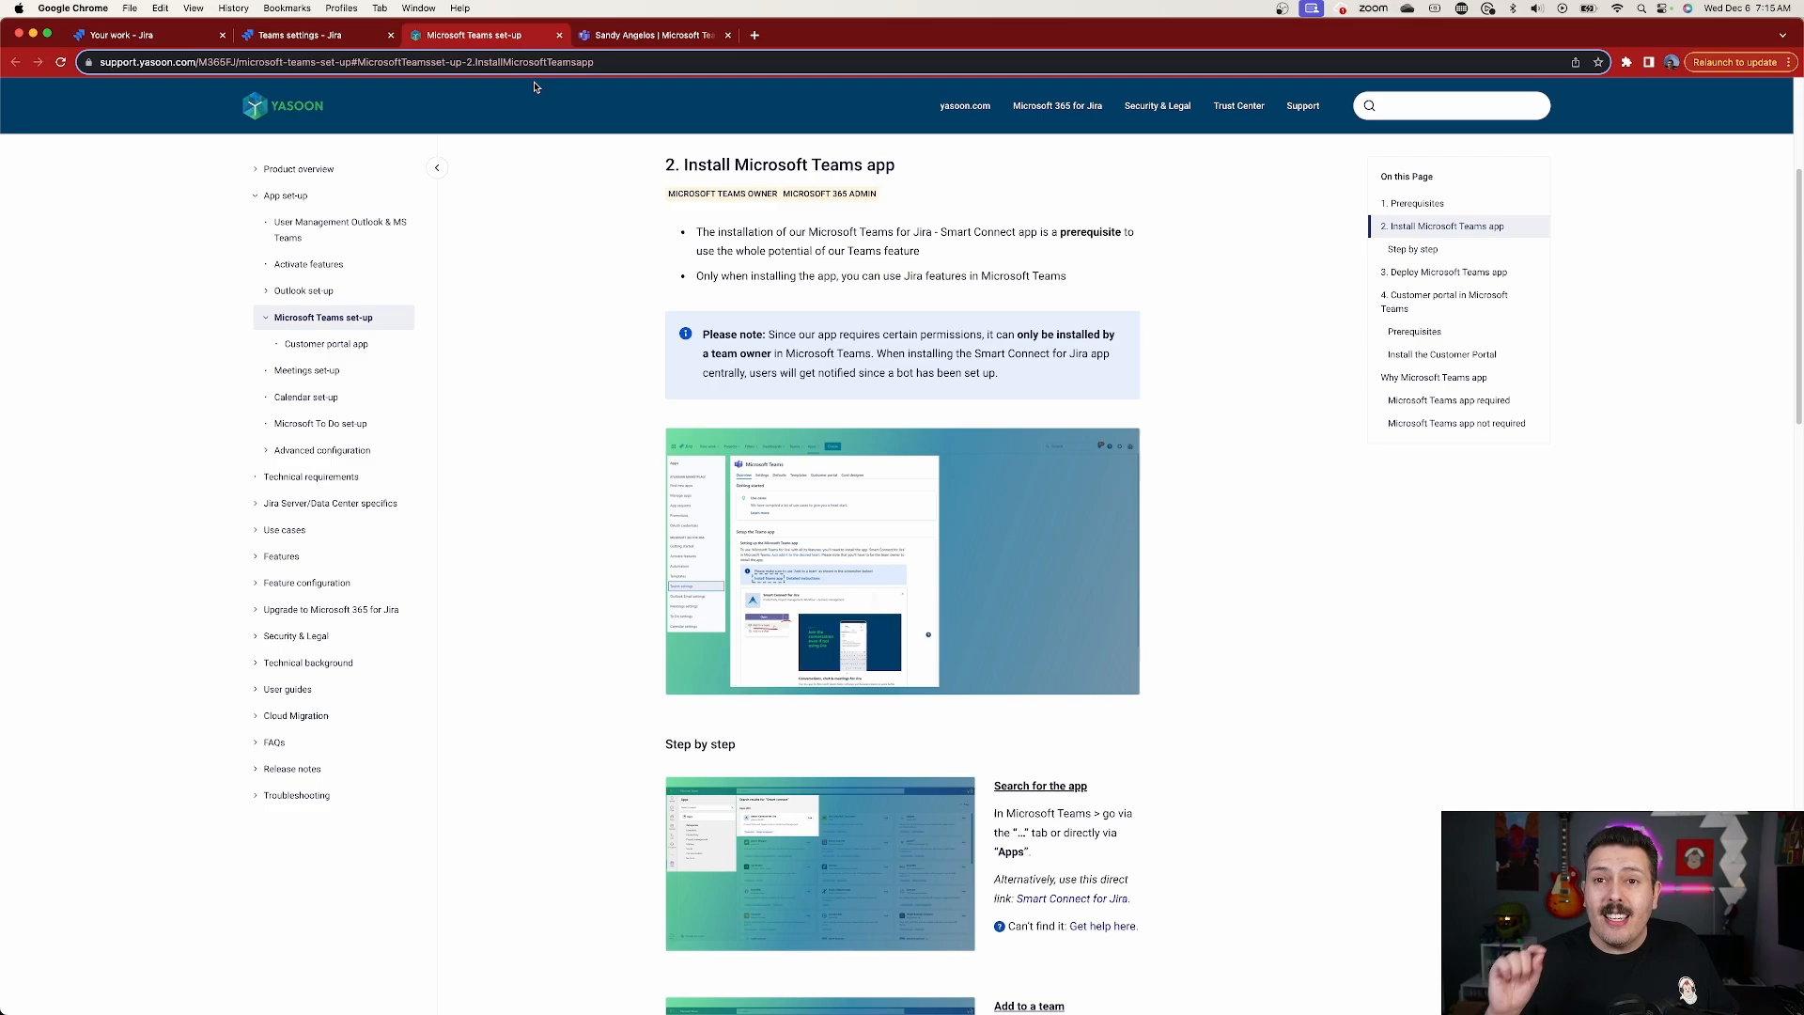
{"action": "left_click", "coordinate": [816, 35]}
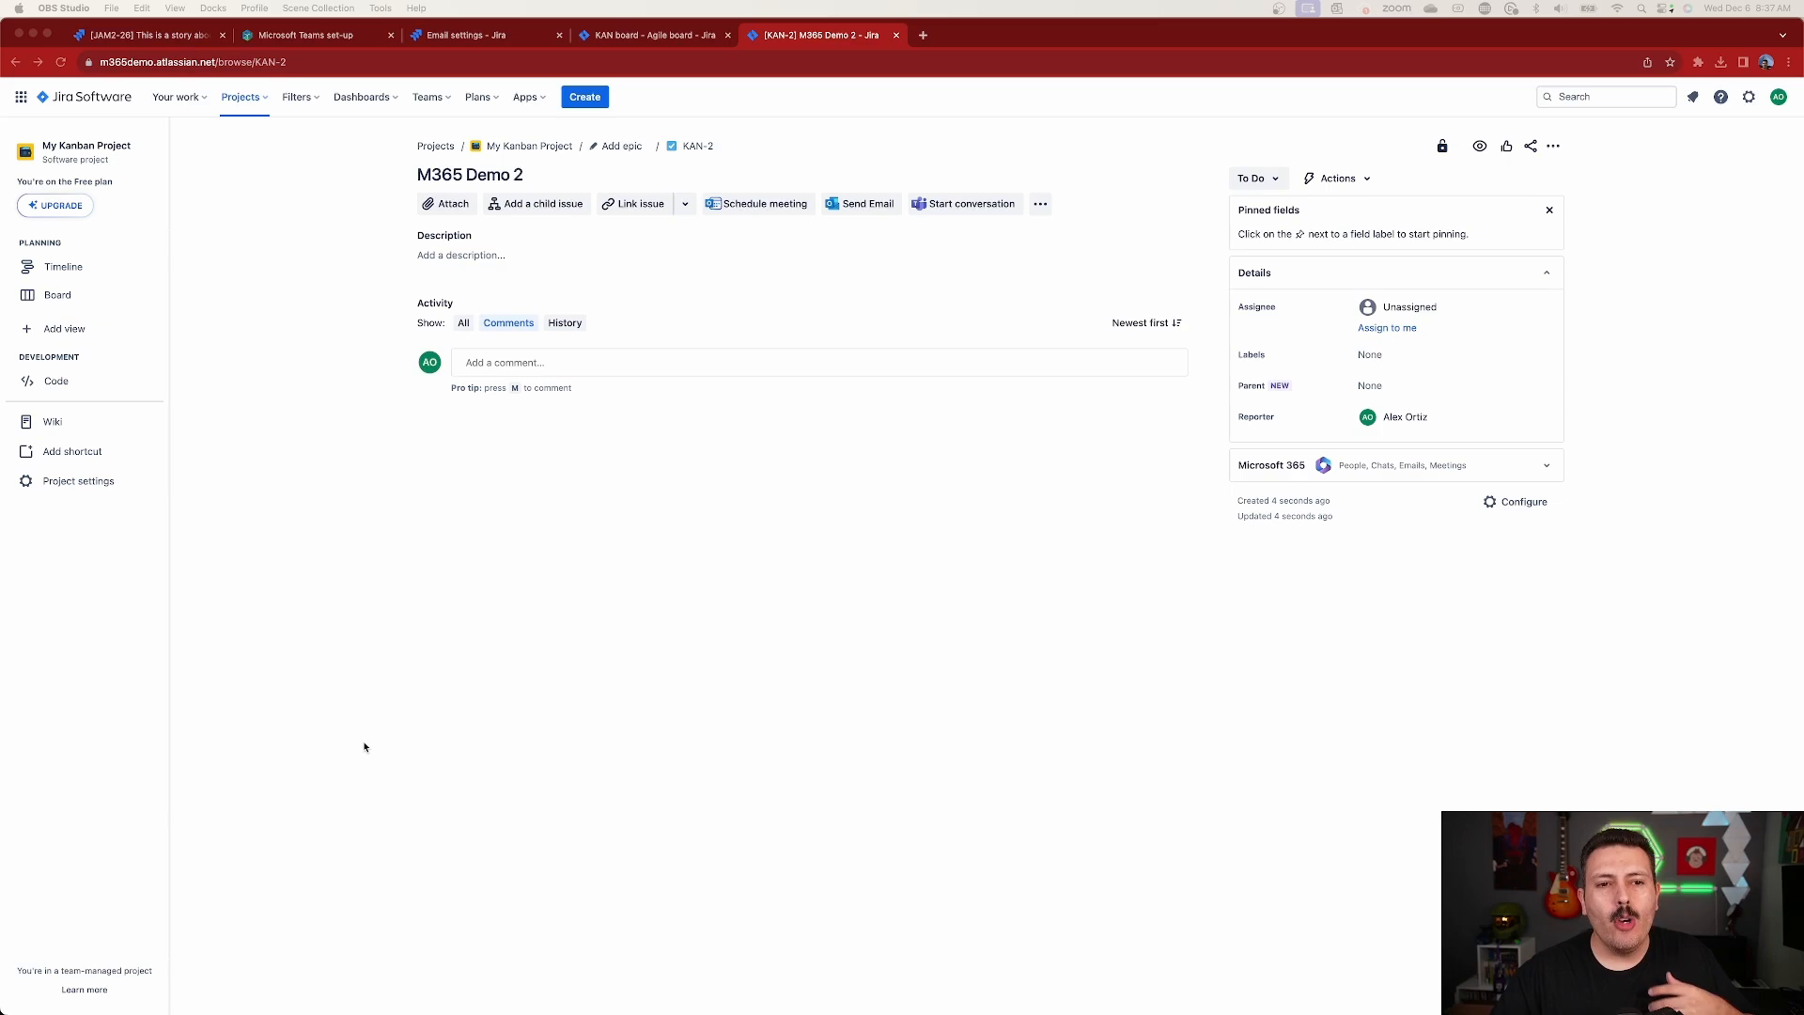
{"action": "mouse_move", "coordinate": [713, 646]}
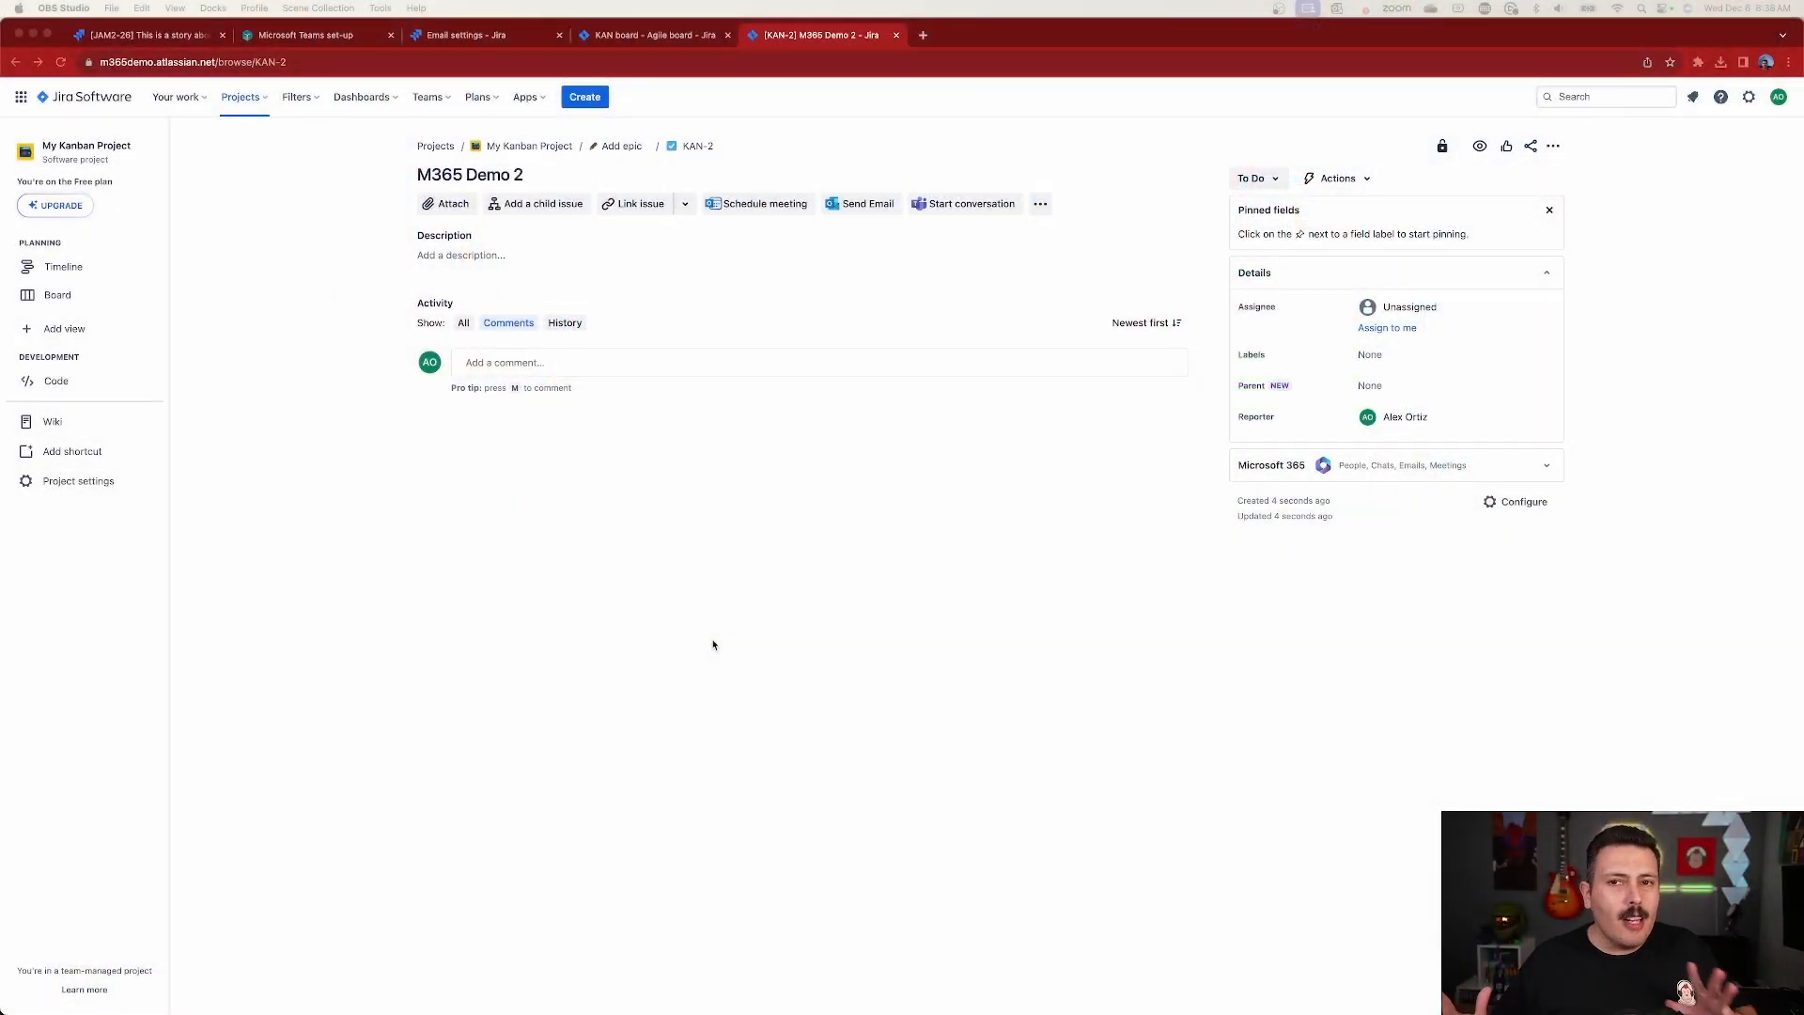
{"action": "mouse_move", "coordinate": [753, 283]}
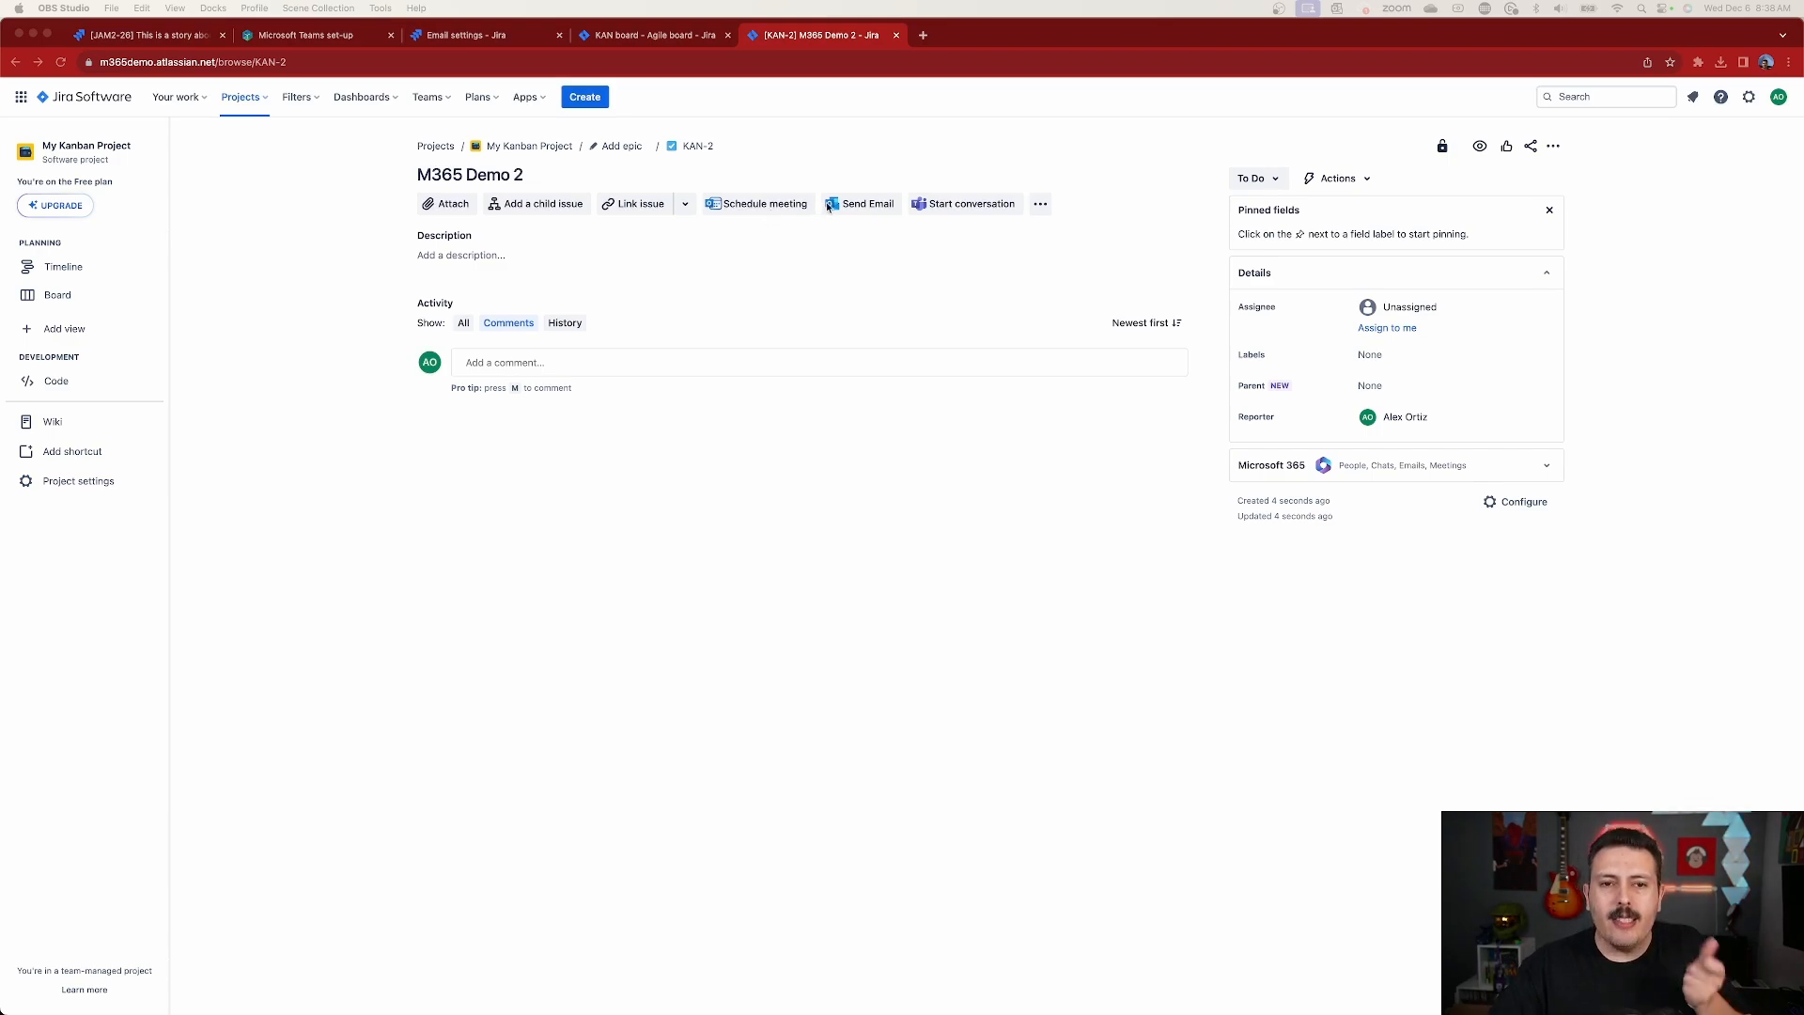
{"action": "mouse_move", "coordinate": [980, 209]}
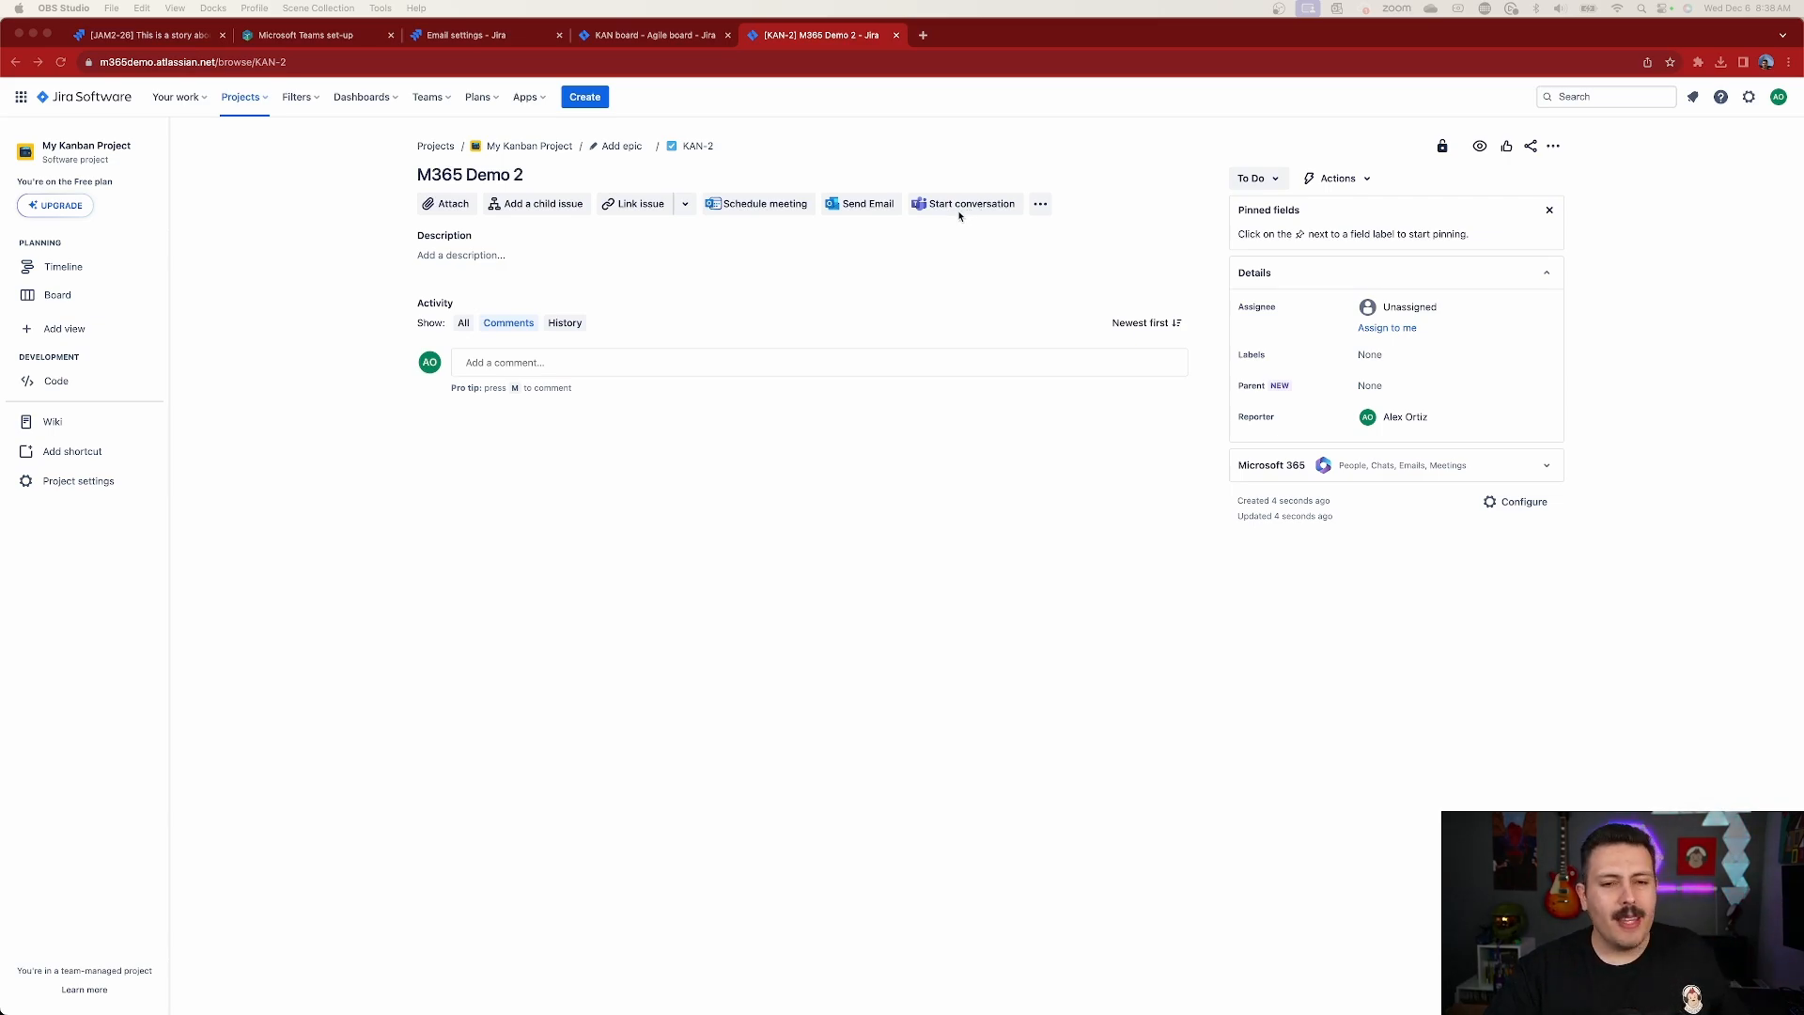
{"action": "mouse_move", "coordinate": [753, 230]}
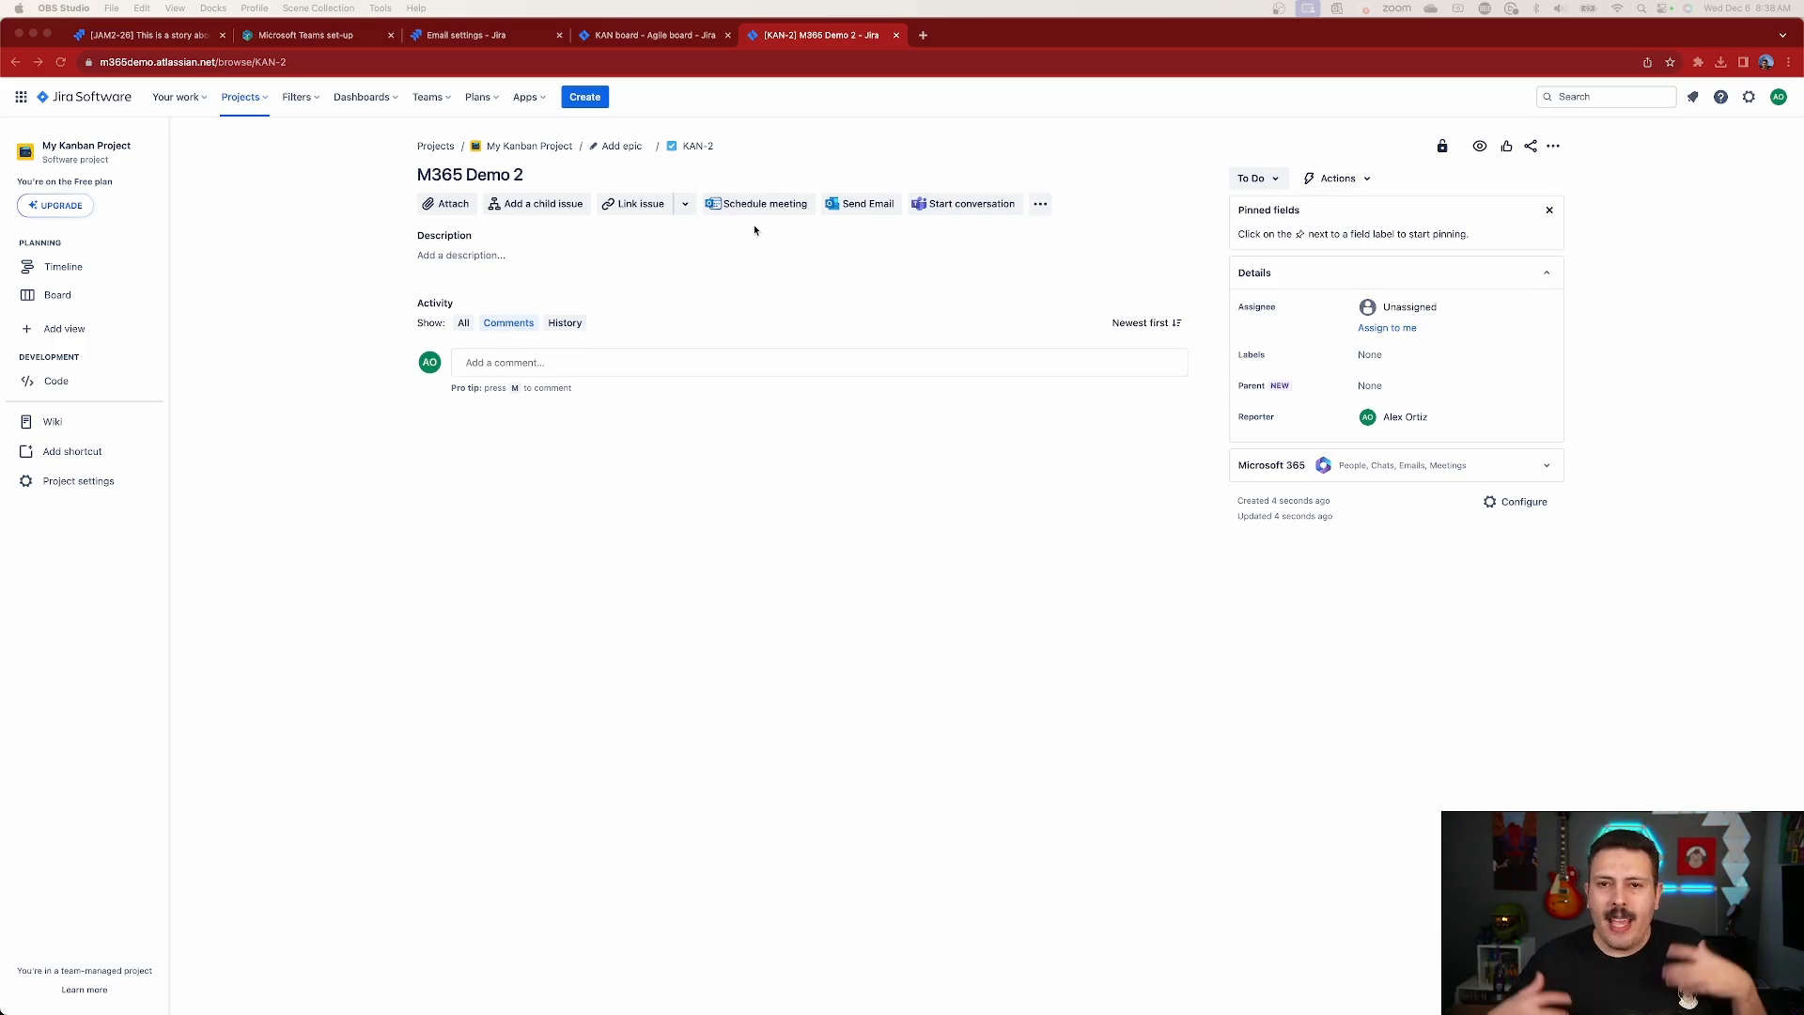
{"action": "mouse_move", "coordinate": [903, 562]}
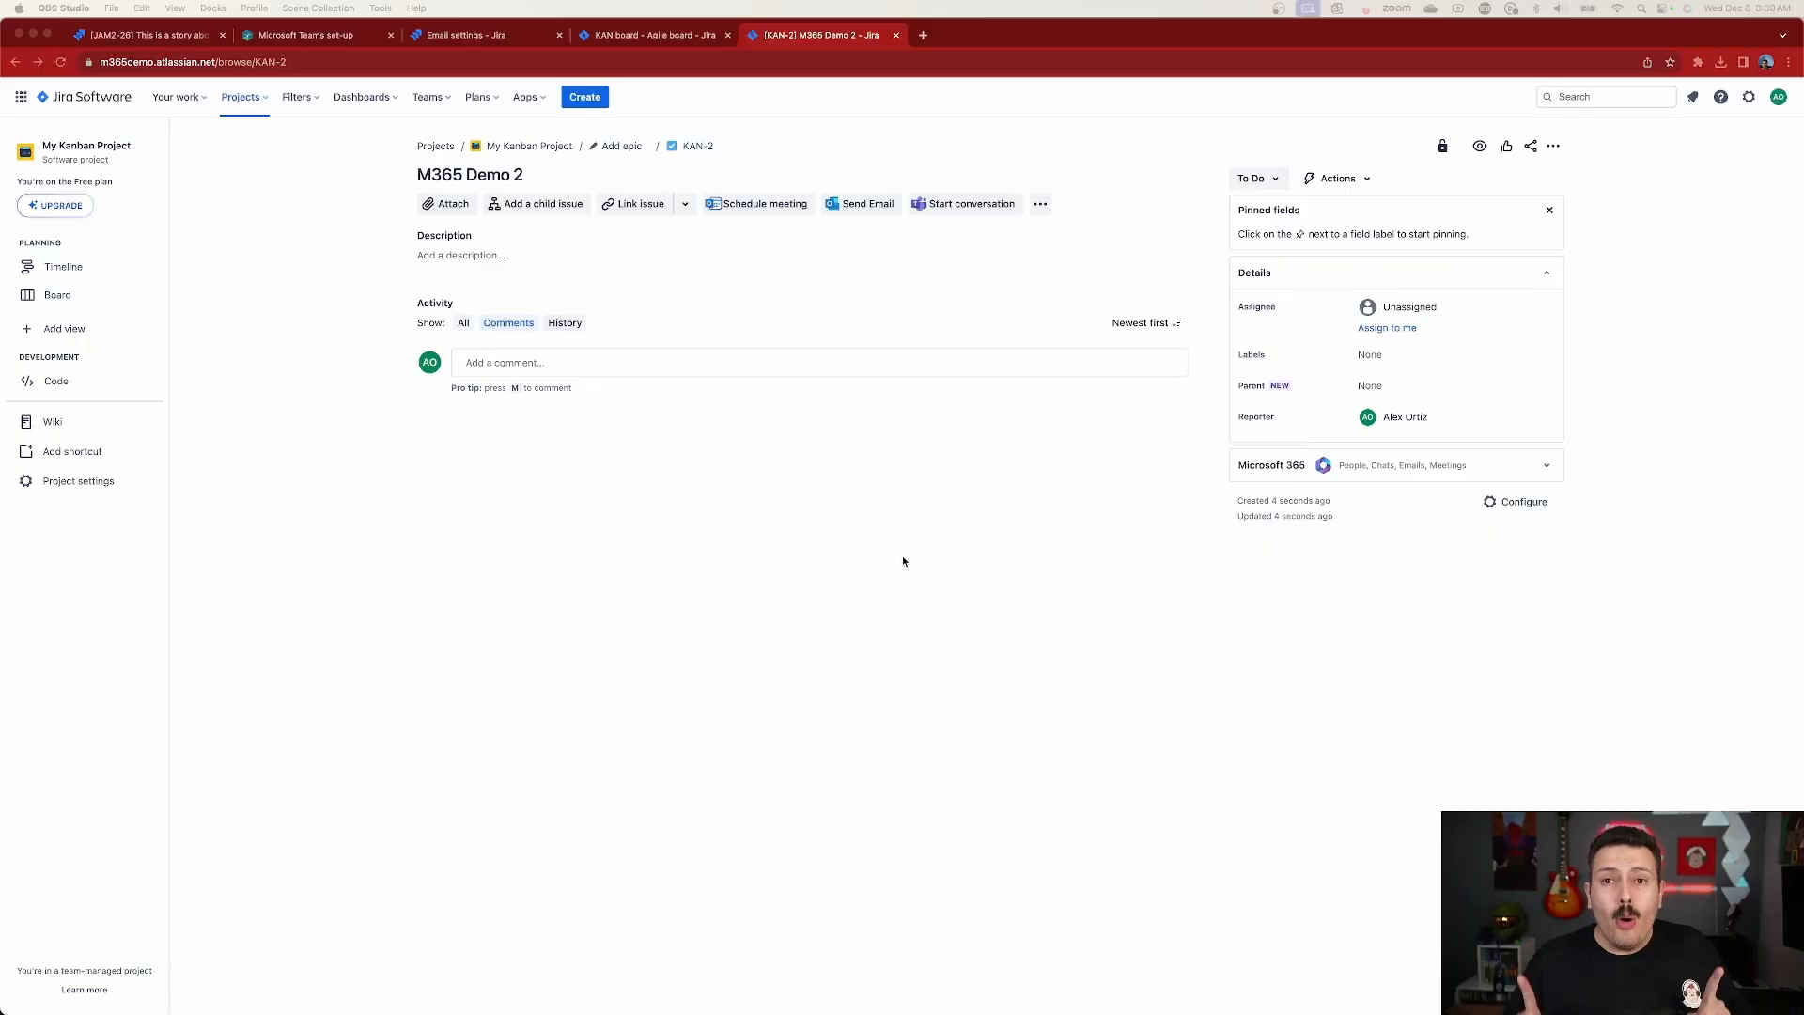
{"action": "mouse_move", "coordinate": [781, 227]}
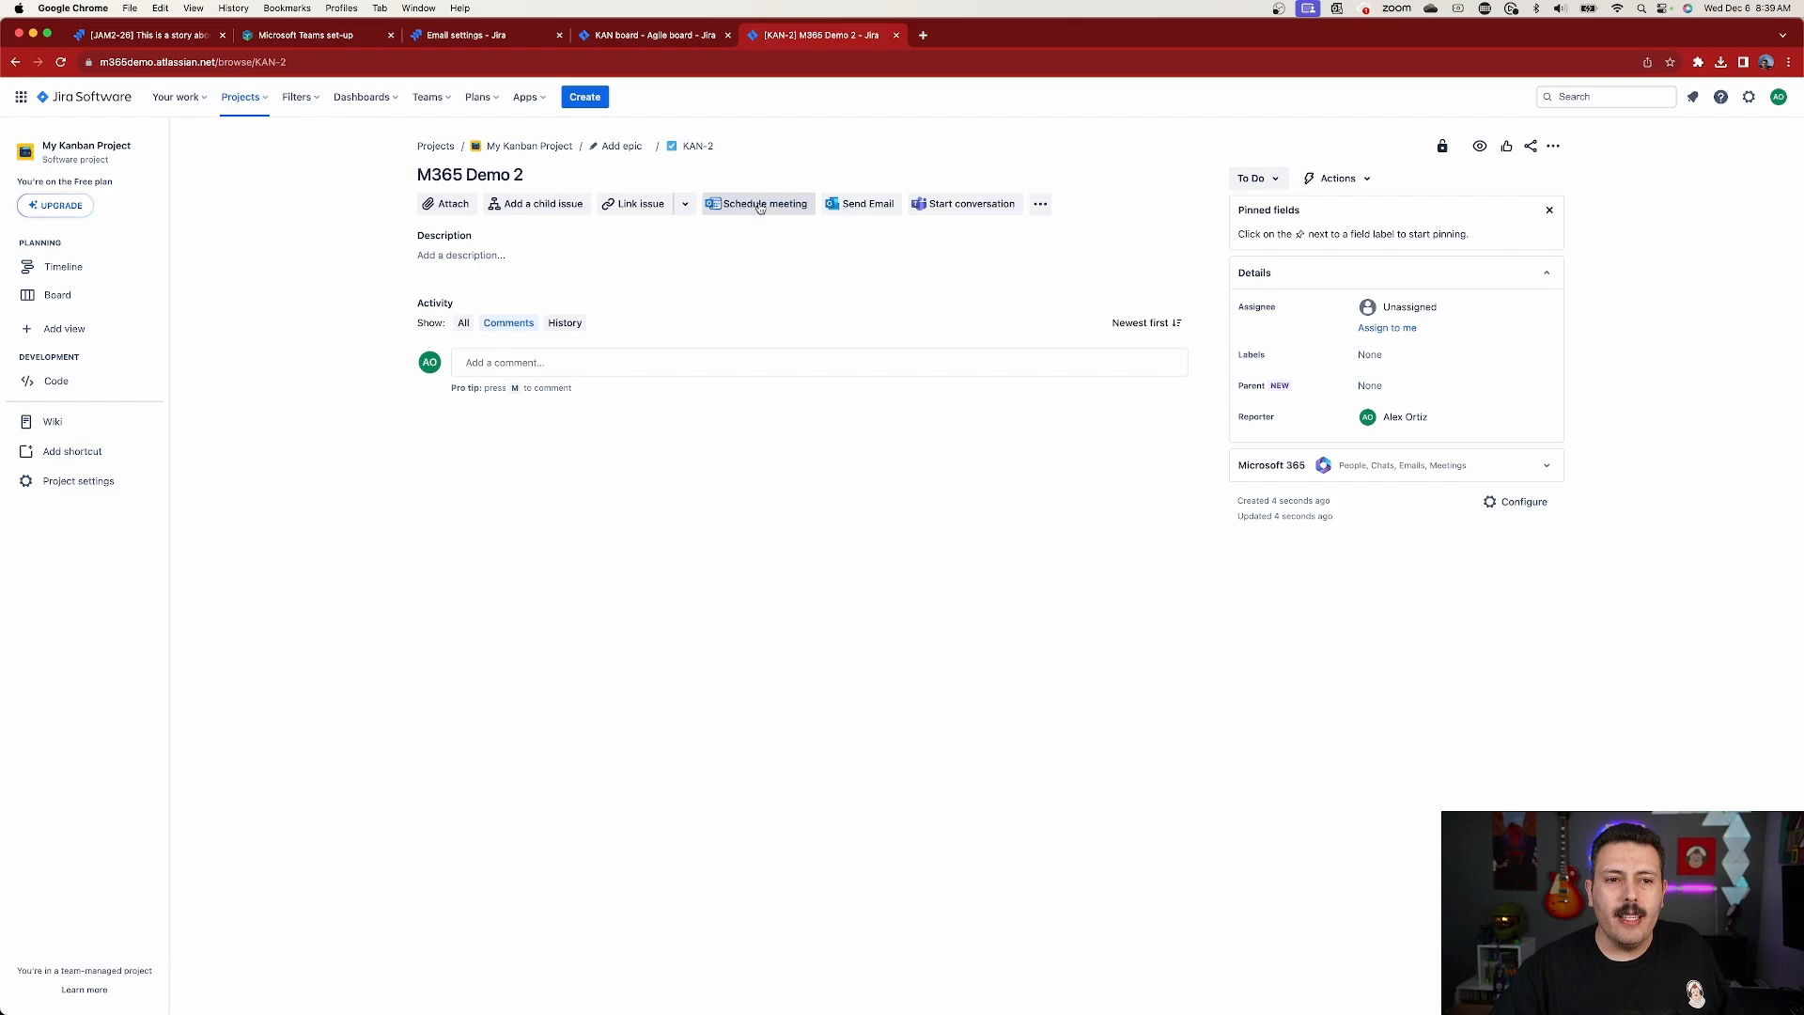
Step: Open the Schedule new meeting dialog for KAN-2, then cancel it without sending
{"action": "left_click", "coordinate": [757, 204]}
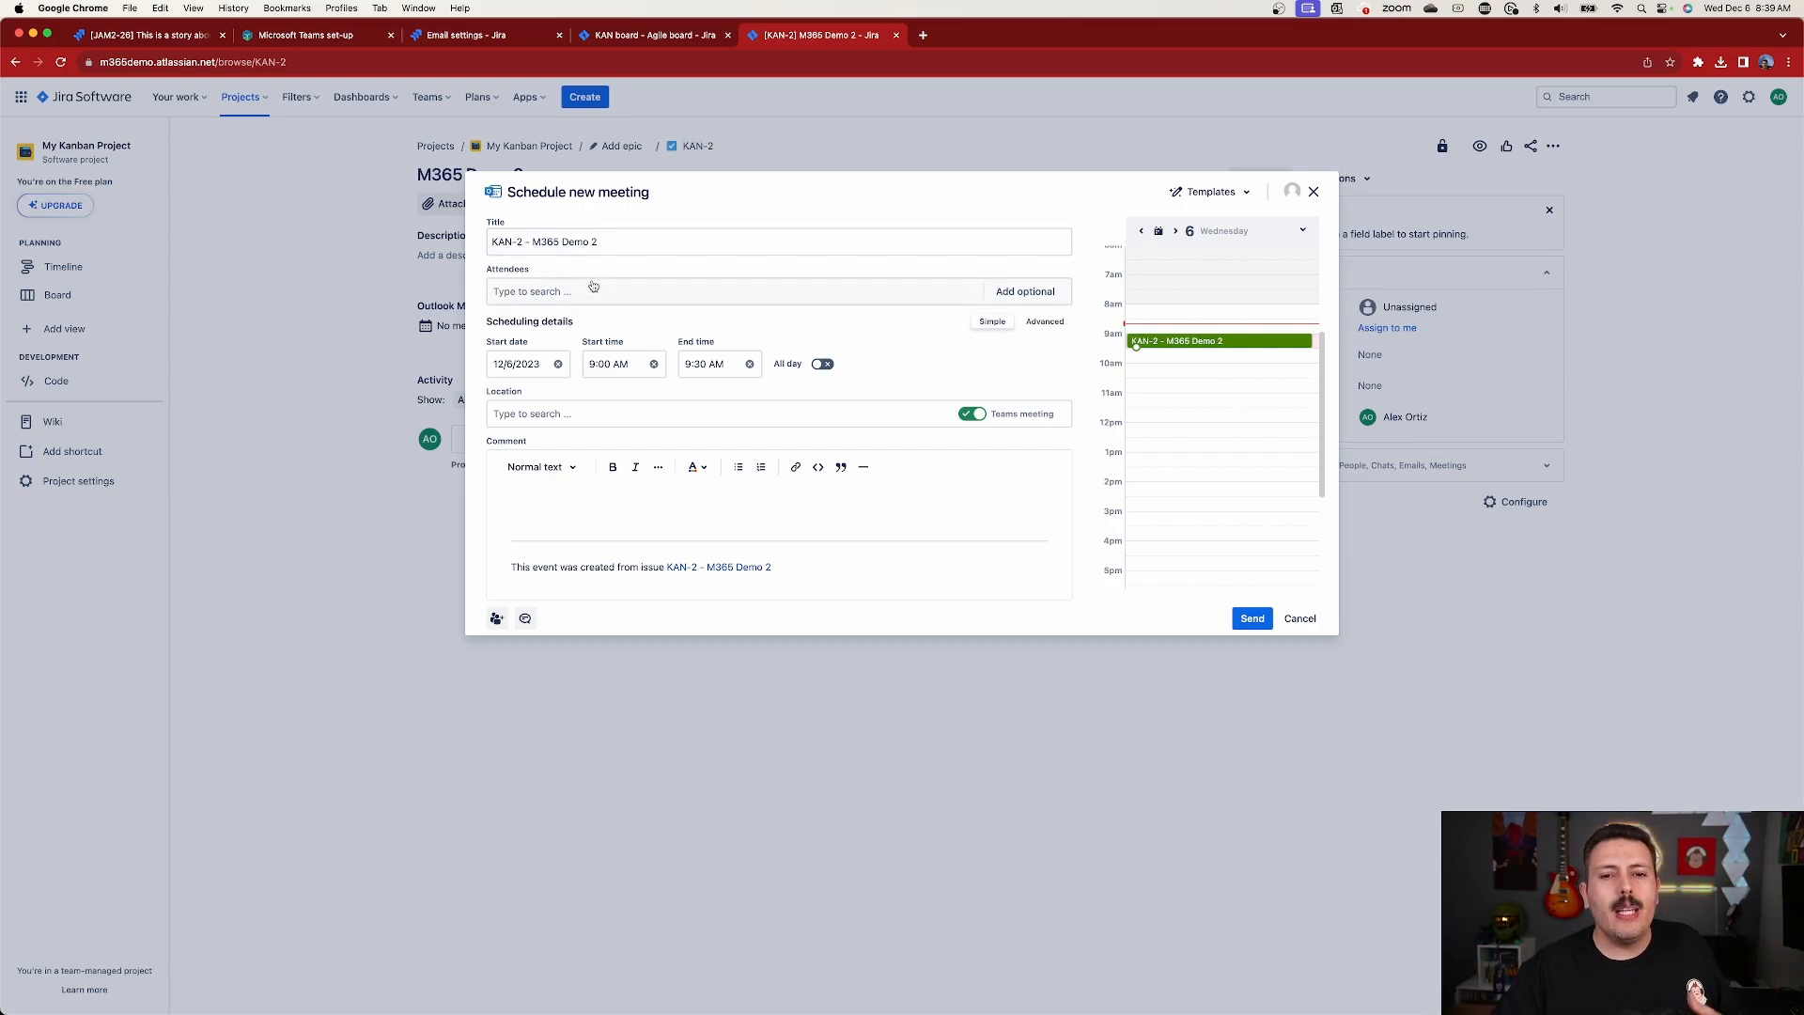
{"action": "mouse_move", "coordinate": [612, 301]}
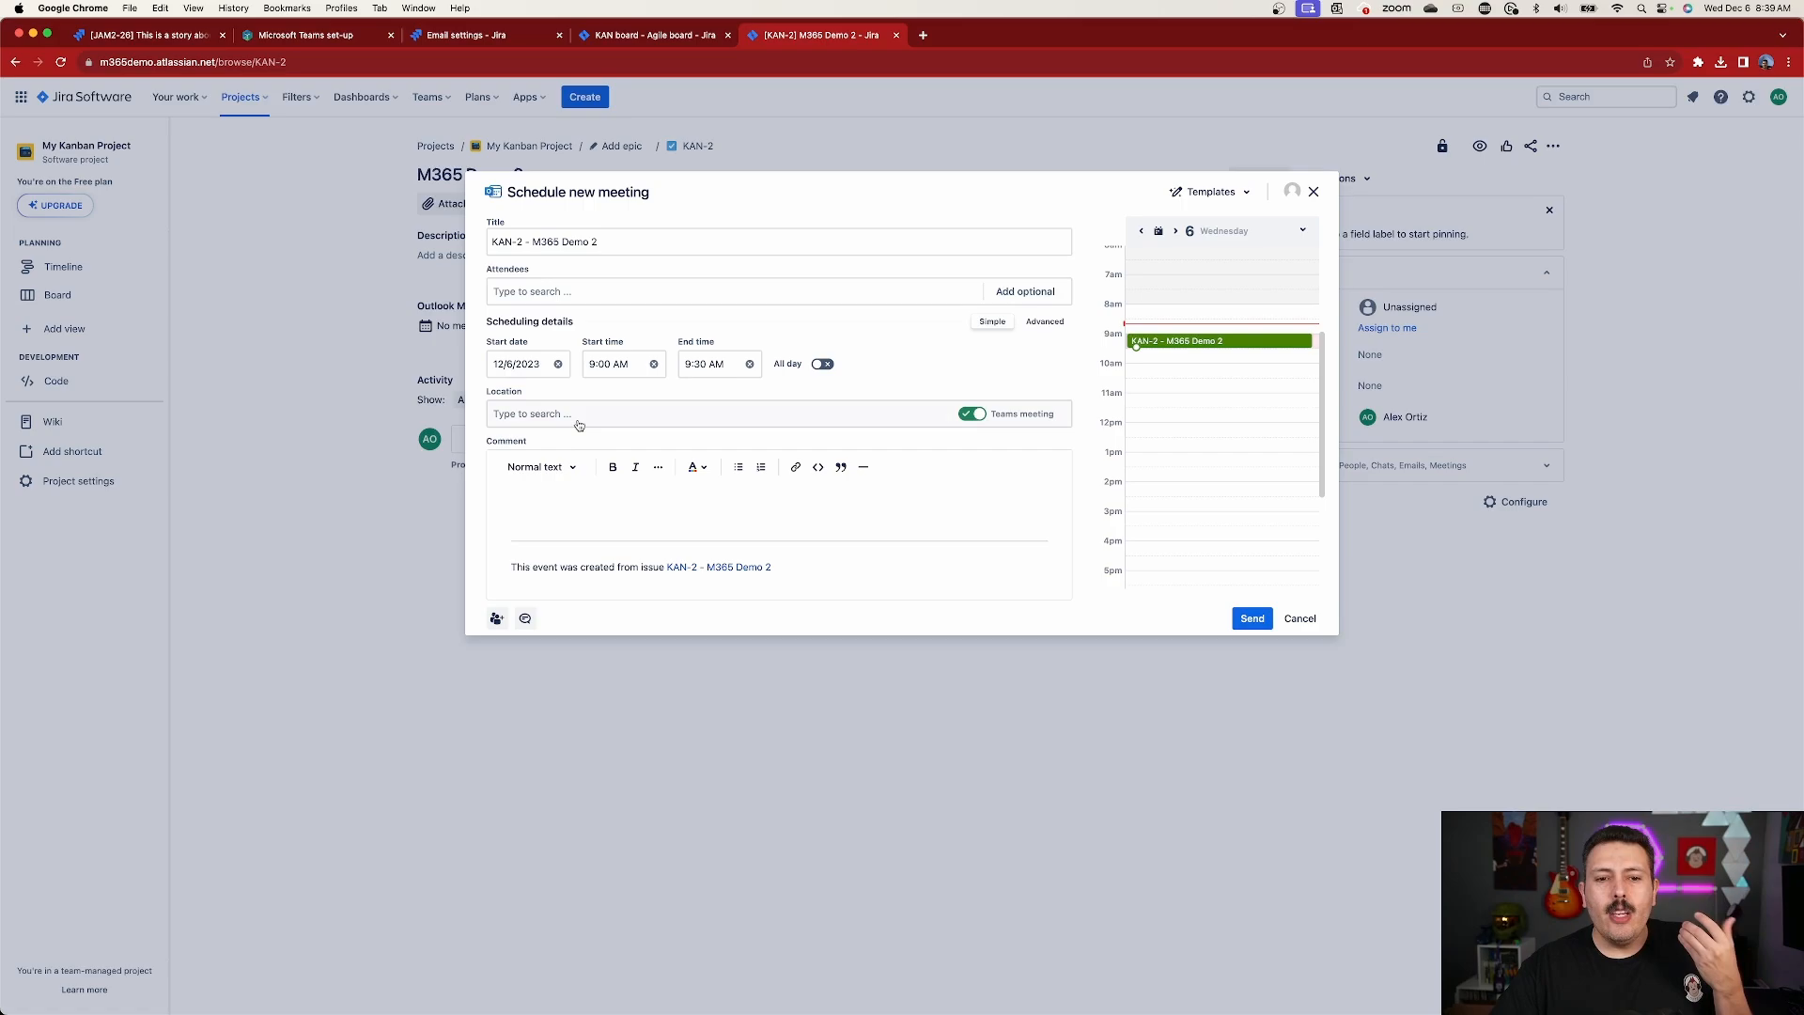
{"action": "mouse_move", "coordinate": [974, 414]}
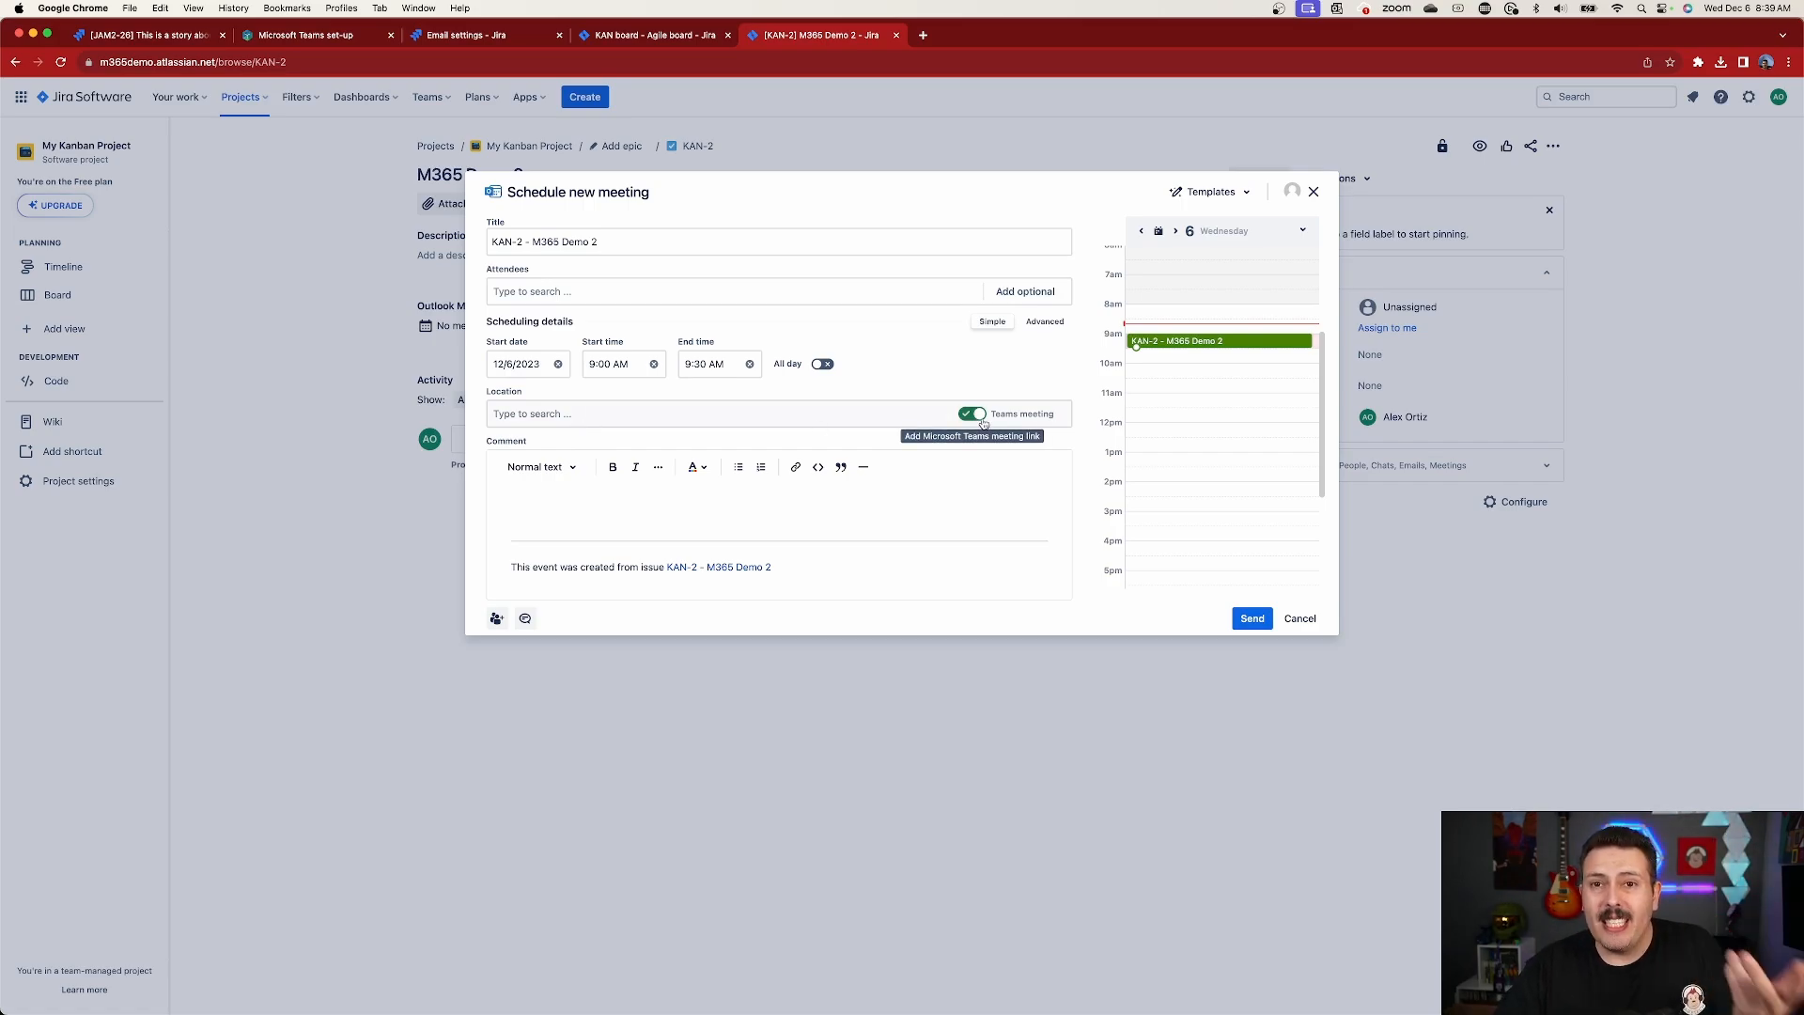
{"action": "mouse_move", "coordinate": [950, 450]}
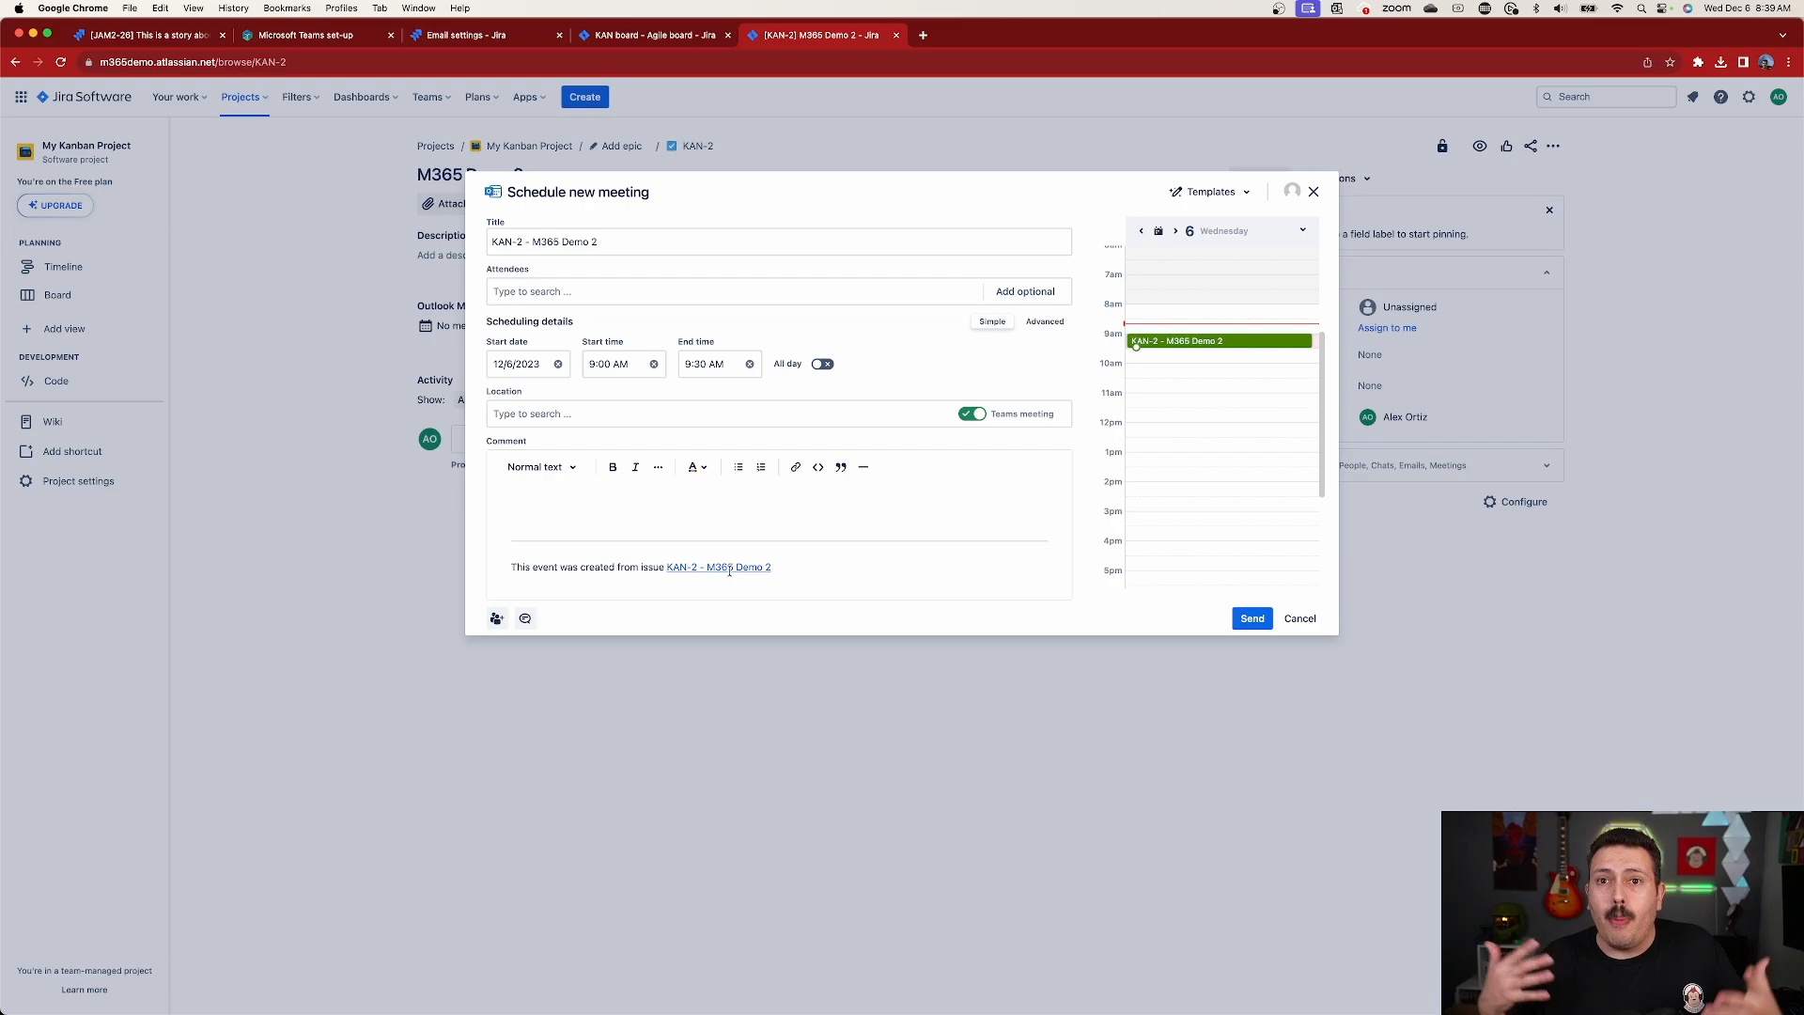
{"action": "mouse_move", "coordinate": [1221, 420]}
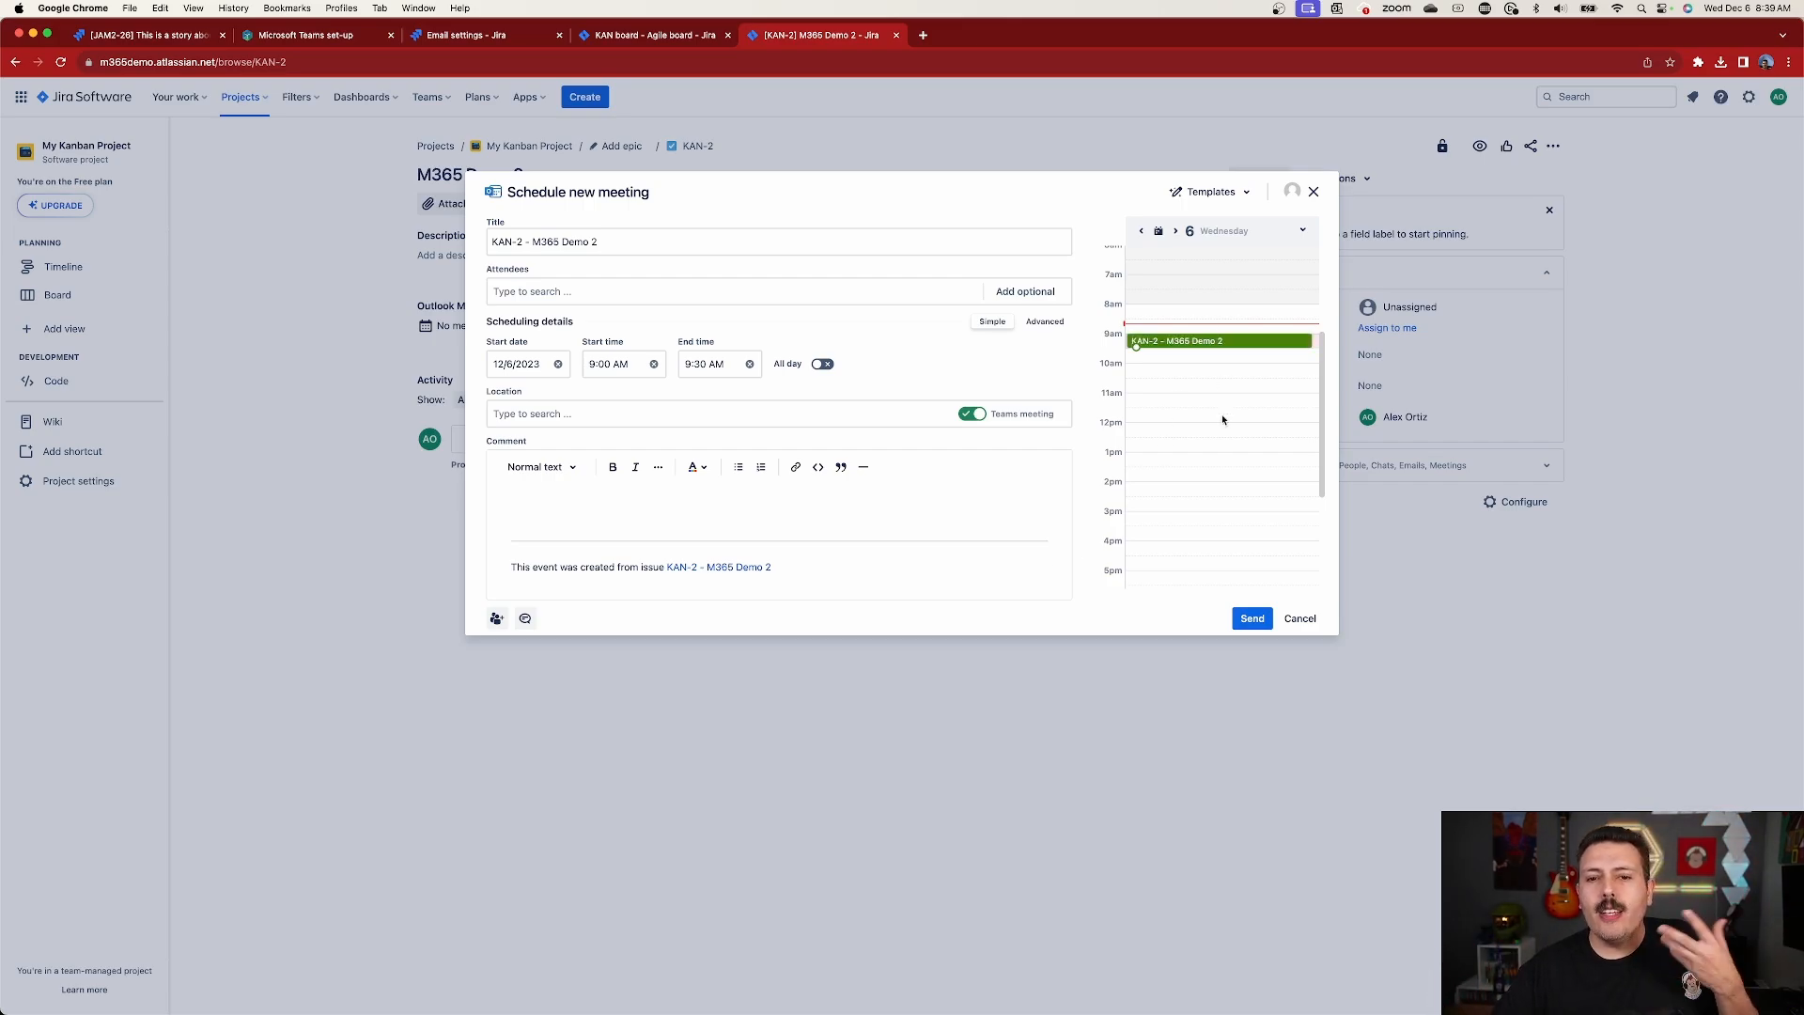
{"action": "mouse_move", "coordinate": [1213, 379]}
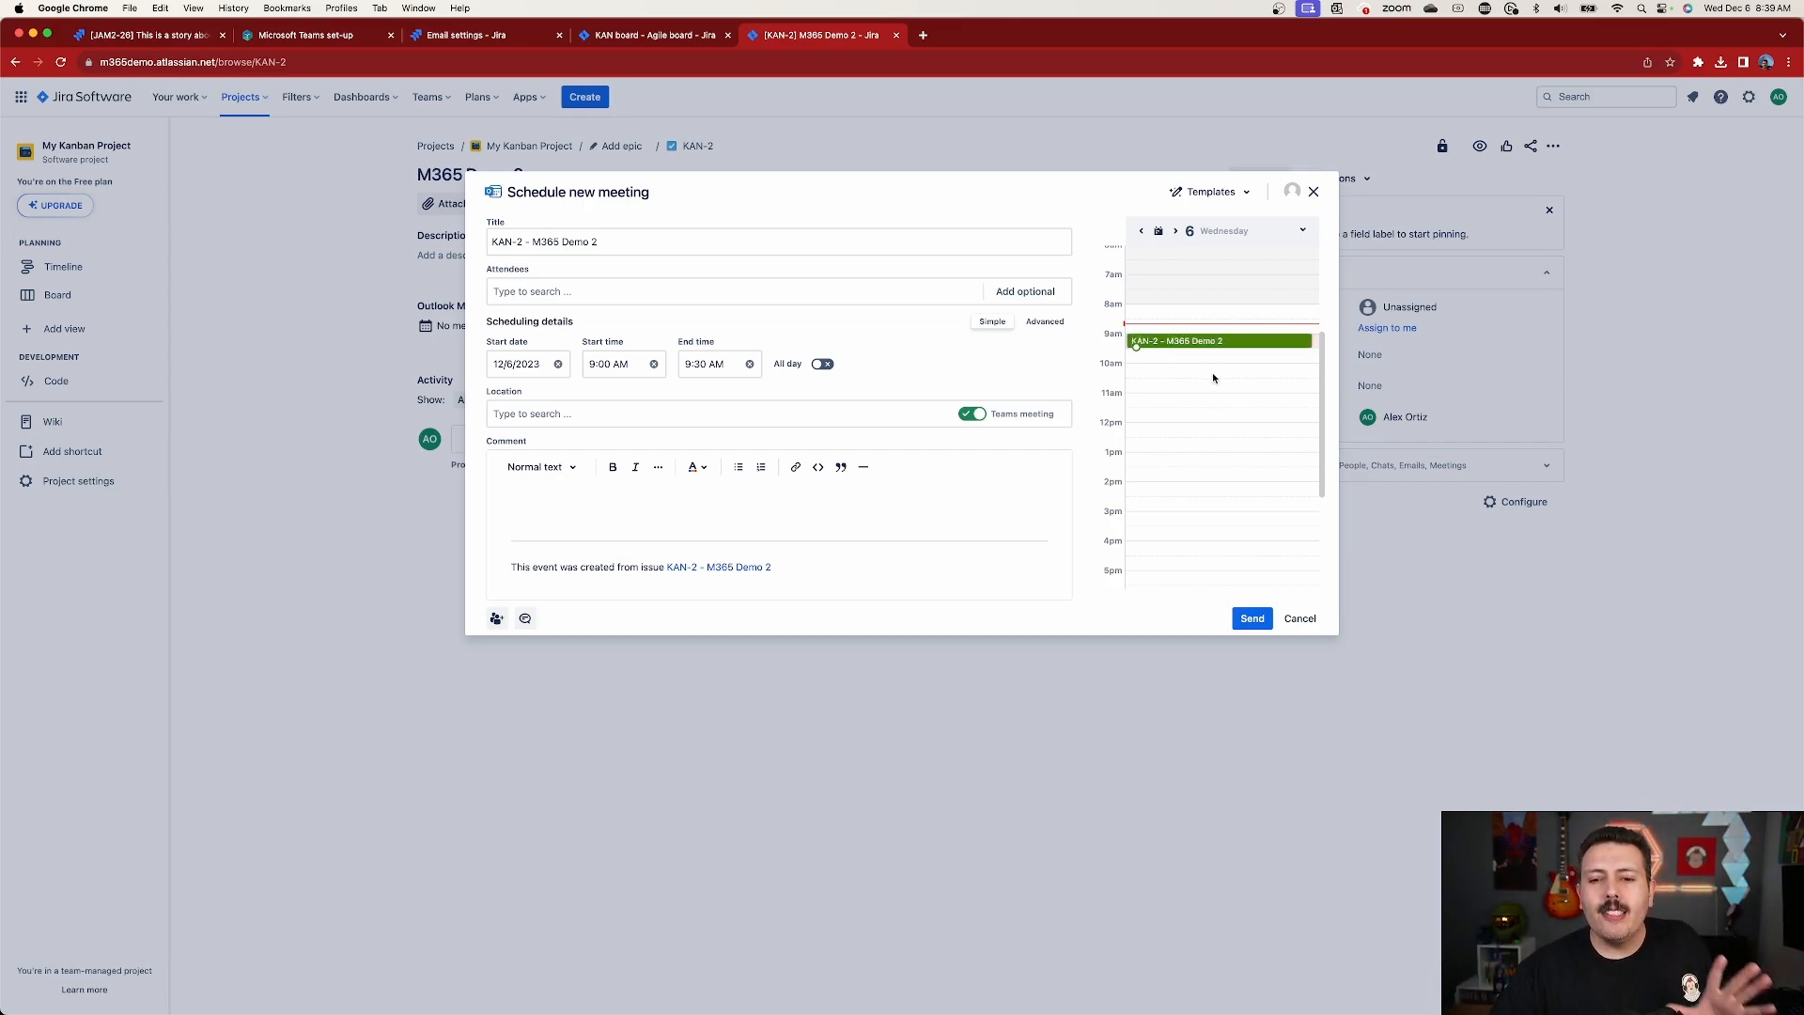
{"action": "mouse_move", "coordinate": [1199, 384]}
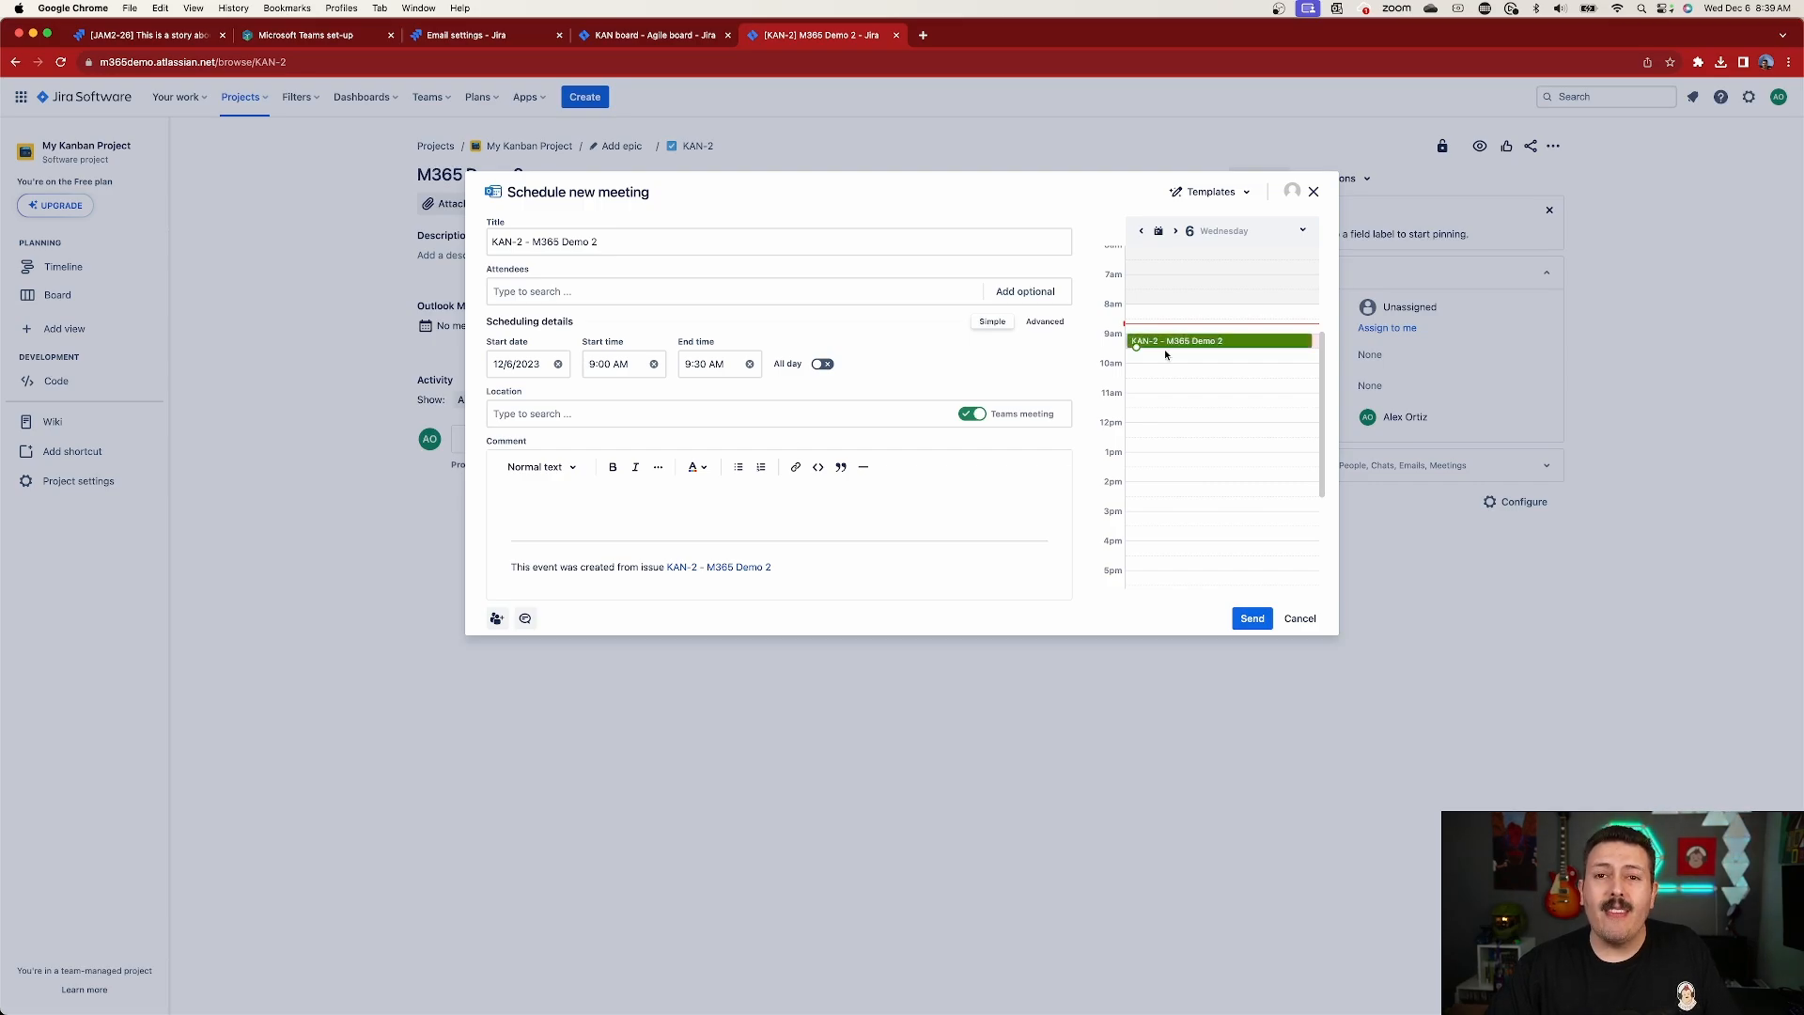
{"action": "mouse_move", "coordinate": [1214, 426]}
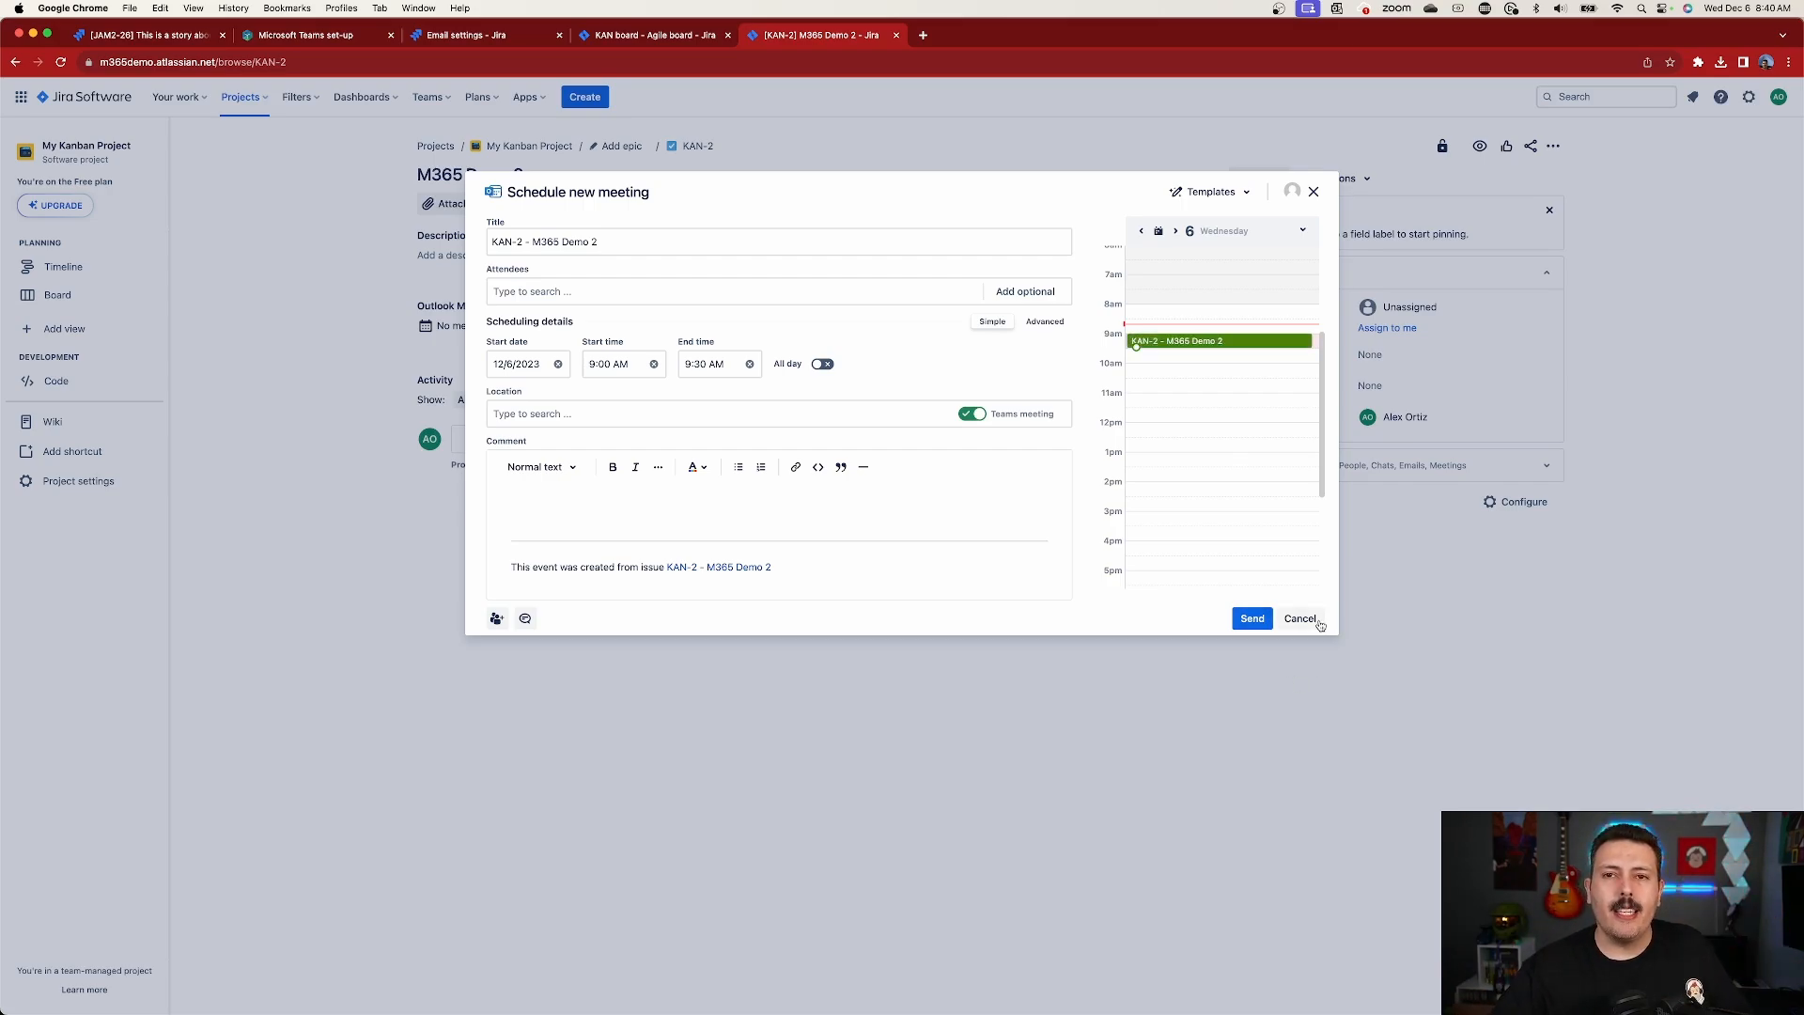
{"action": "left_click", "coordinate": [1301, 618]}
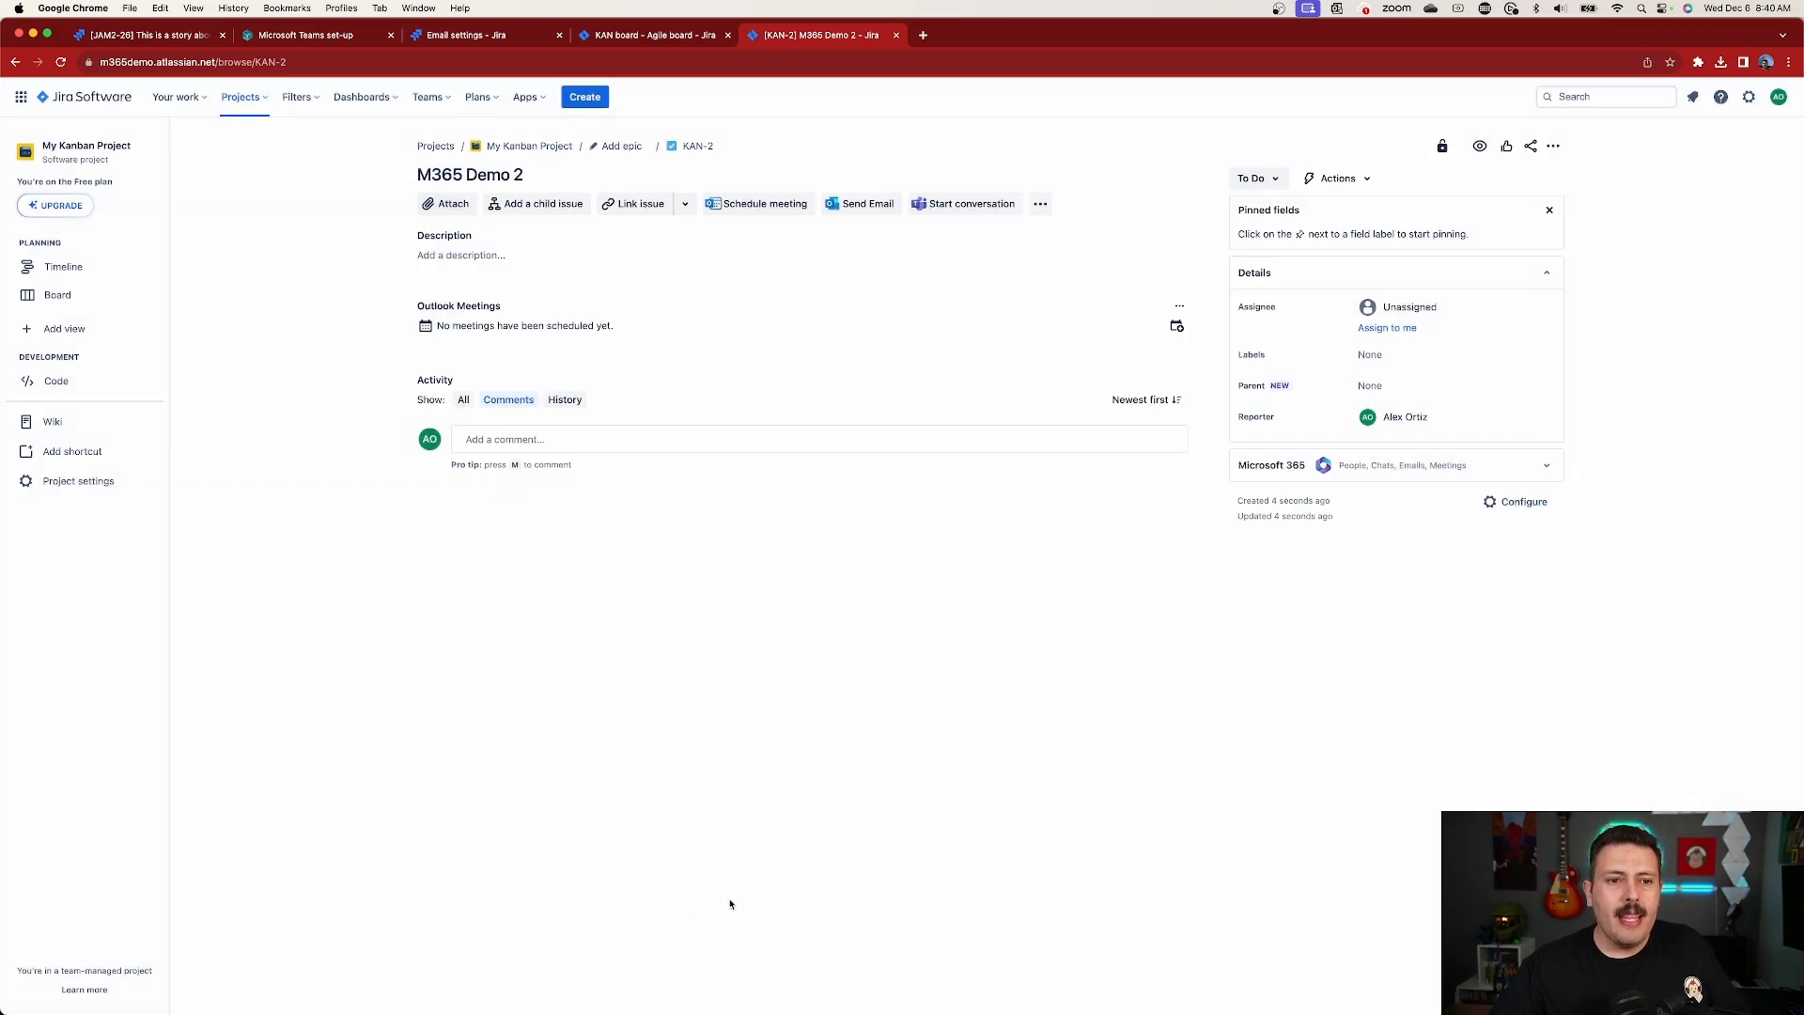
{"action": "mouse_move", "coordinate": [867, 204]}
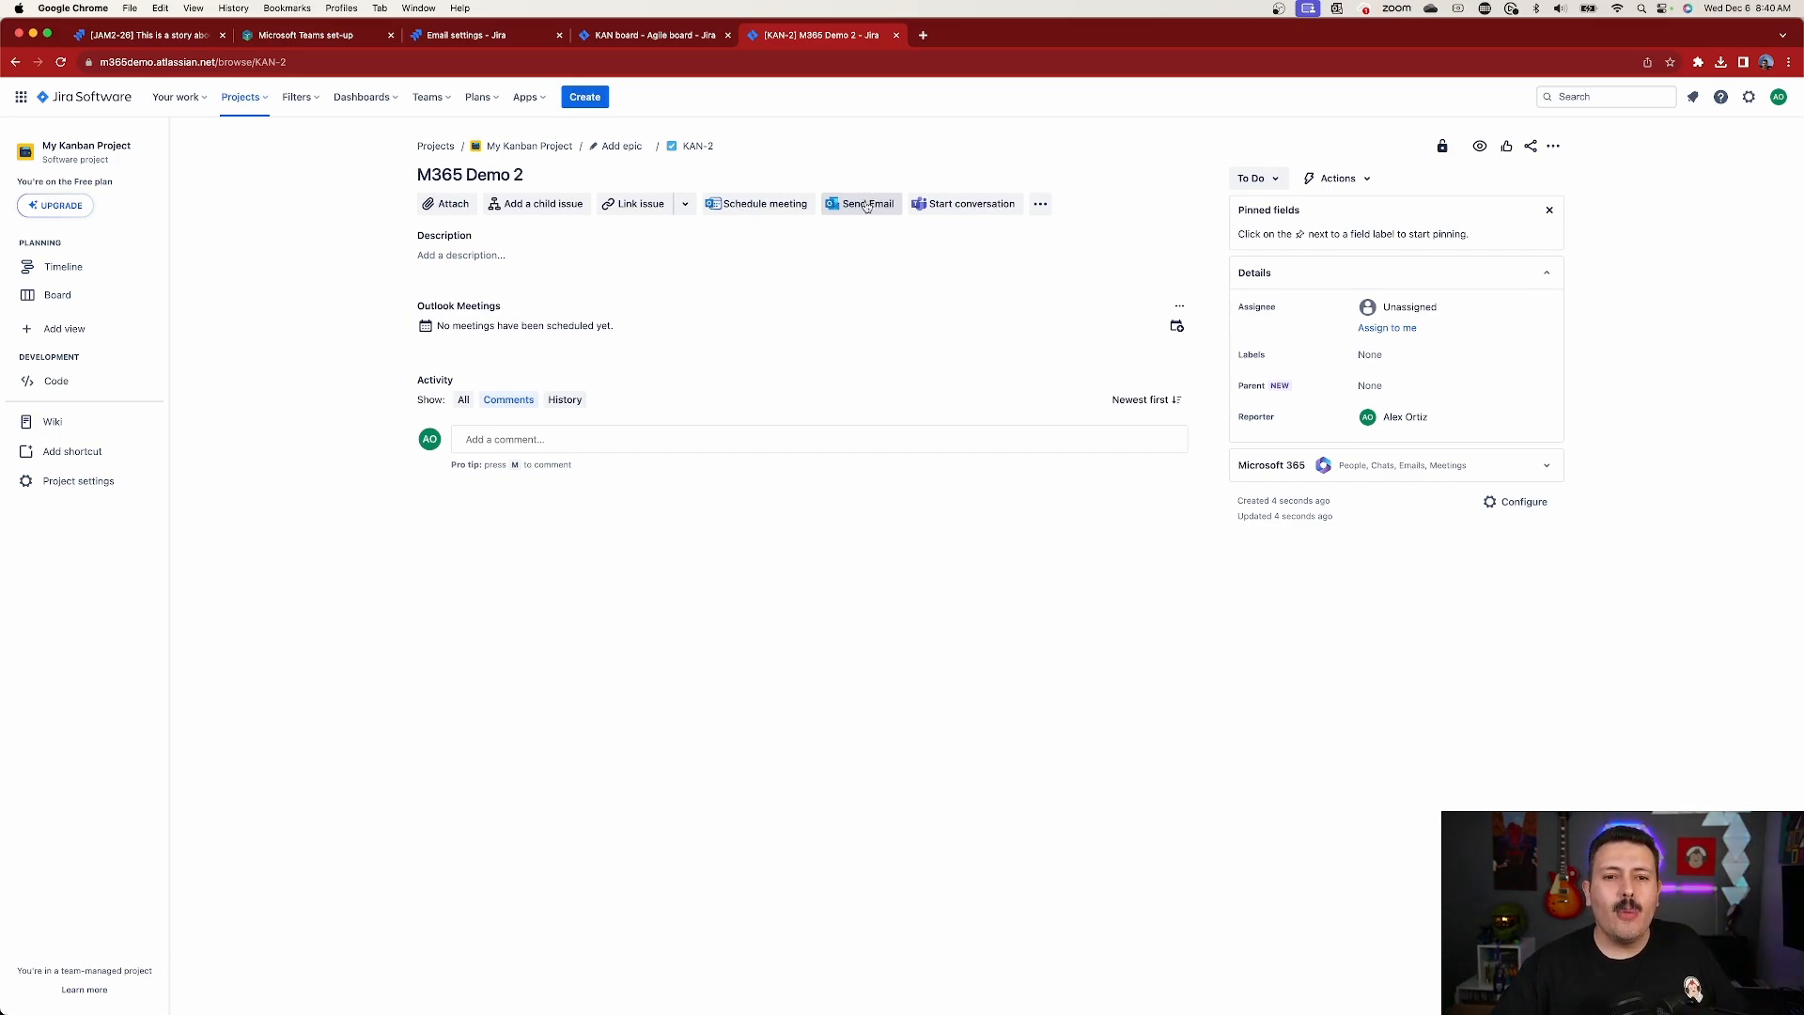
Step: Open the New email composer for KAN-2, with the issue title and key as the subject
{"action": "left_click", "coordinate": [867, 204]}
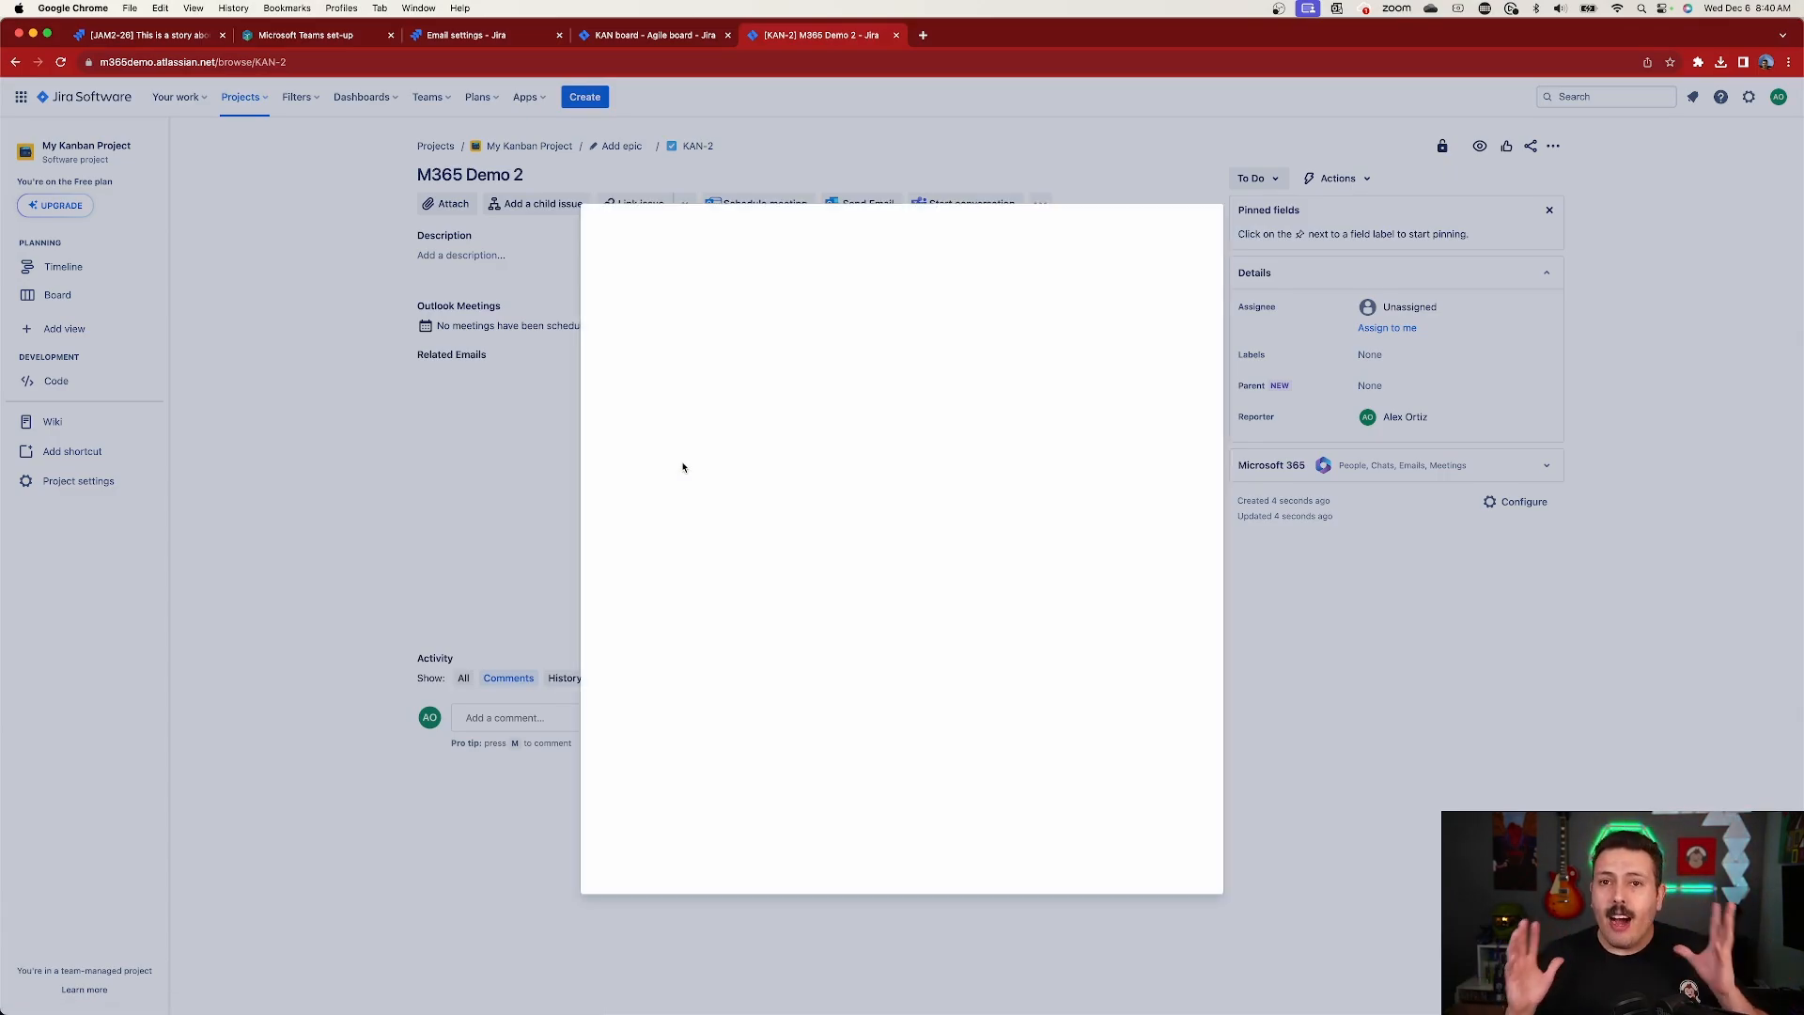
{"action": "left_click", "coordinate": [866, 203]}
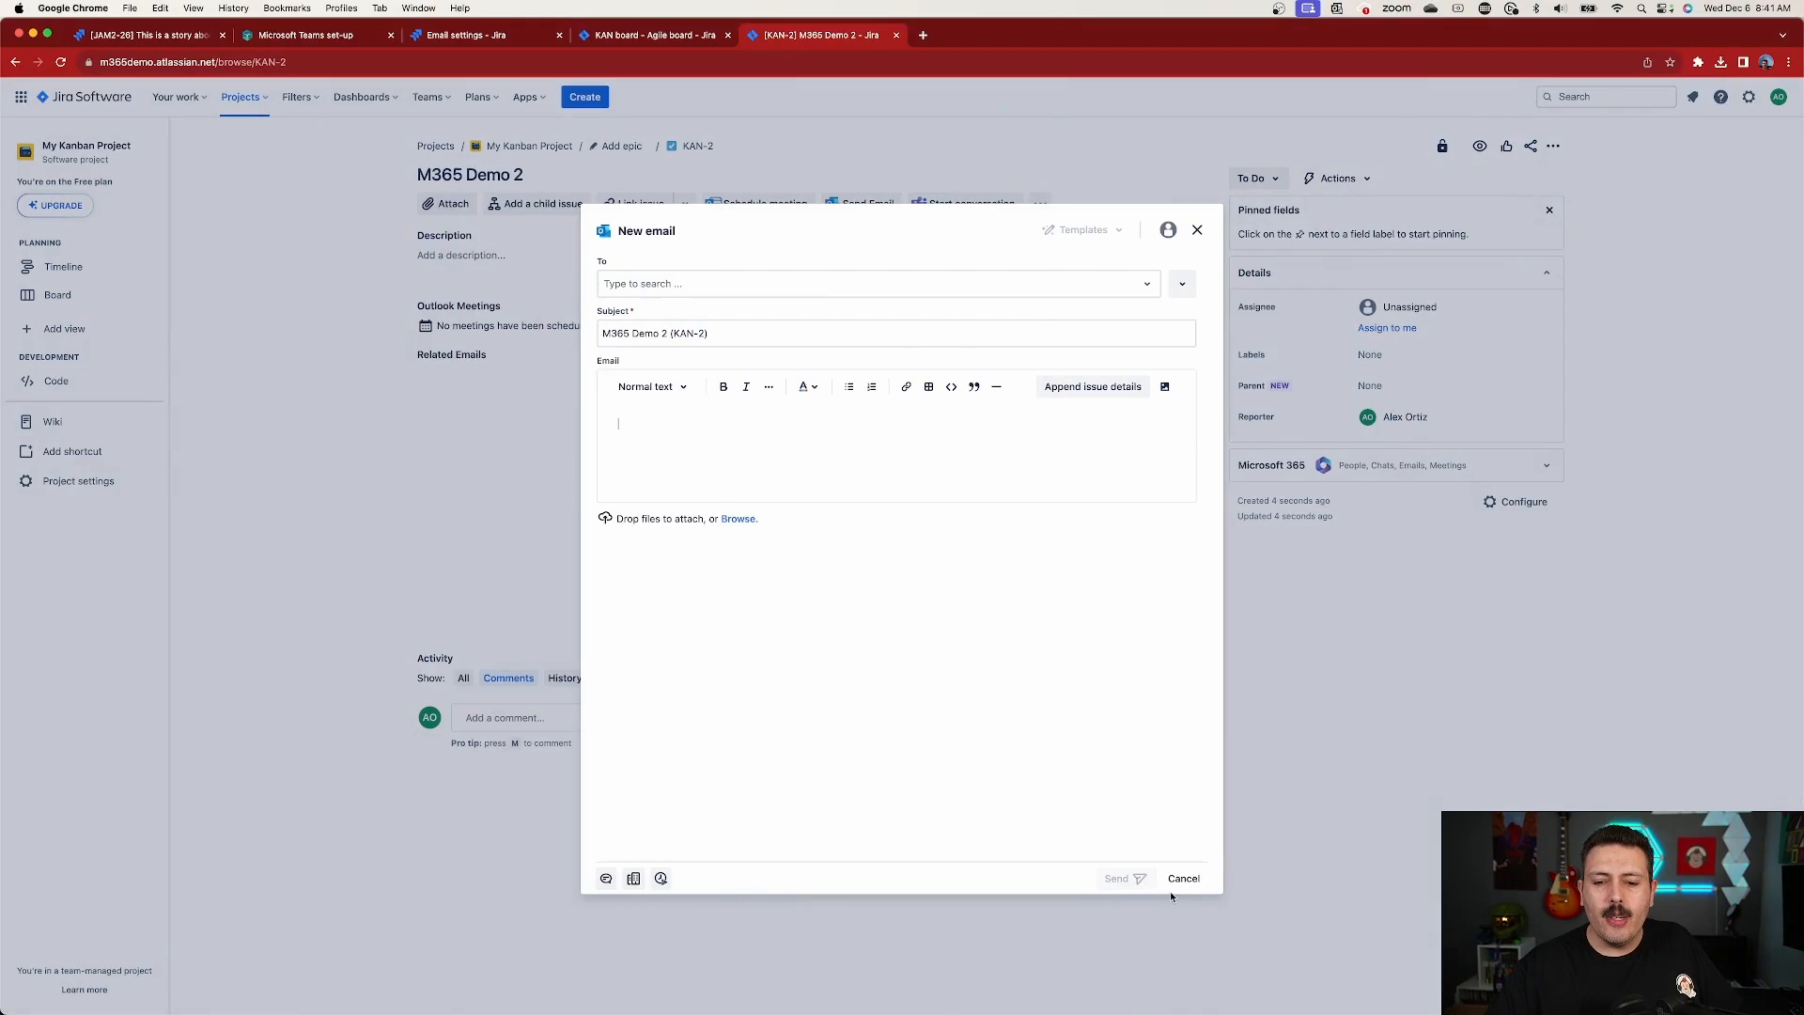
Step: Cancel the unsent M365 Demo 2 (KAN-2) email draft, leaving Related Emails empty
{"action": "left_click", "coordinate": [1182, 878]}
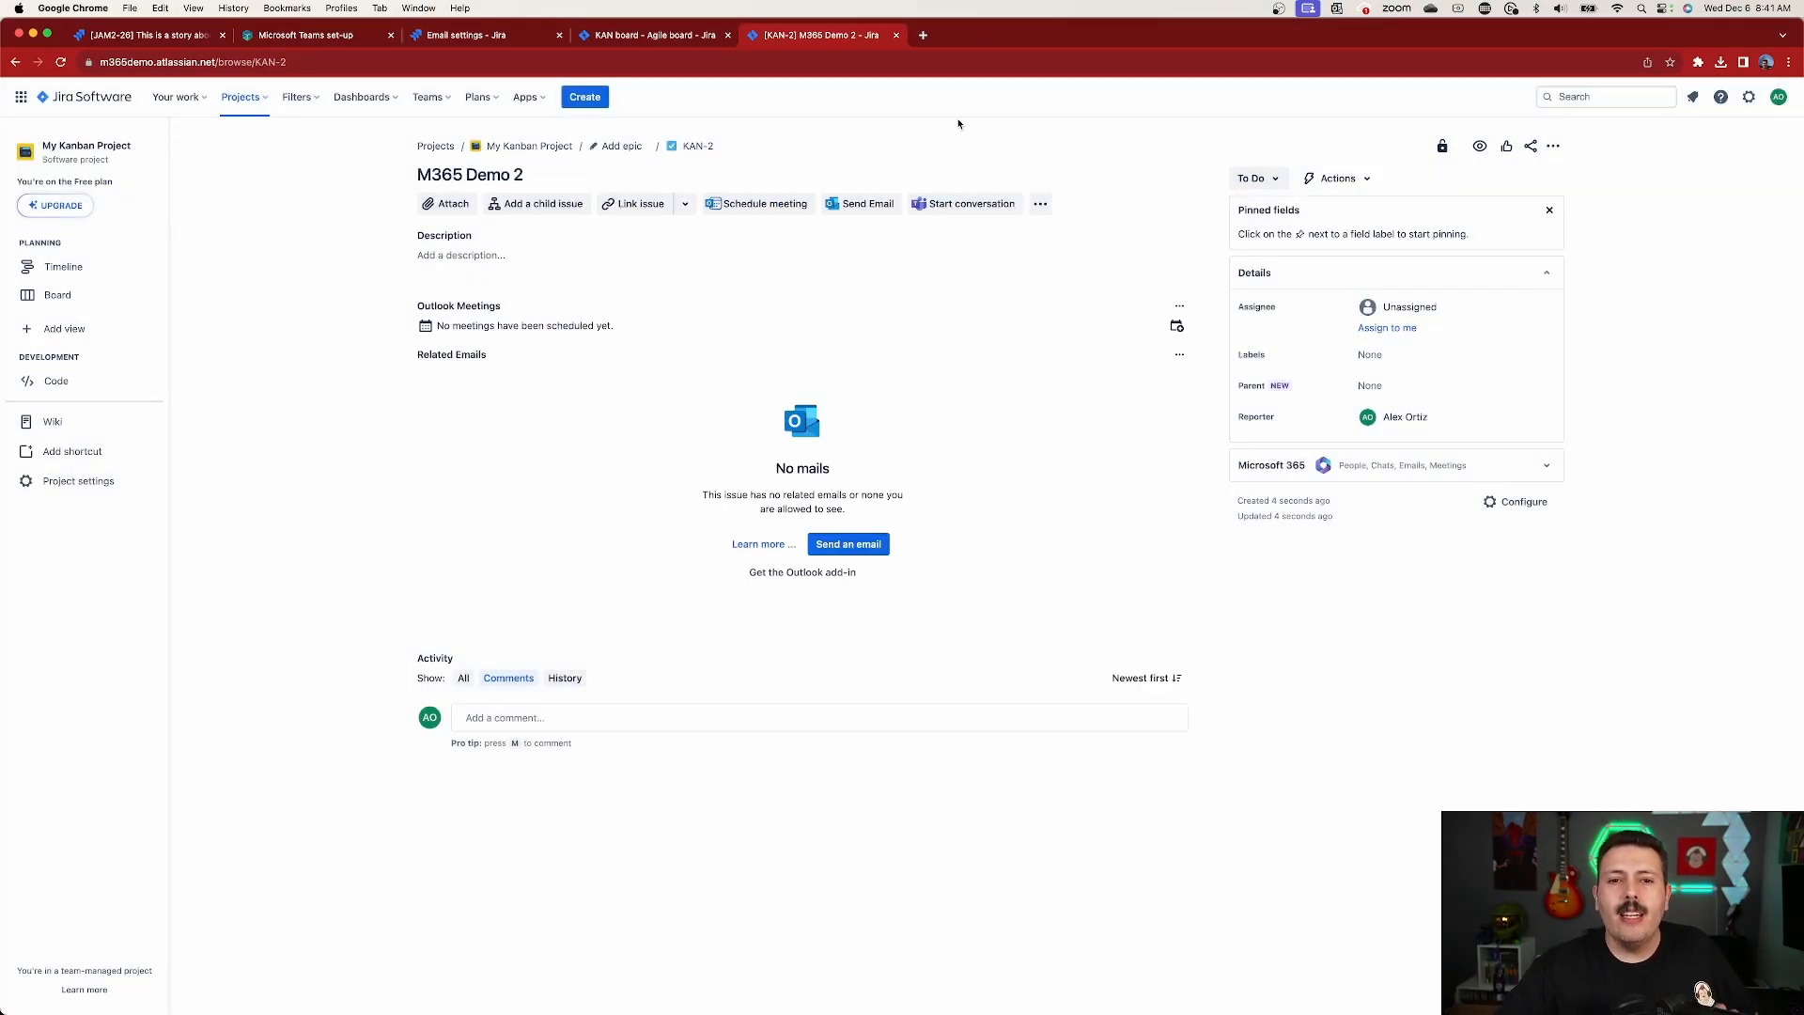
{"action": "mouse_move", "coordinate": [970, 204]}
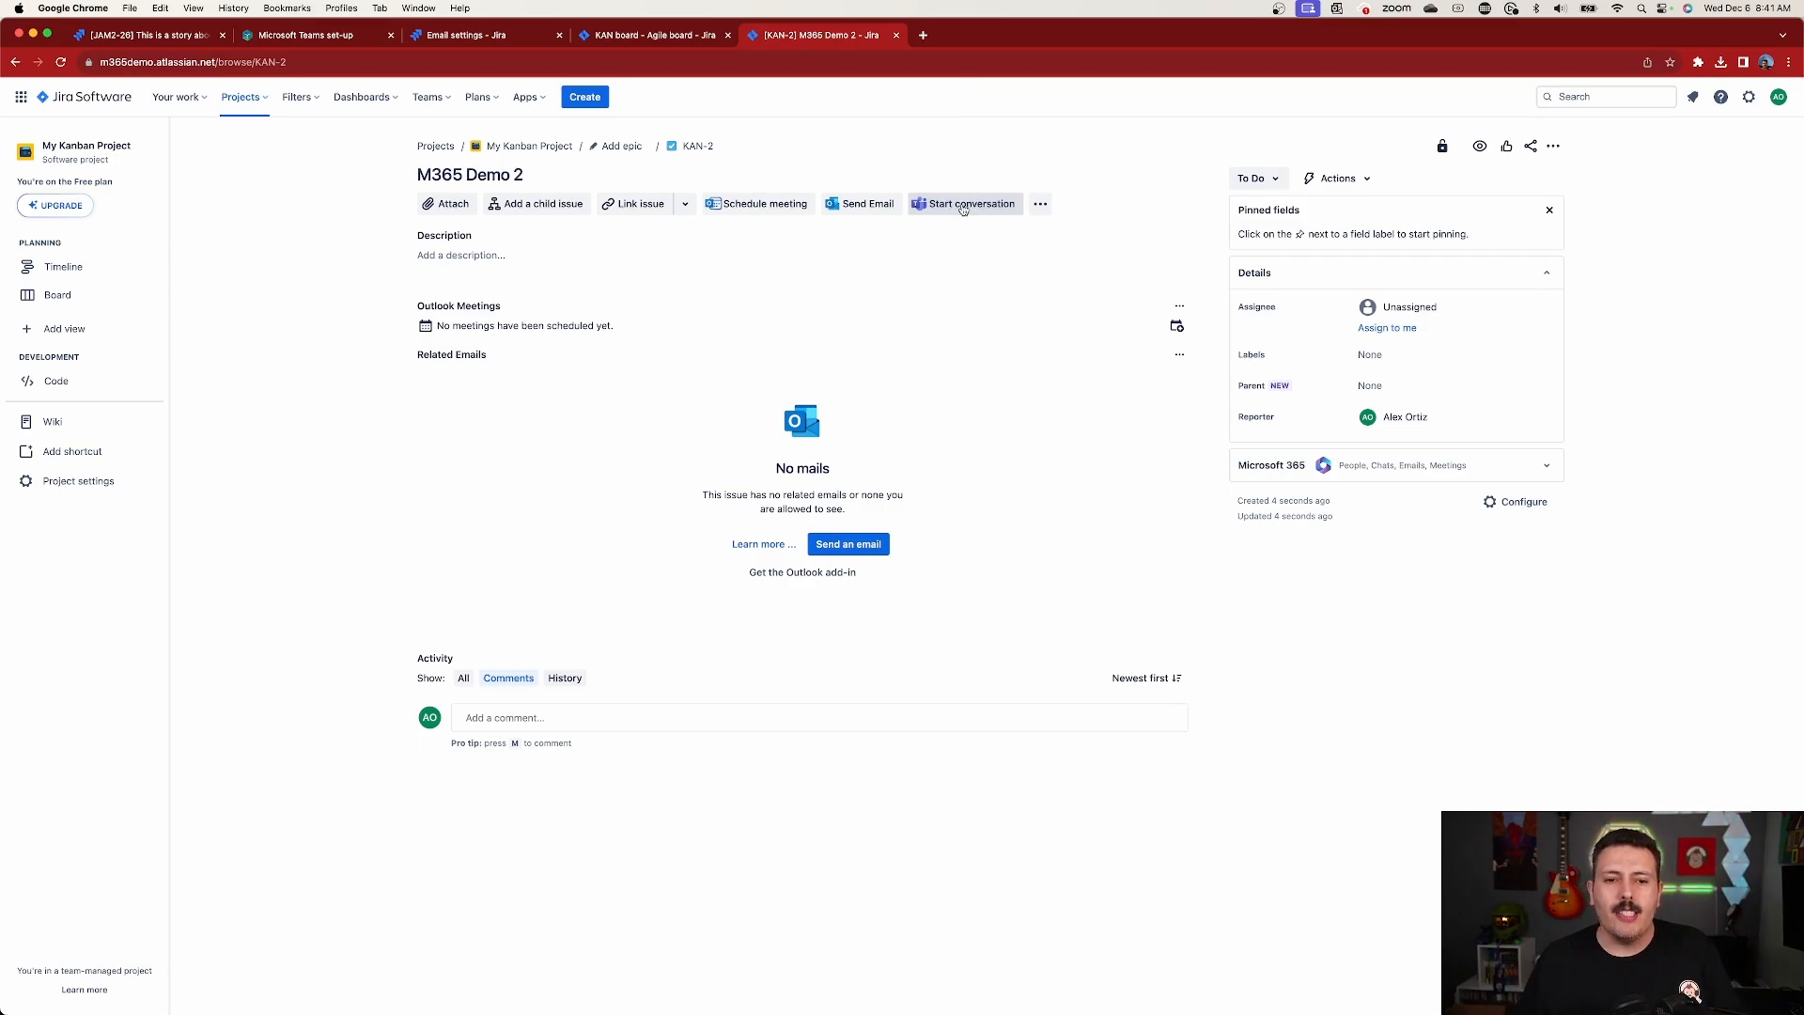
Step: Use Start conversation to reach issue KAN-1 'Test m365' with its Teams chat panel
{"action": "left_click", "coordinate": [964, 204]}
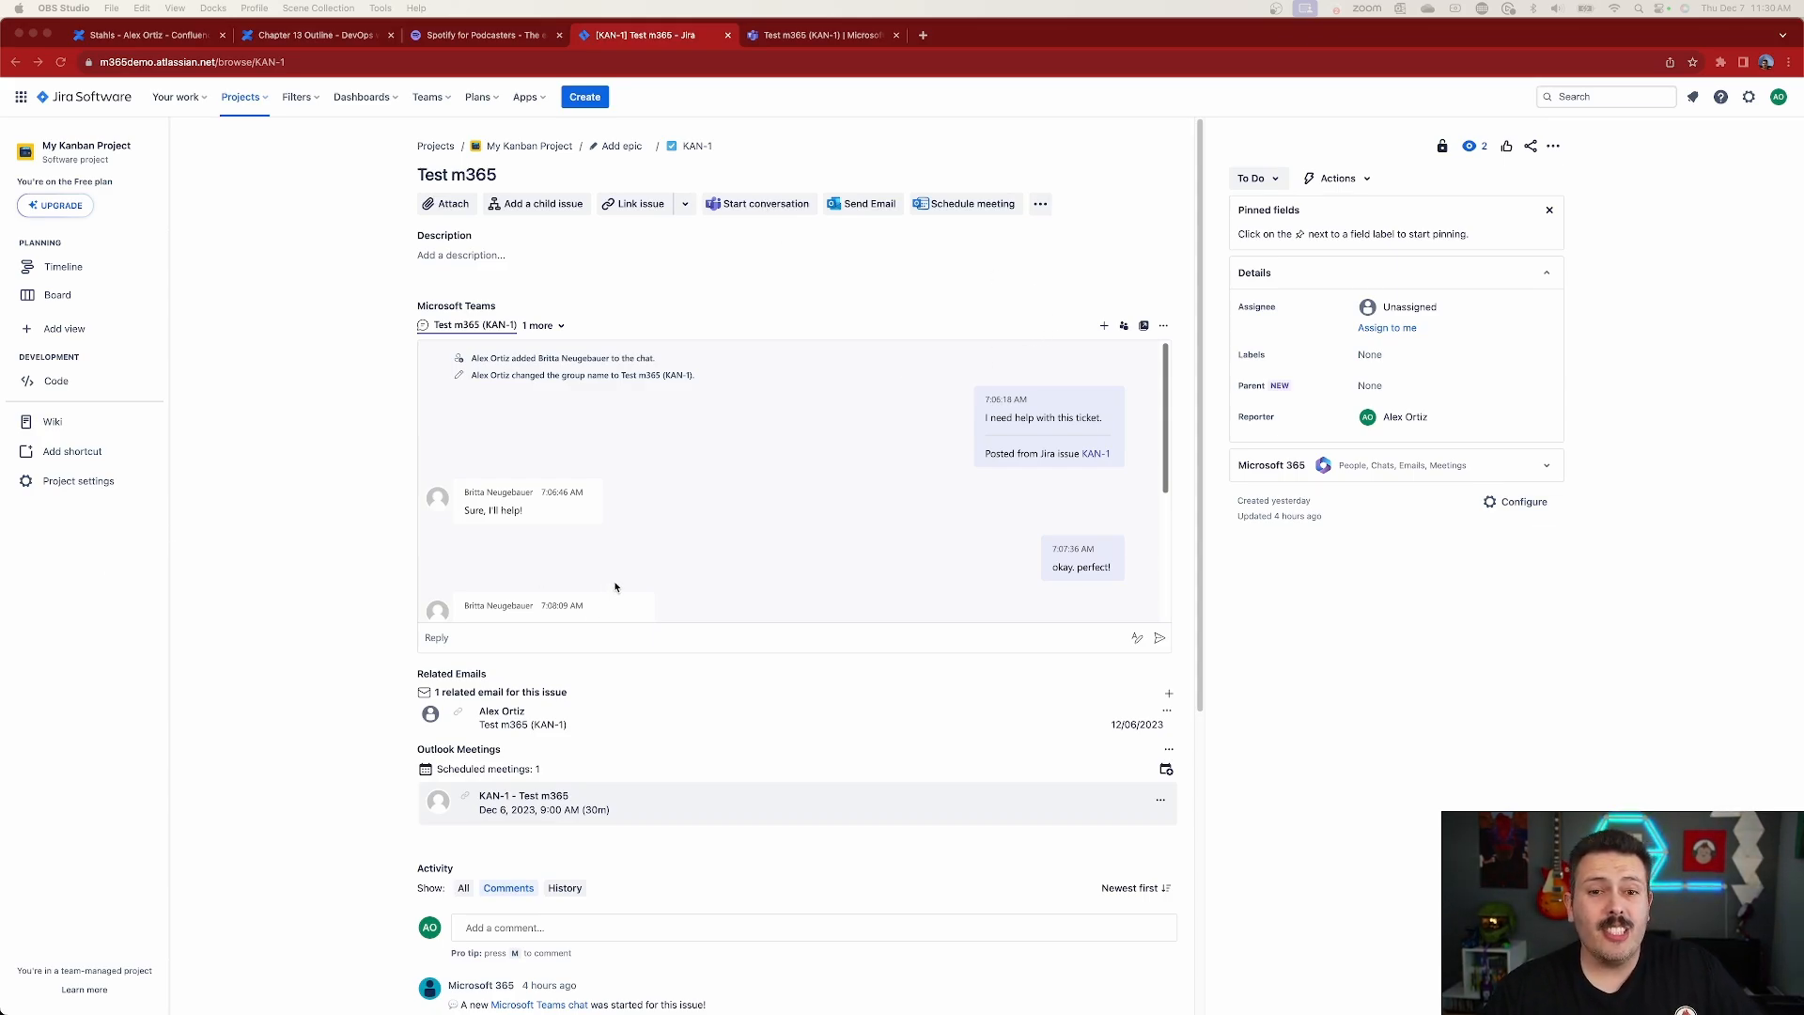
{"action": "mouse_move", "coordinate": [683, 535]}
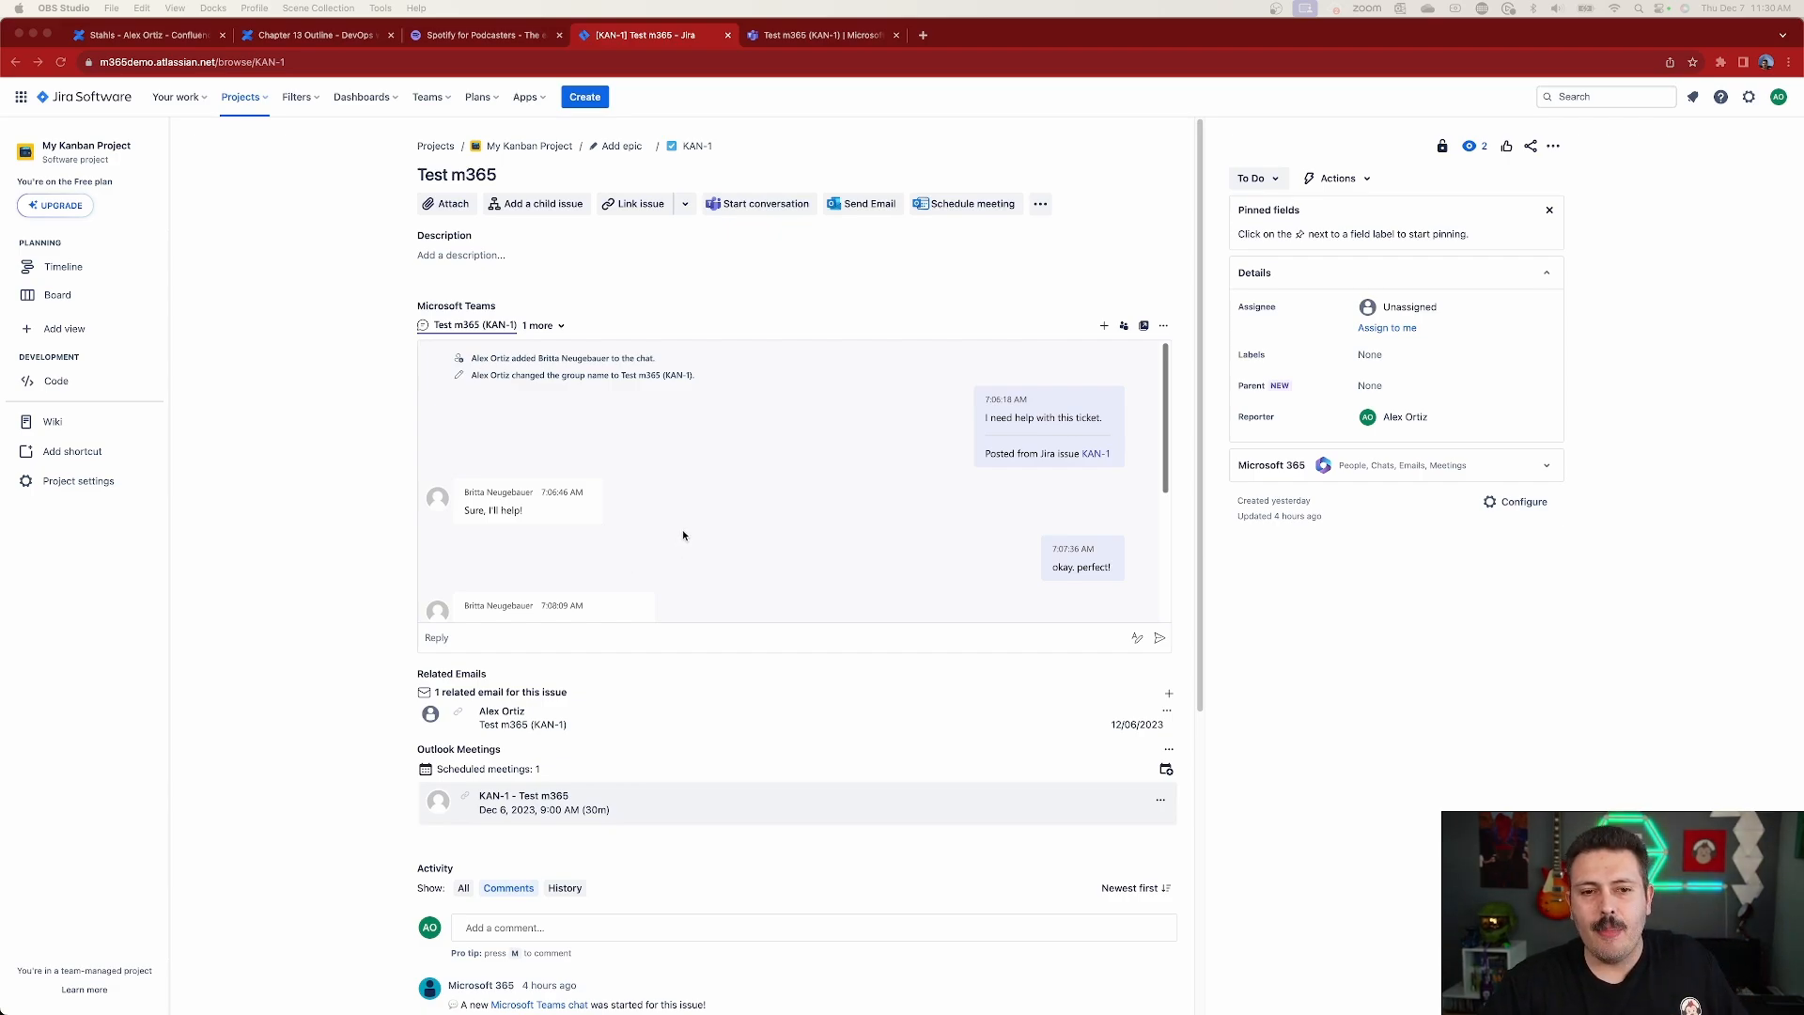
{"action": "mouse_move", "coordinate": [687, 521]}
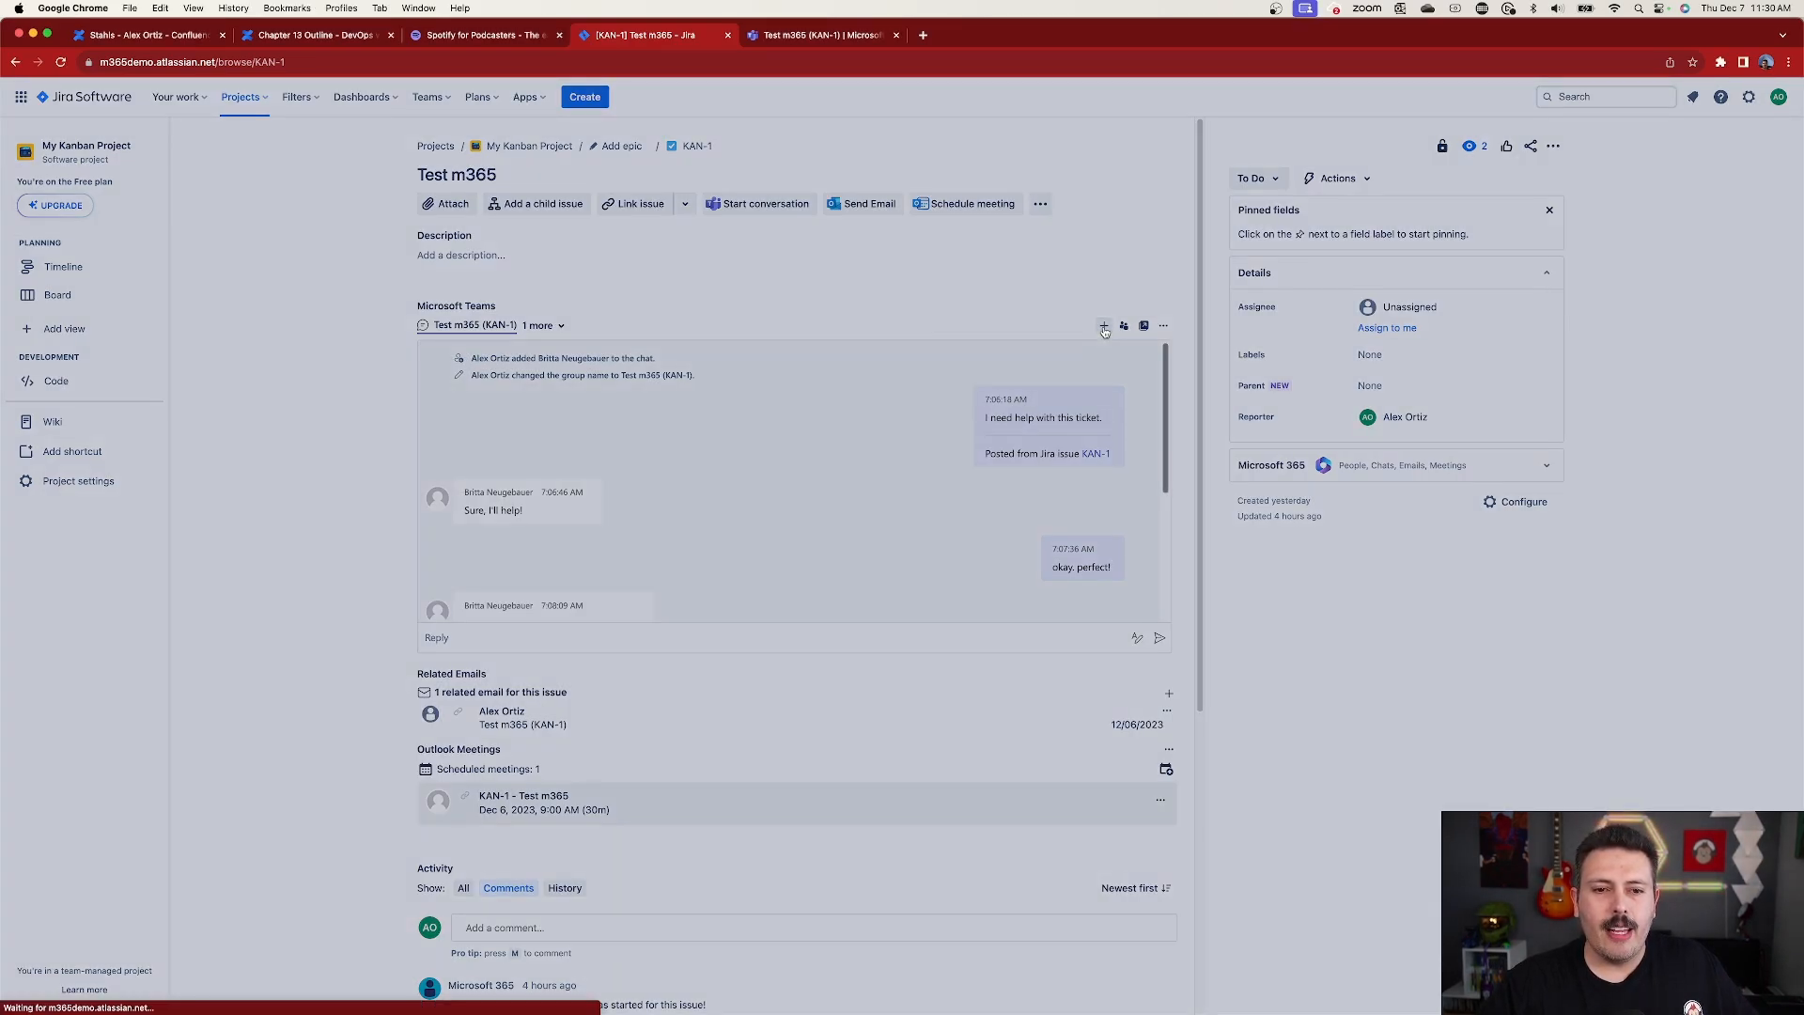
{"action": "left_click", "coordinate": [764, 203]}
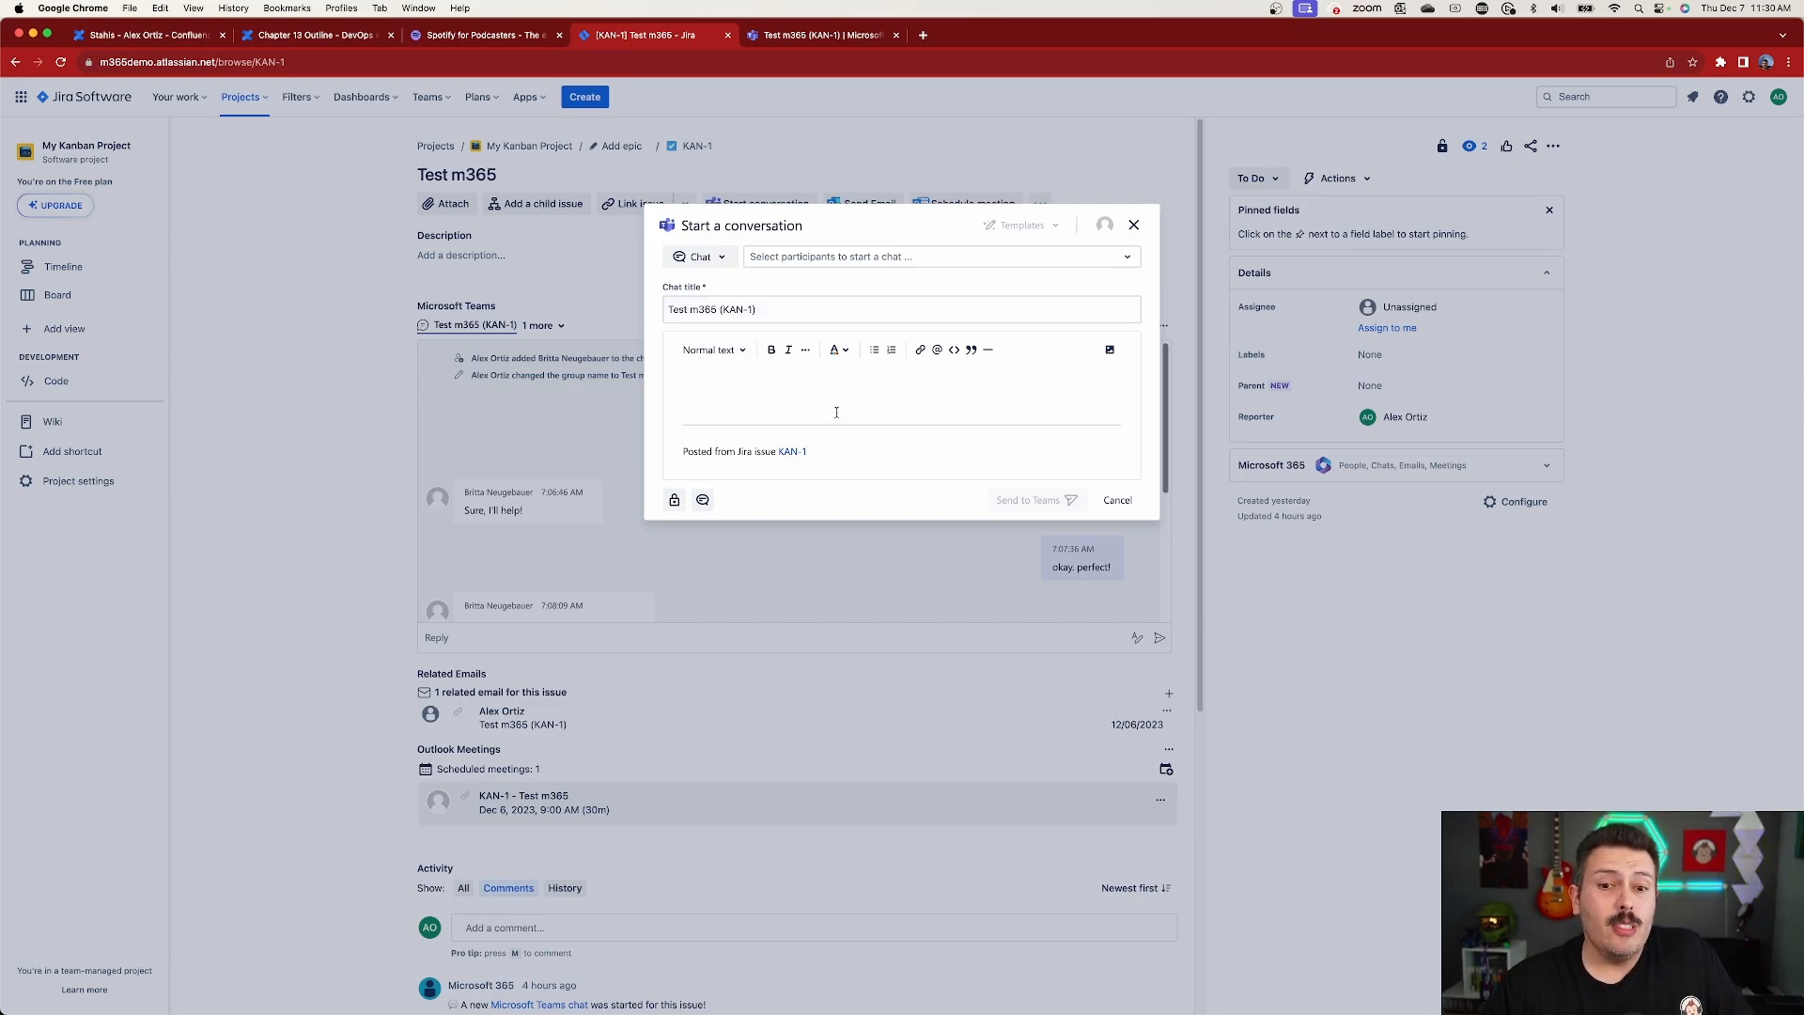
{"action": "left_click", "coordinate": [1114, 499]}
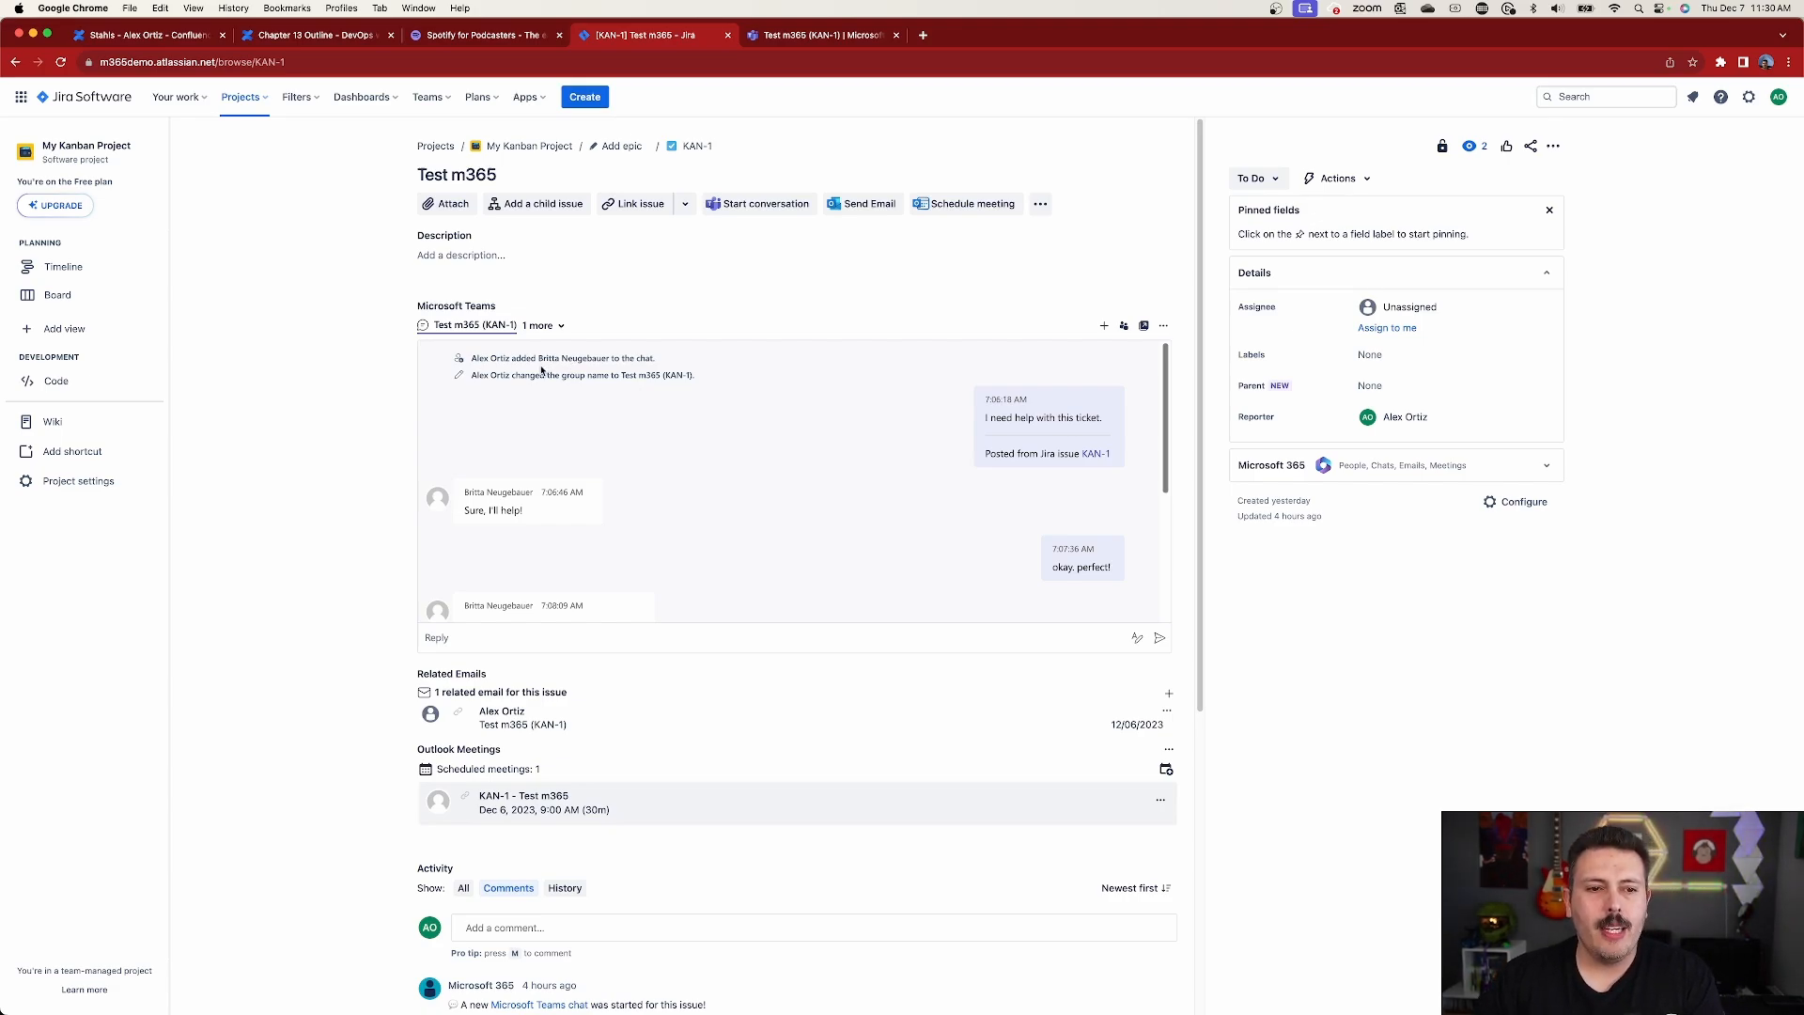
Step: Post 'Hello, how... I need some help with this ticket.' in the Teams panel, then view it in Teams
{"action": "scroll", "scroll_direction": "down", "scroll_amount": 3}
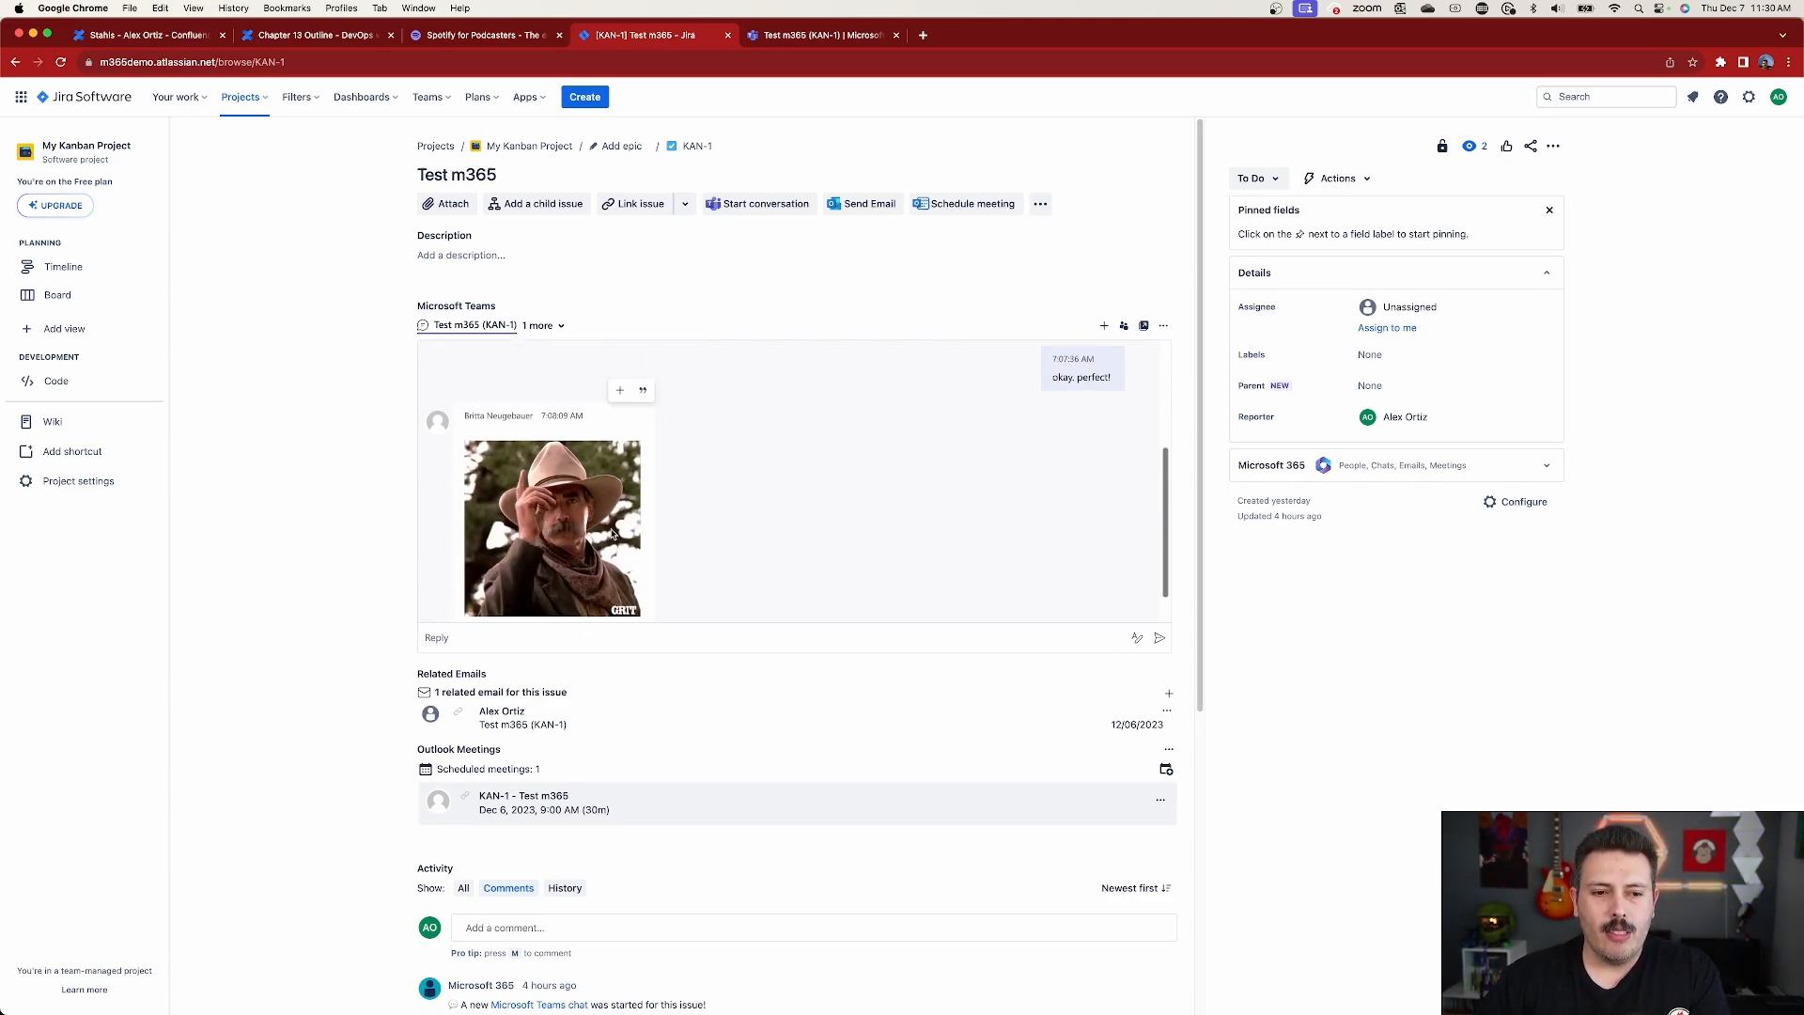
{"action": "scroll", "scroll_direction": "down", "scroll_amount": 3}
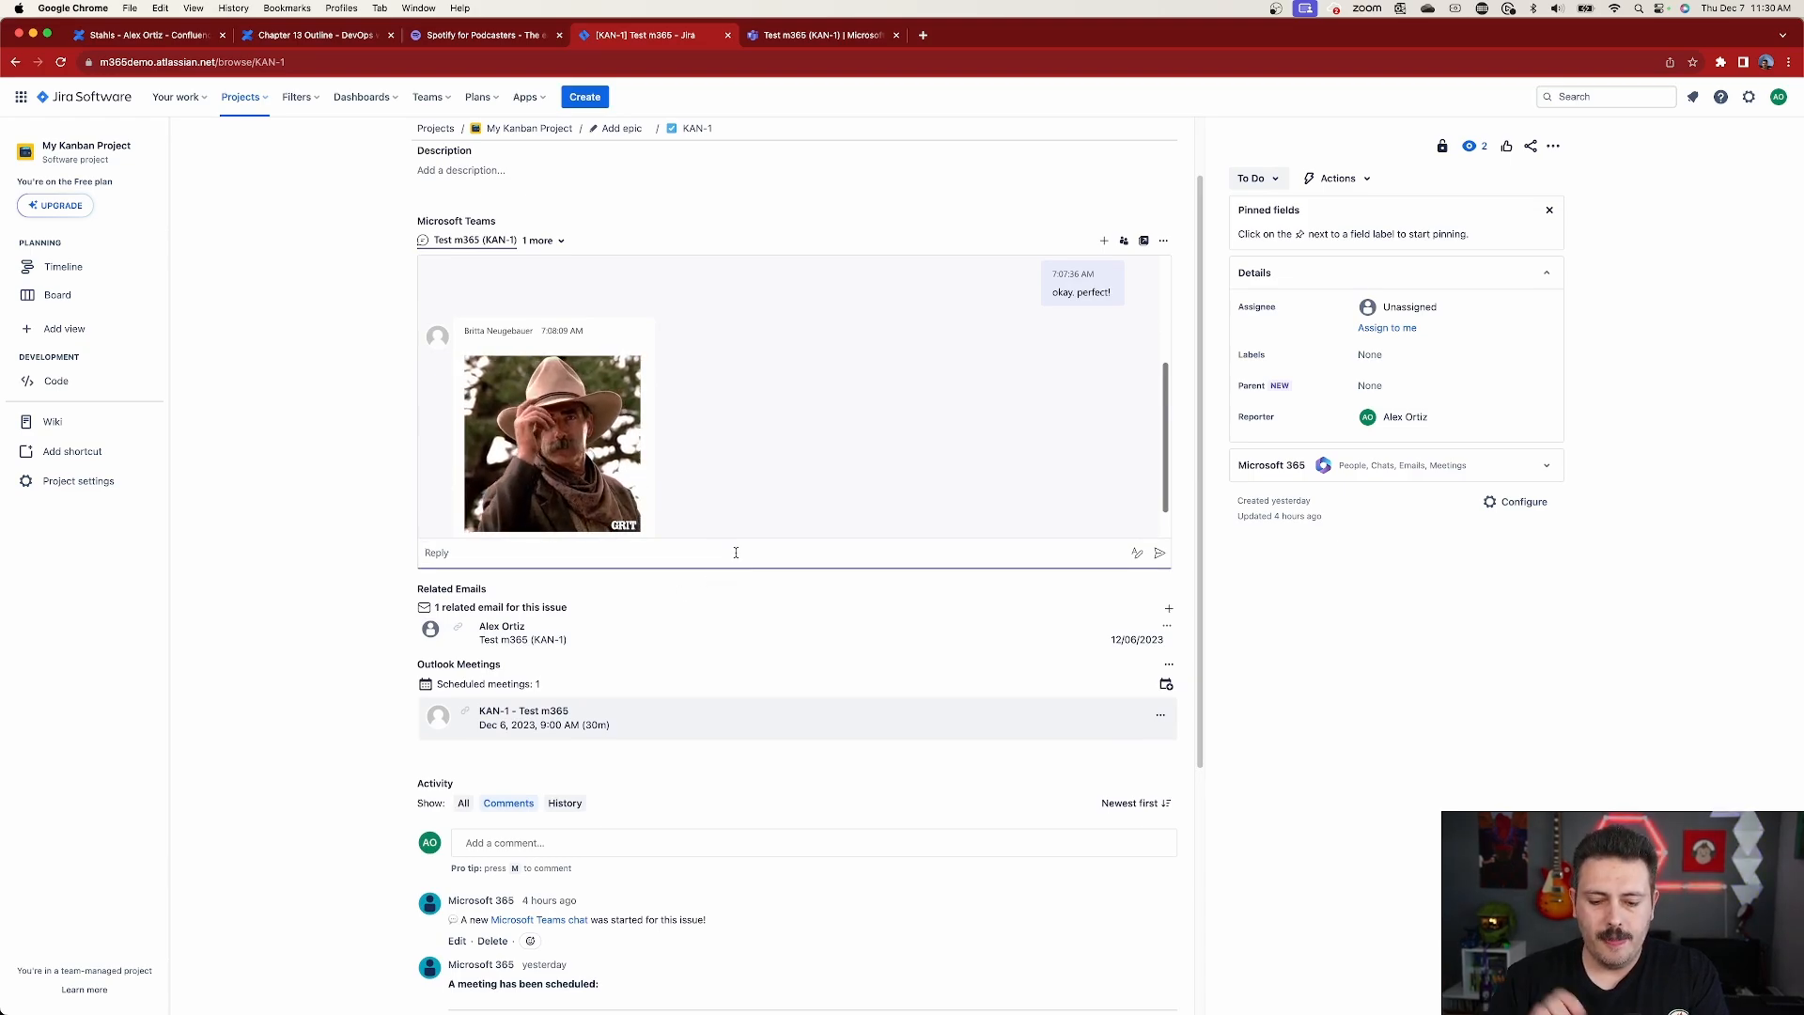
{"action": "type", "text": "Hello, how are you doing?"}
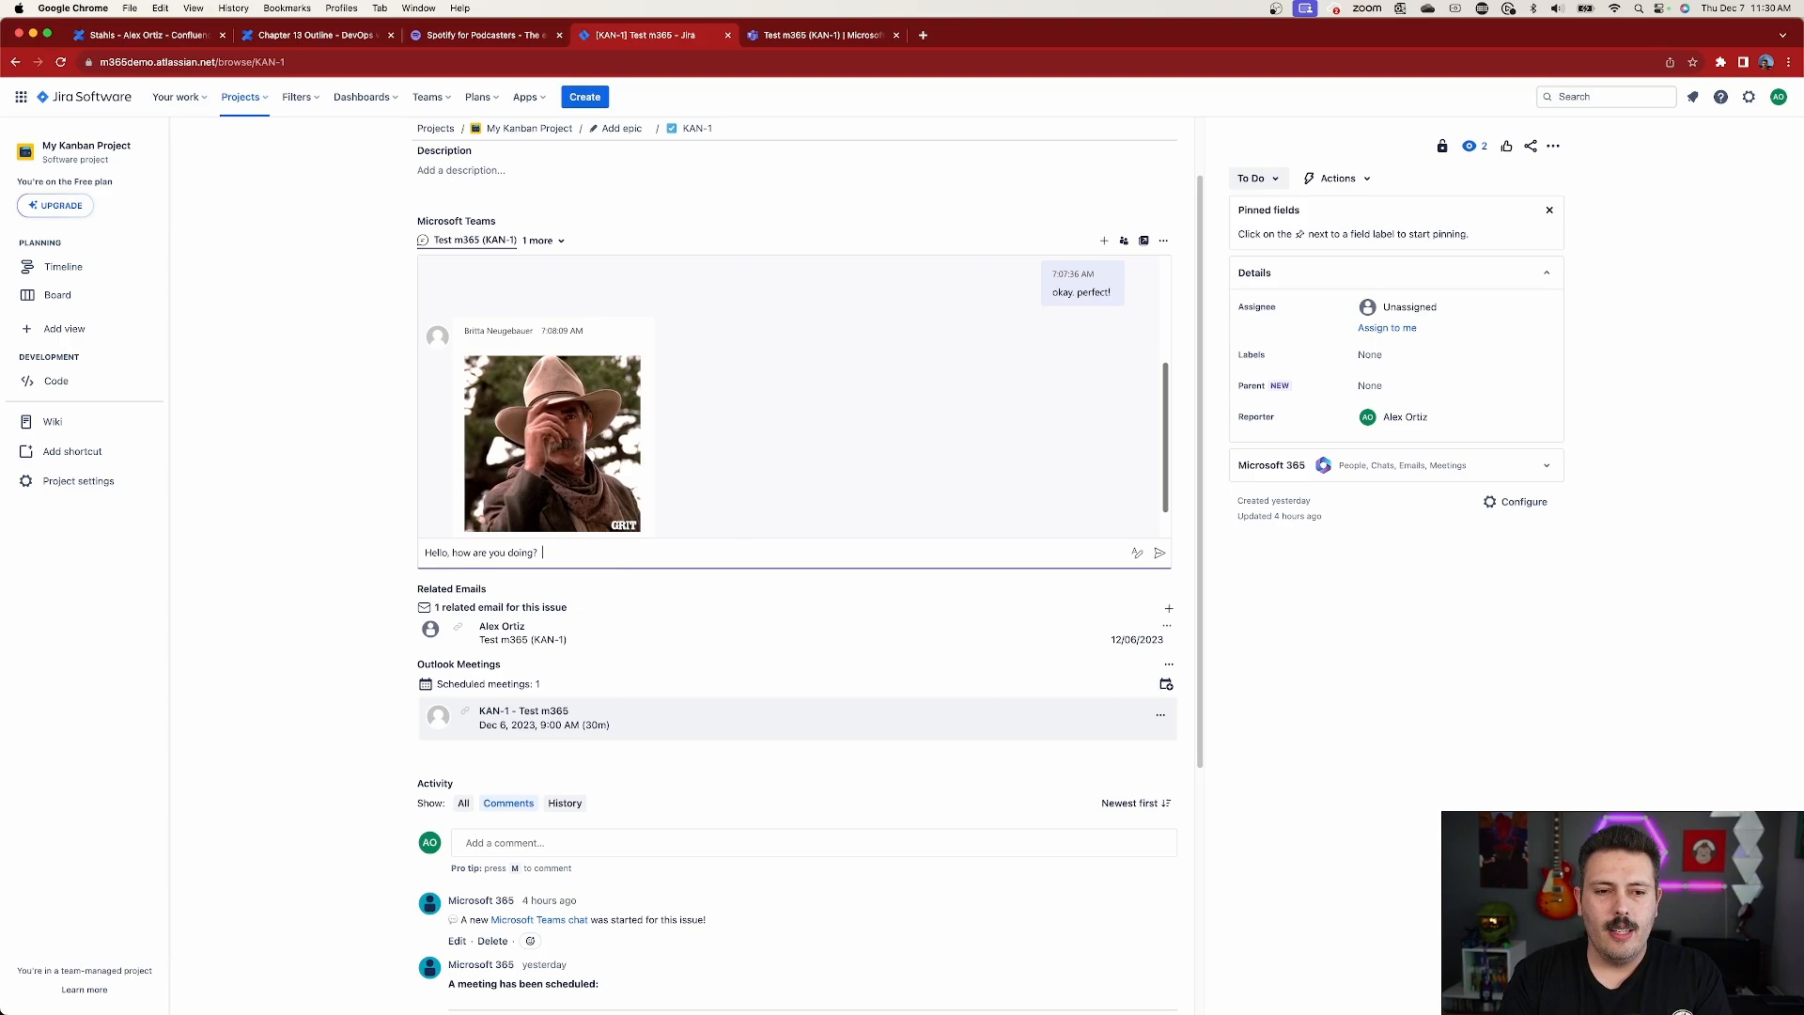
{"action": "type", "text": "I need some help w/"}
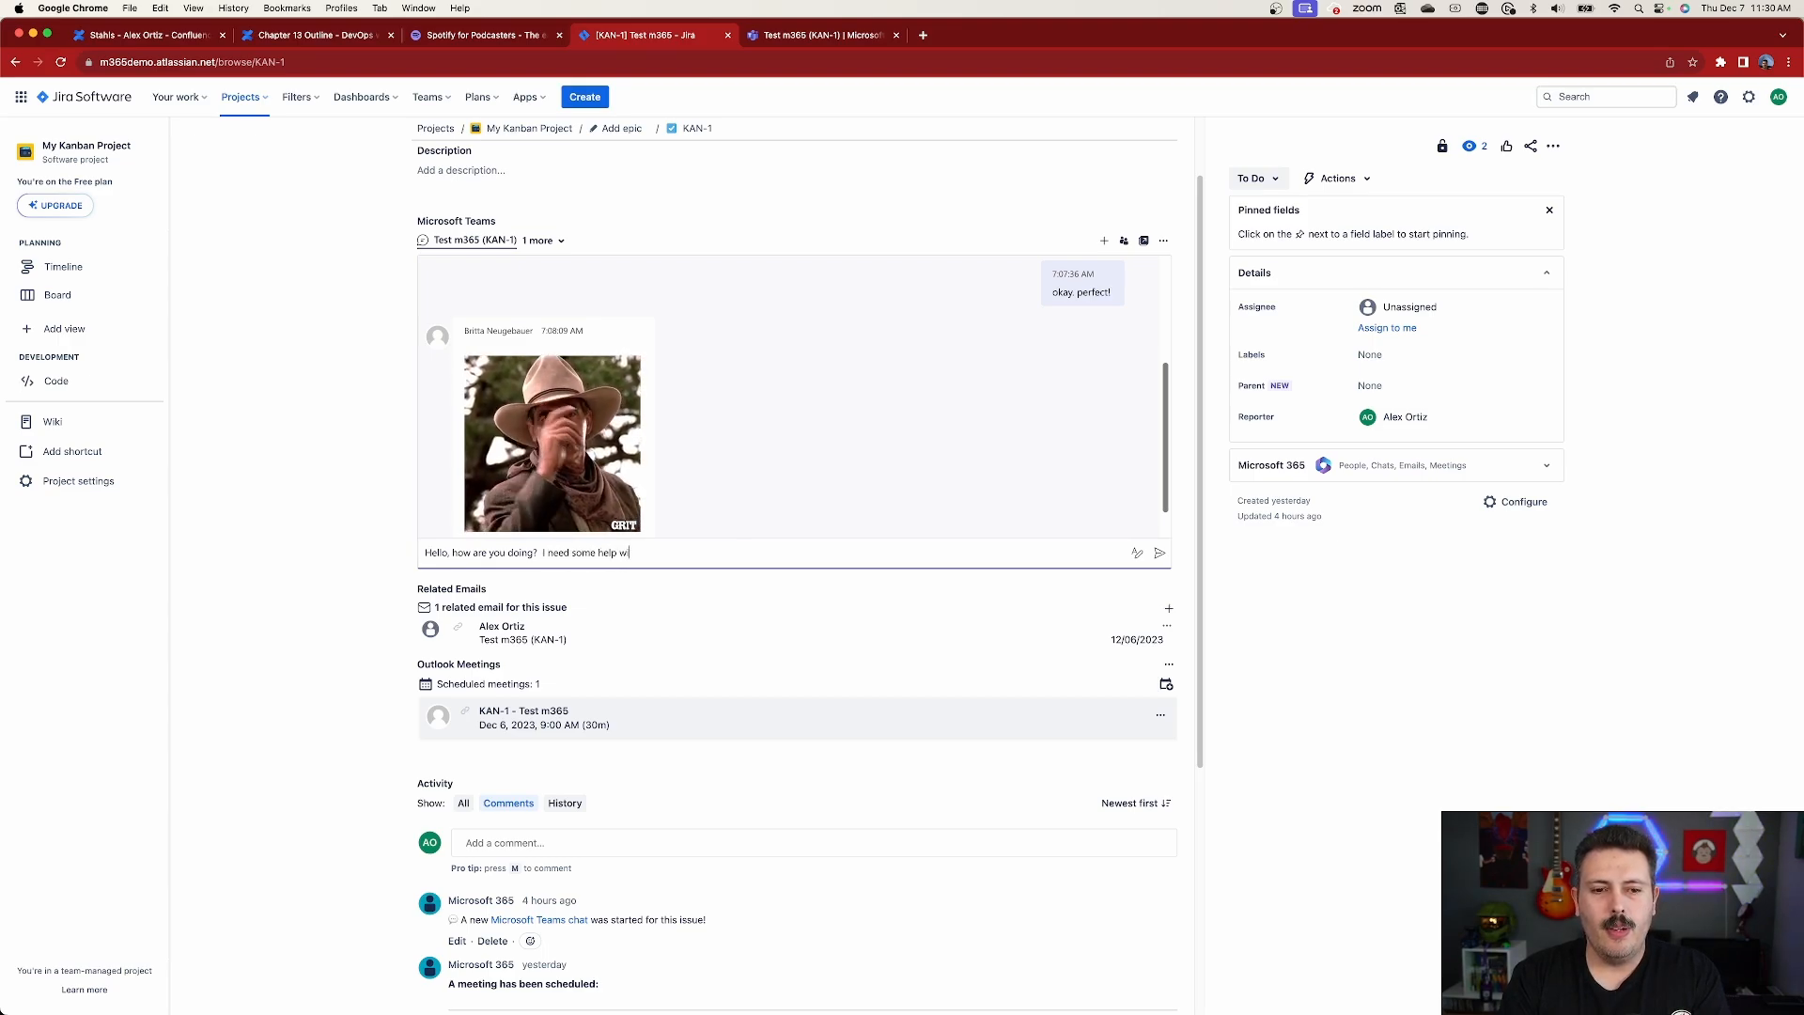
{"action": "type", "text": "ith this ticket."}
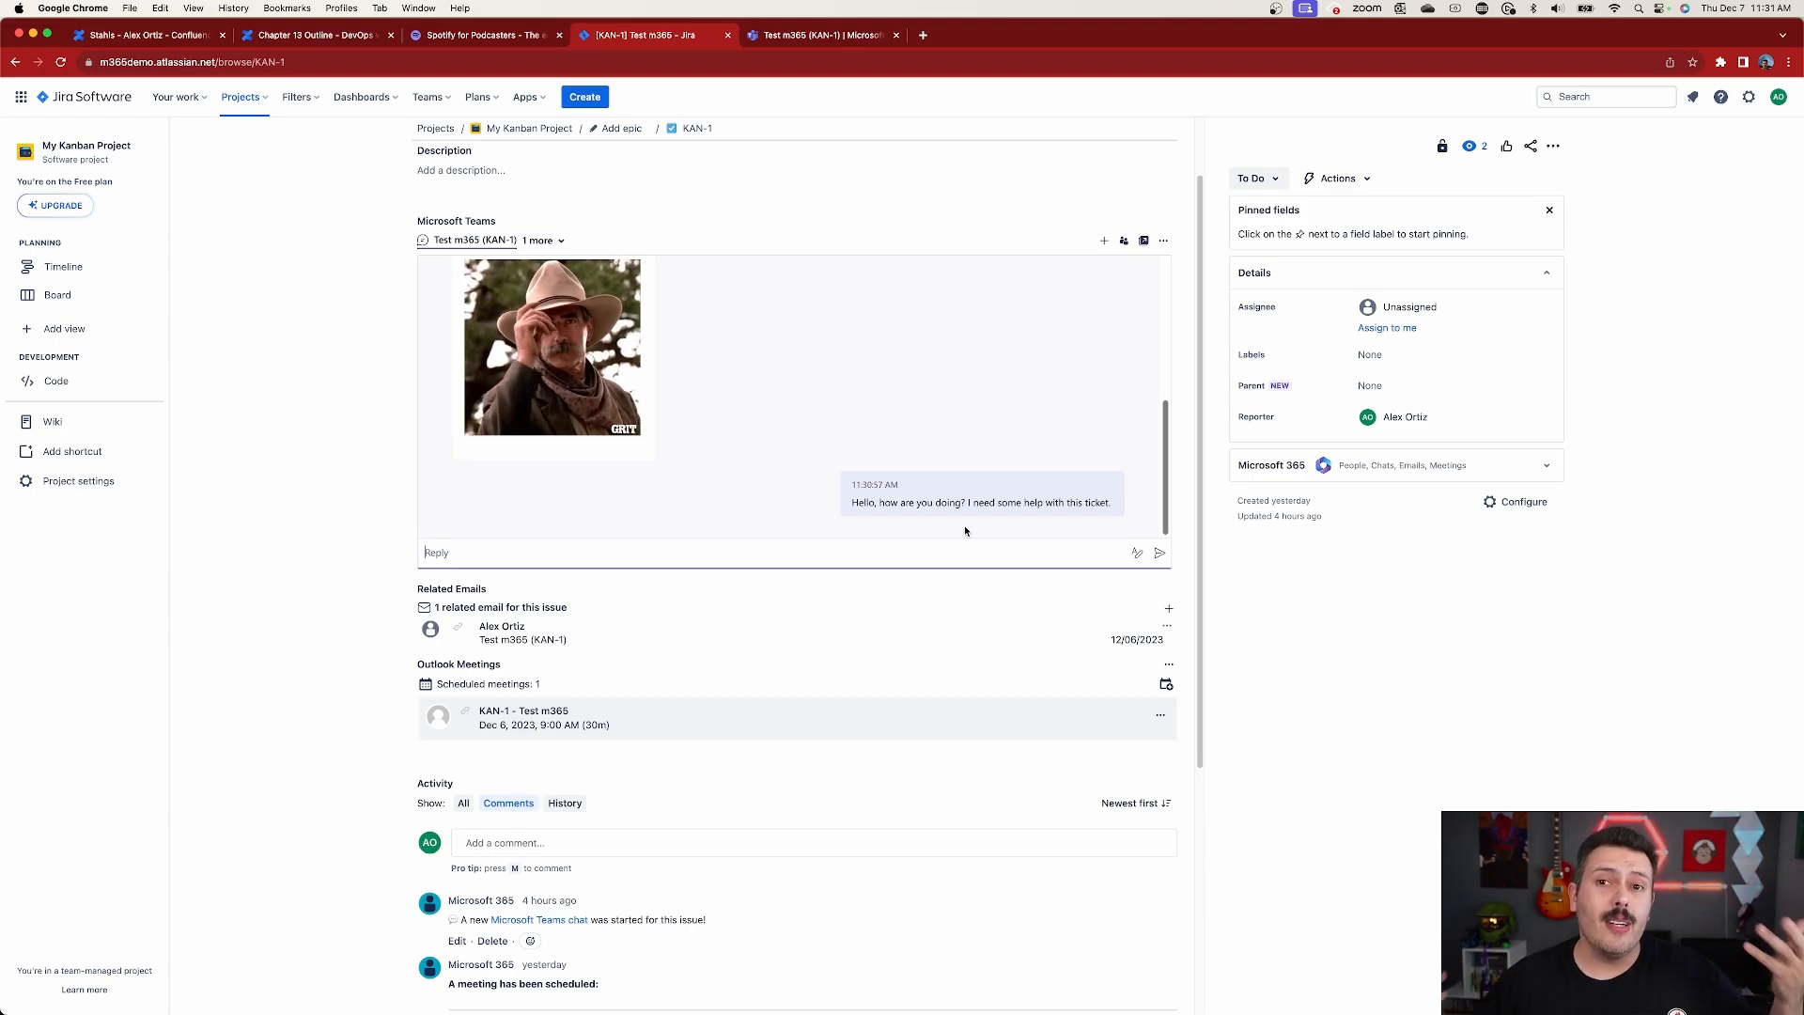
{"action": "mouse_move", "coordinate": [774, 348]}
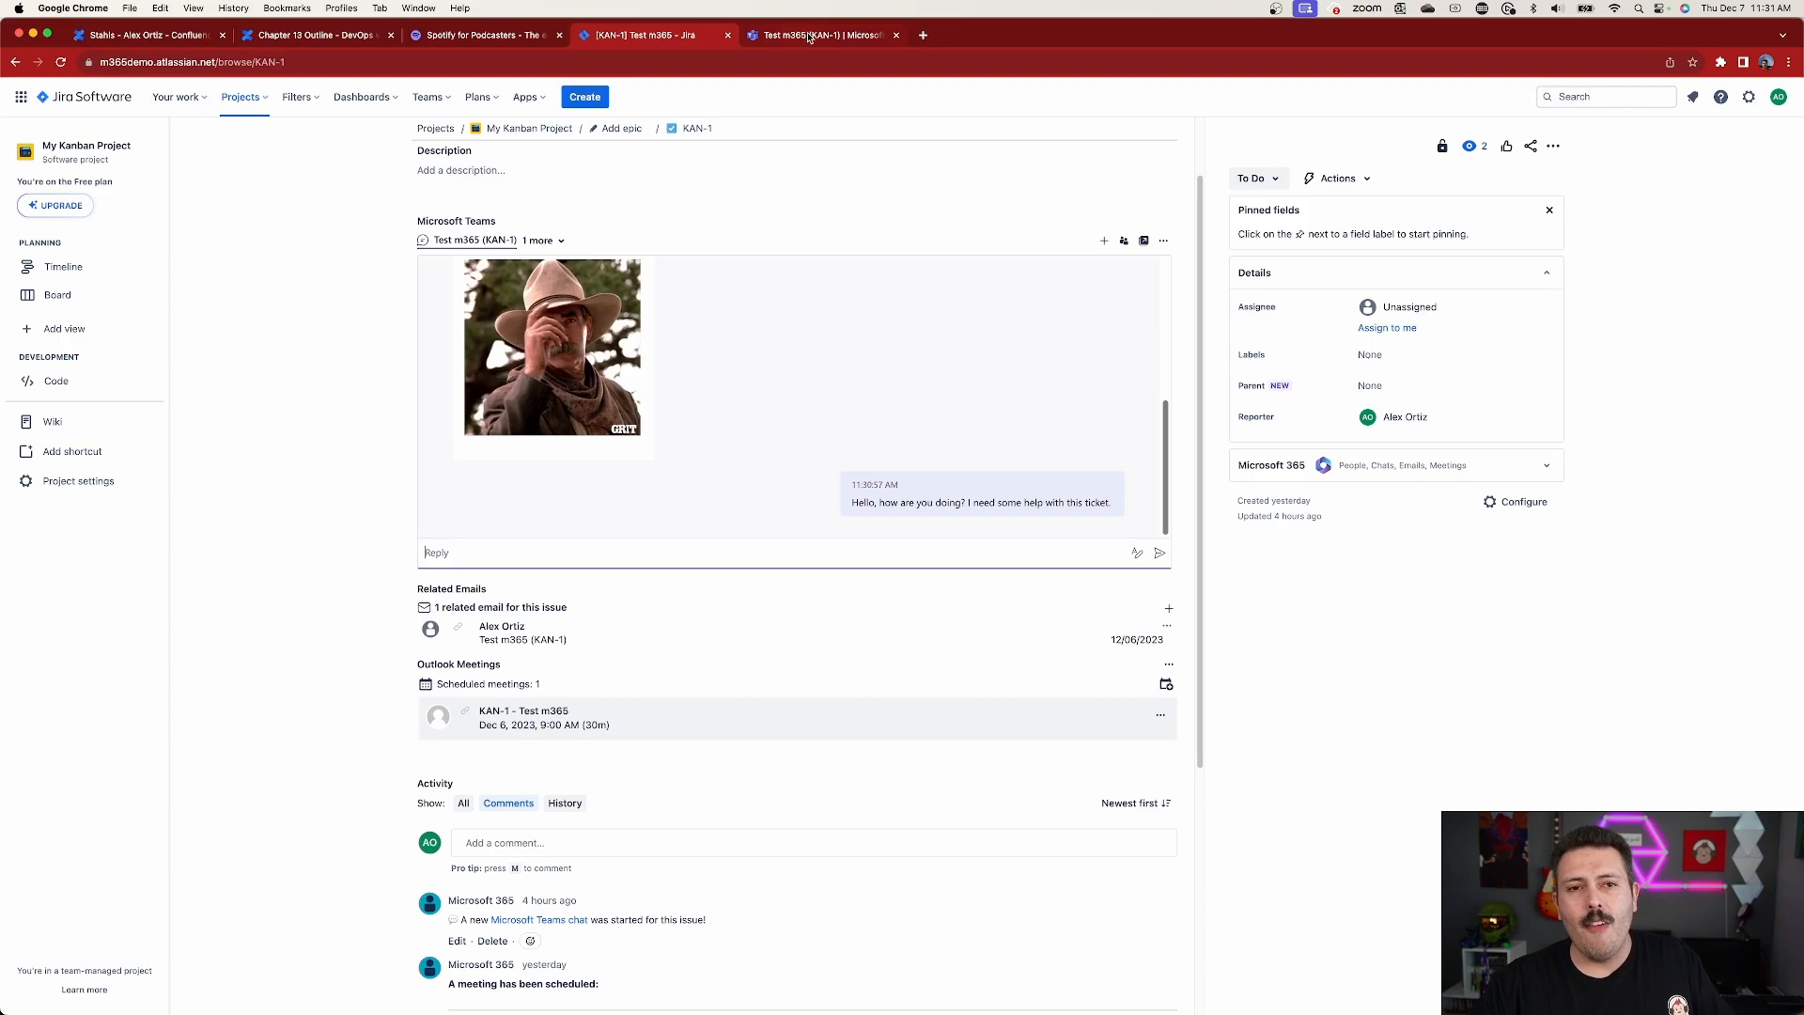
{"action": "left_click", "coordinate": [821, 35]}
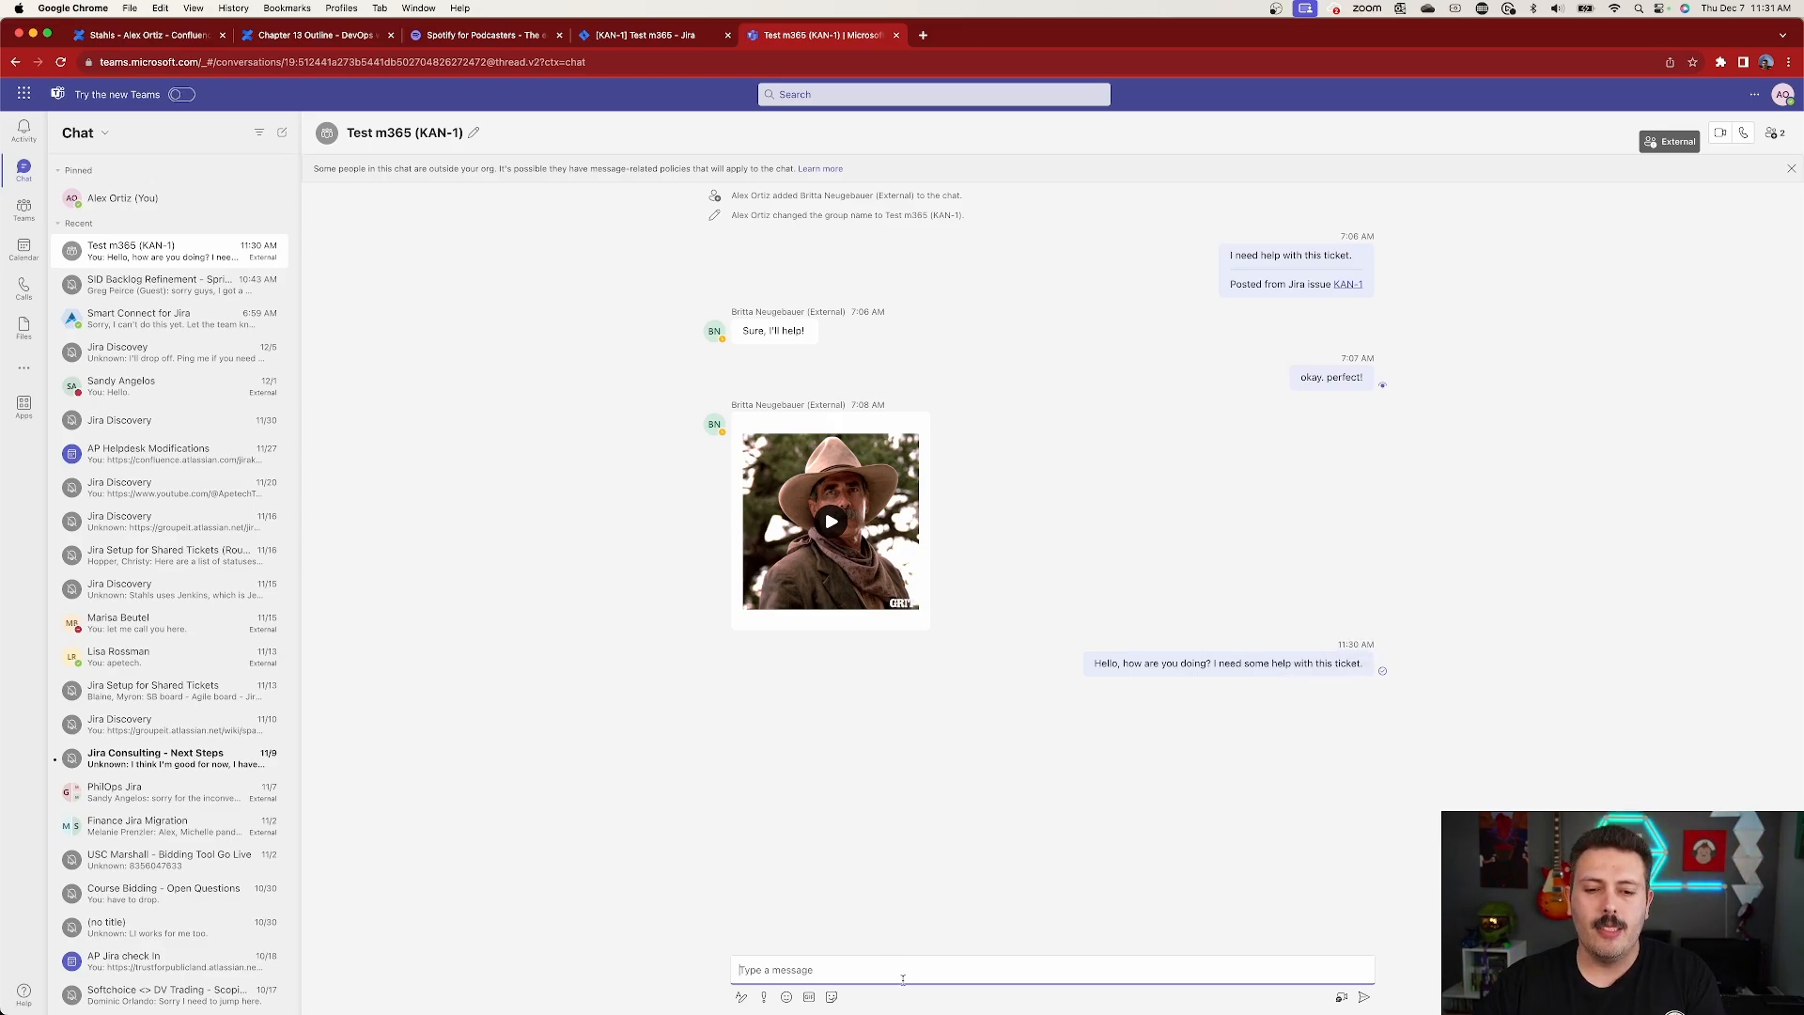
{"action": "mouse_move", "coordinate": [908, 937]}
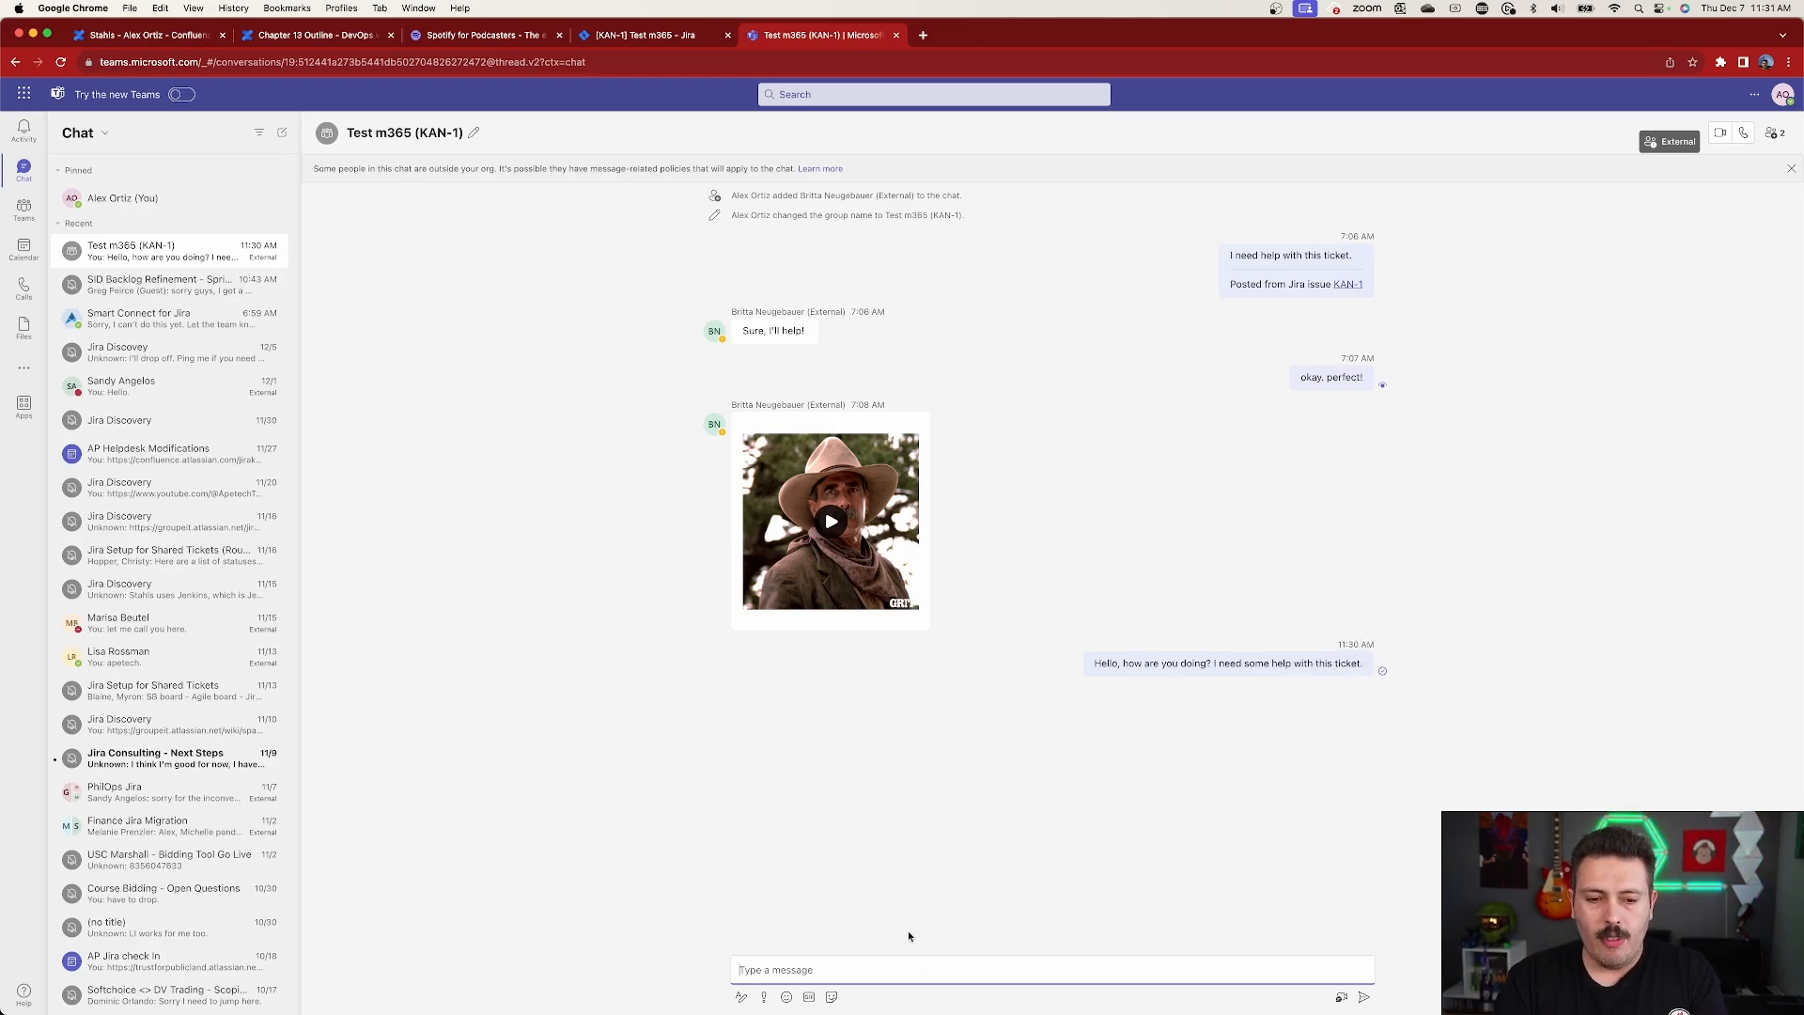
Step: Send 'This is good' in the Test m365 (KAN-1) Teams chat and go back to Jira
{"action": "type", "text": "This is good"}
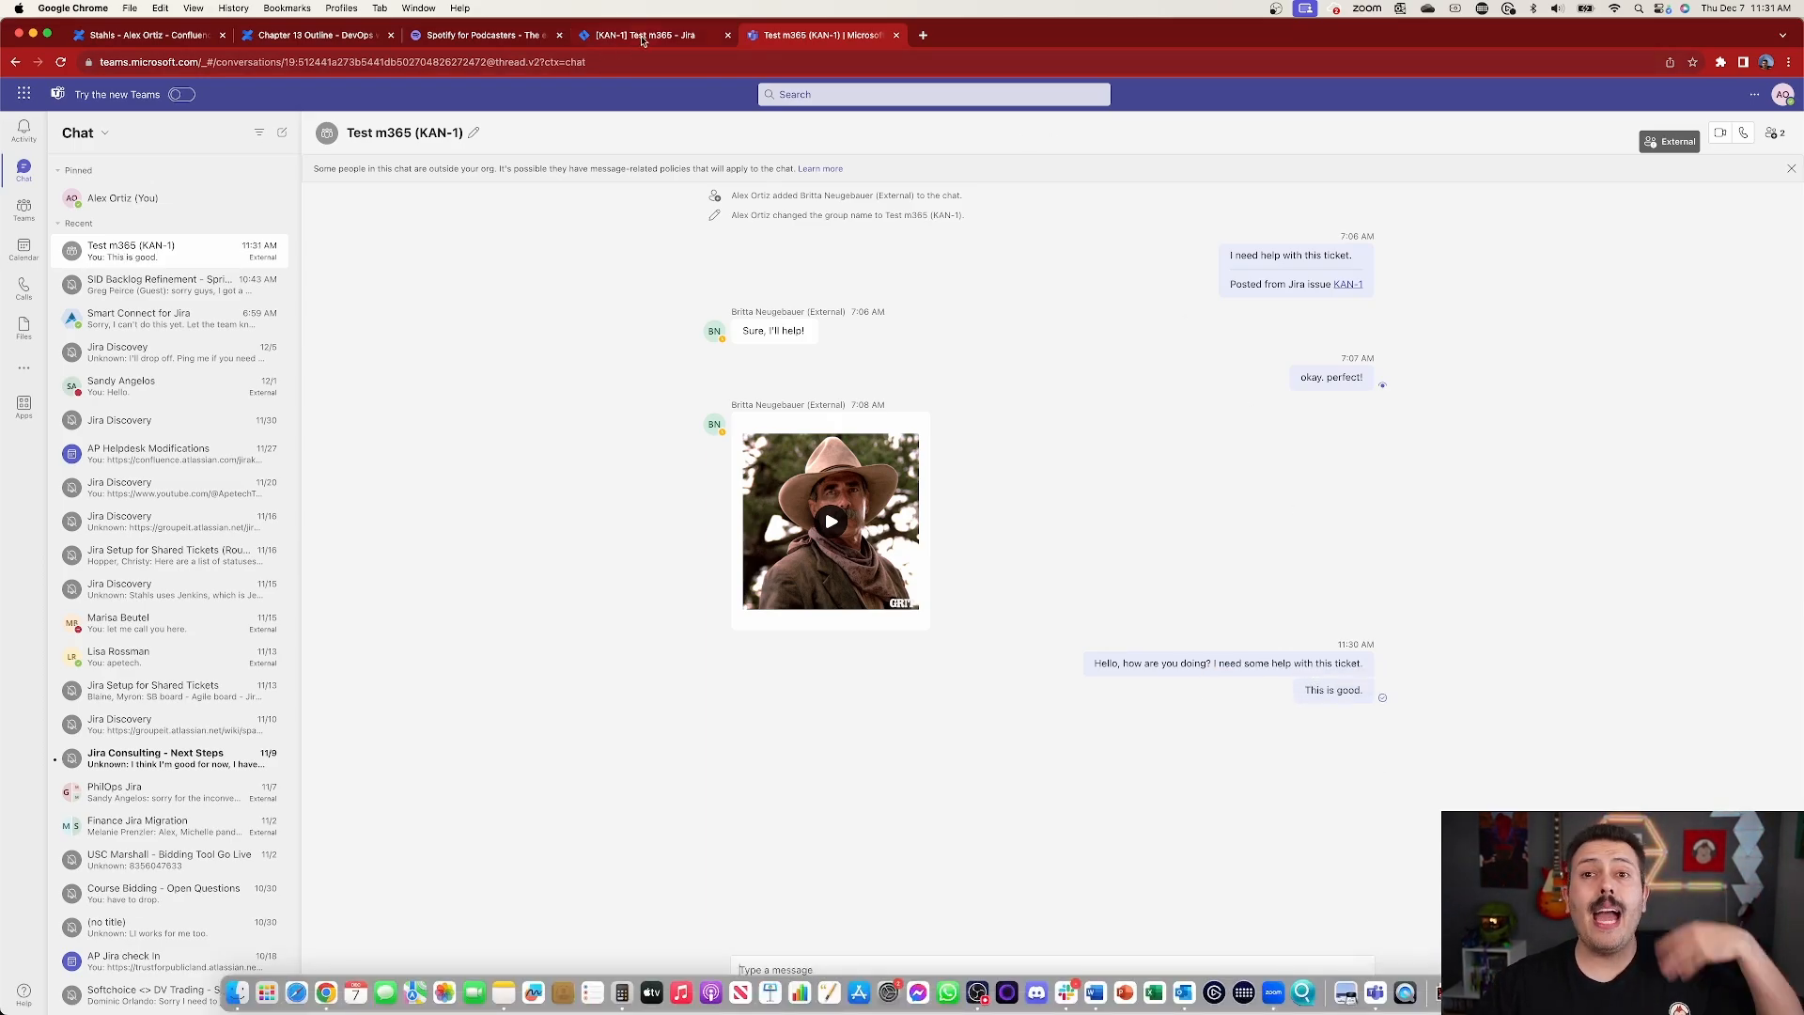
{"action": "left_click", "coordinate": [650, 34]}
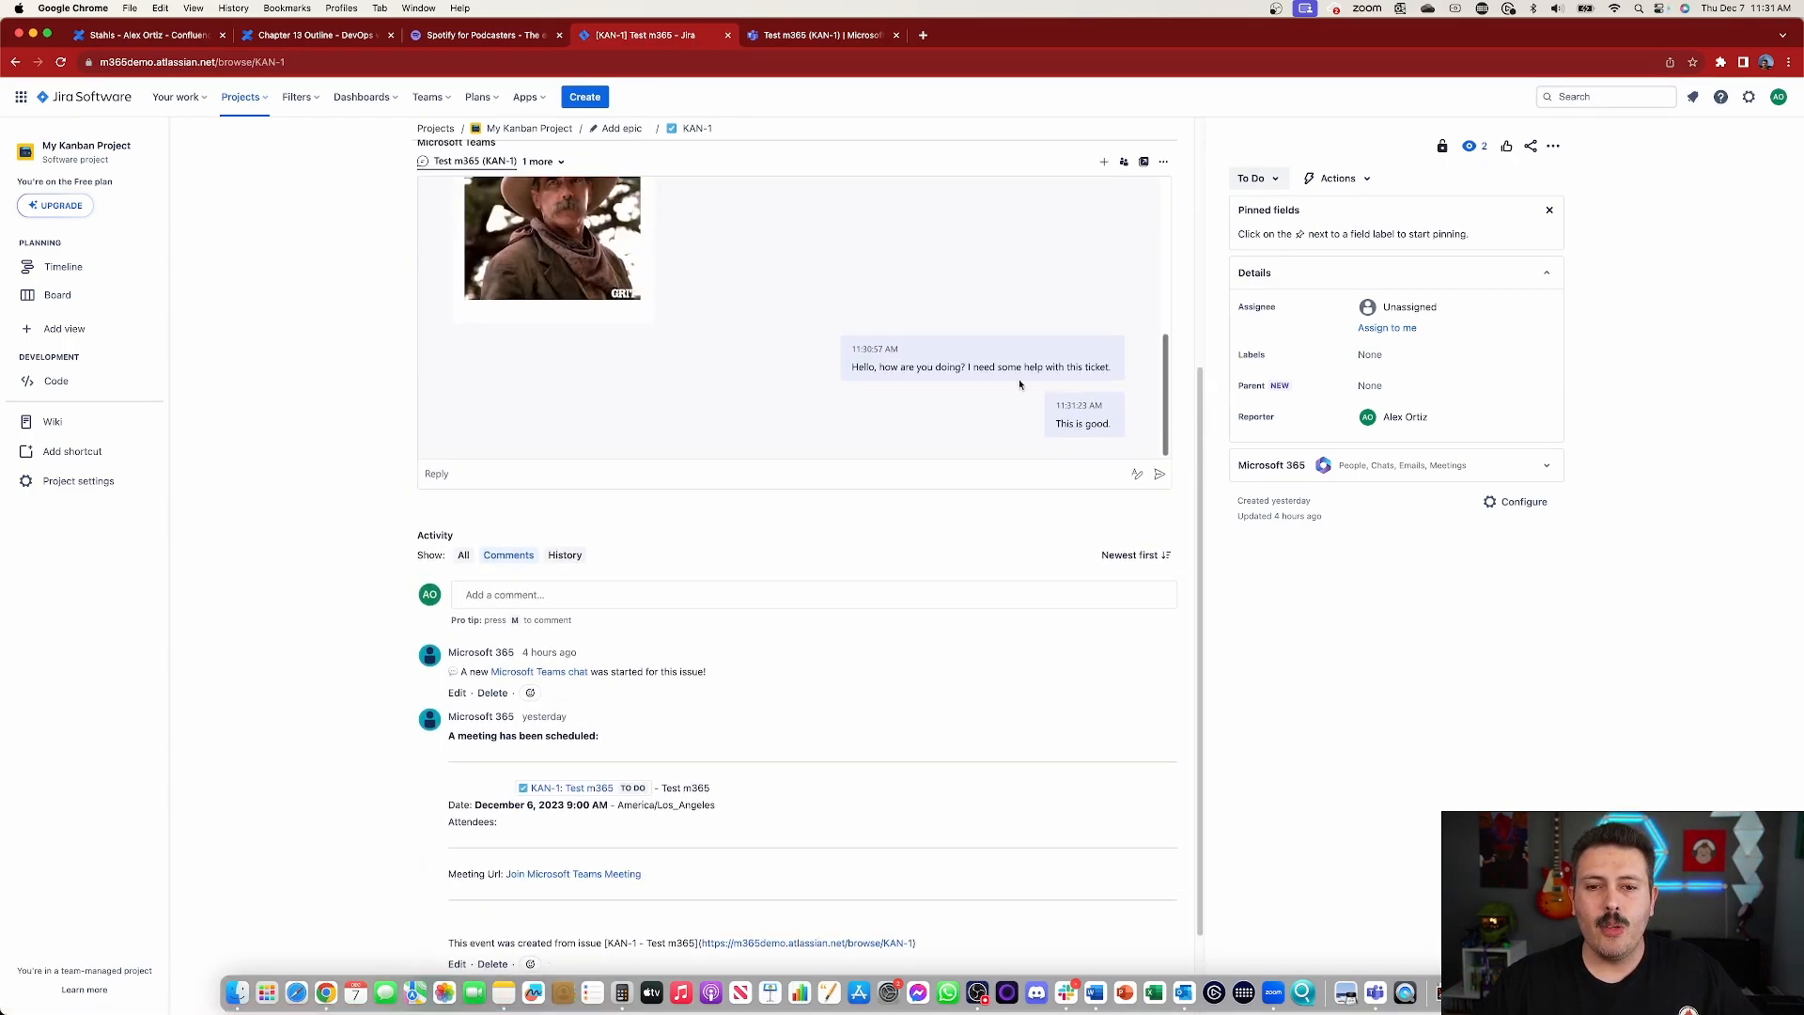